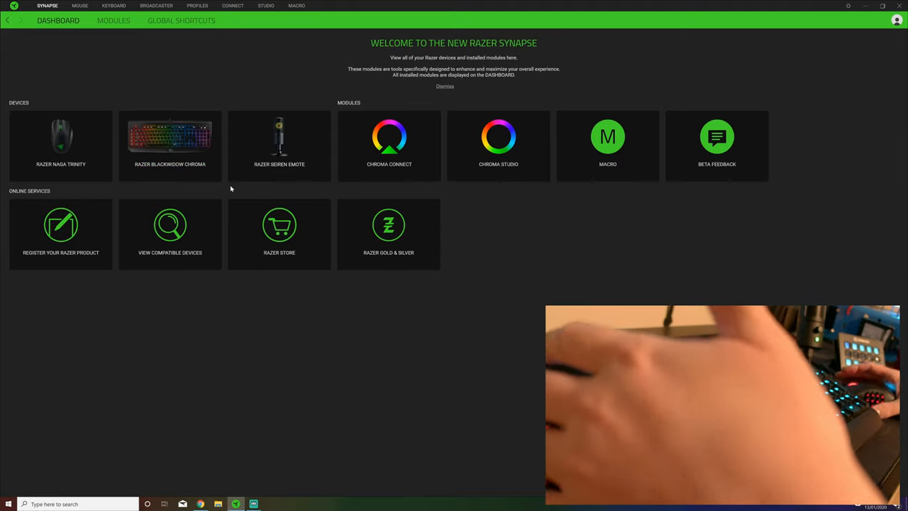
{"action": "mouse_move", "coordinate": [169, 142]}
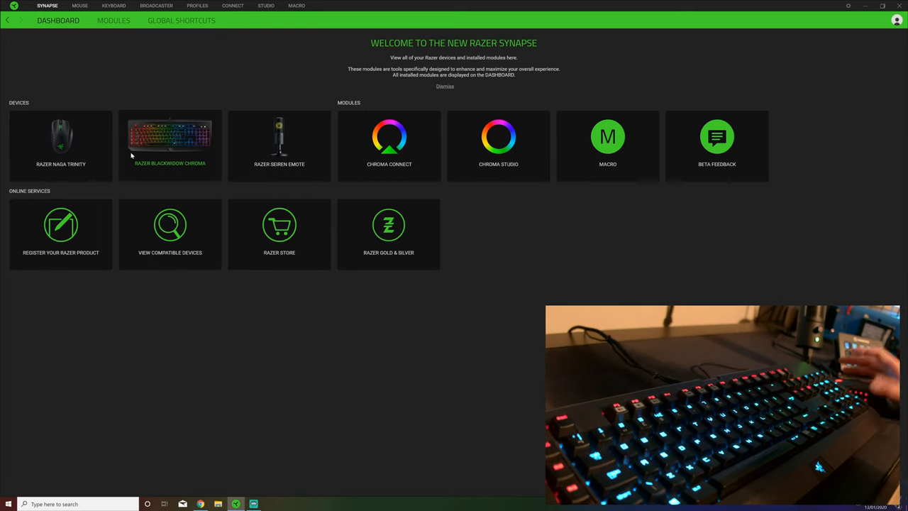
{"action": "mouse_move", "coordinate": [270, 374]}
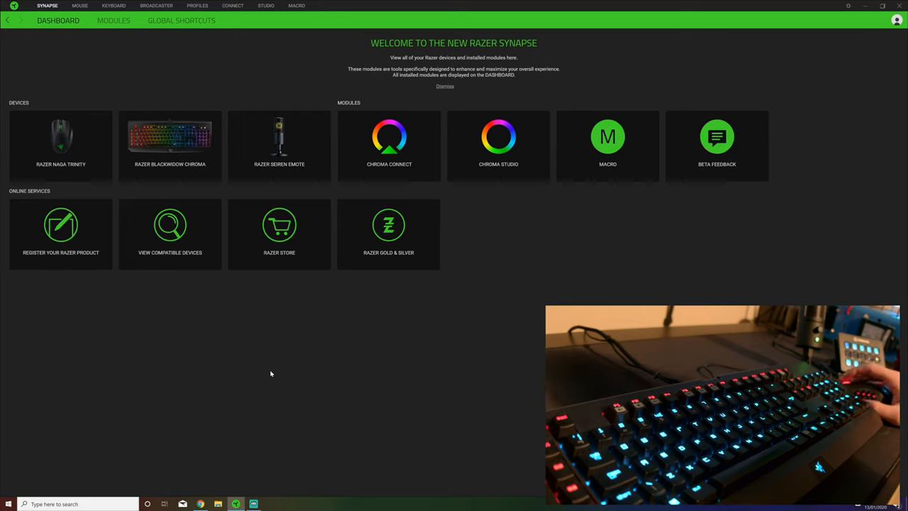
{"action": "mouse_move", "coordinate": [265, 373]}
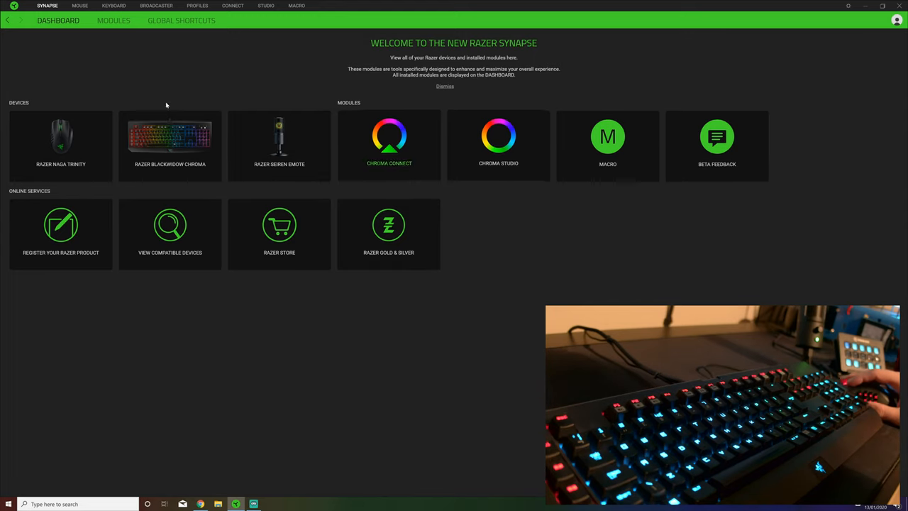
{"action": "mouse_move", "coordinate": [279, 142]}
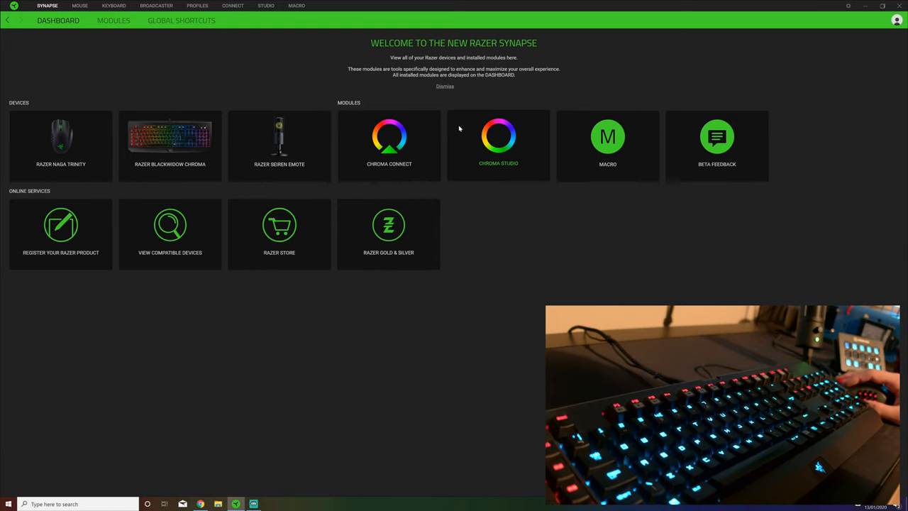
{"action": "mouse_move", "coordinate": [40, 130]}
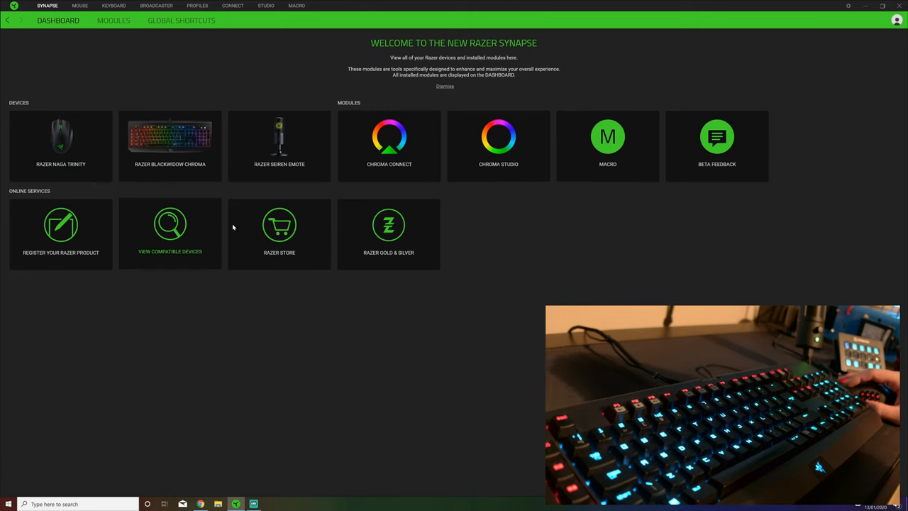
{"action": "mouse_move", "coordinate": [35, 241]}
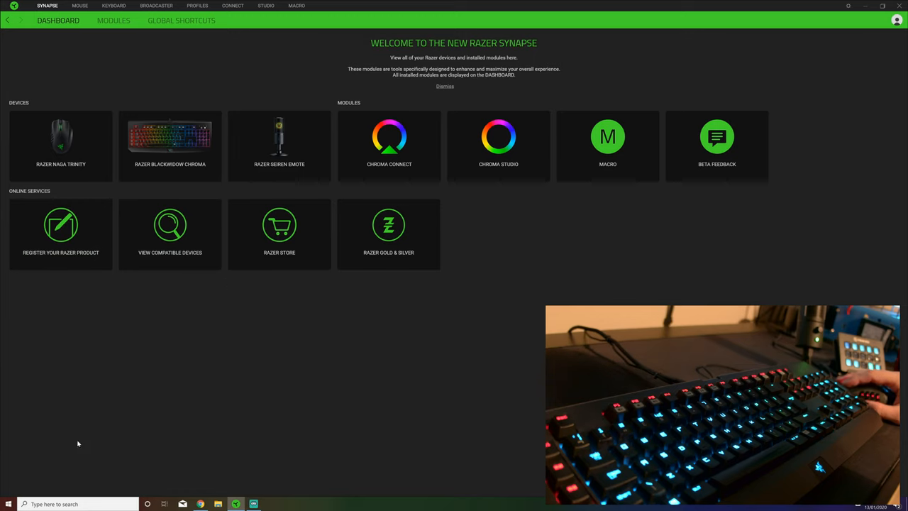
{"action": "mouse_move", "coordinate": [0, 116]}
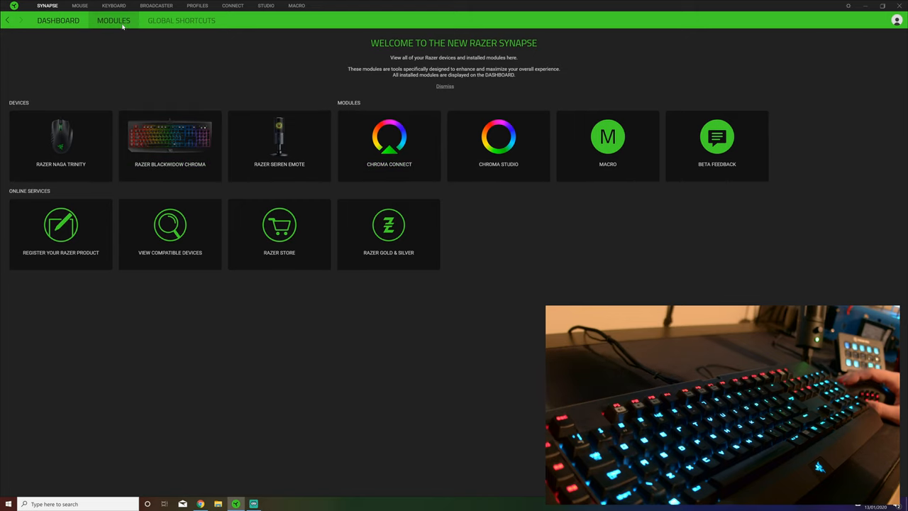
Browse the Modules and Shortcuts pages, then return to the dashboard
{"action": "left_click", "coordinate": [114, 20]}
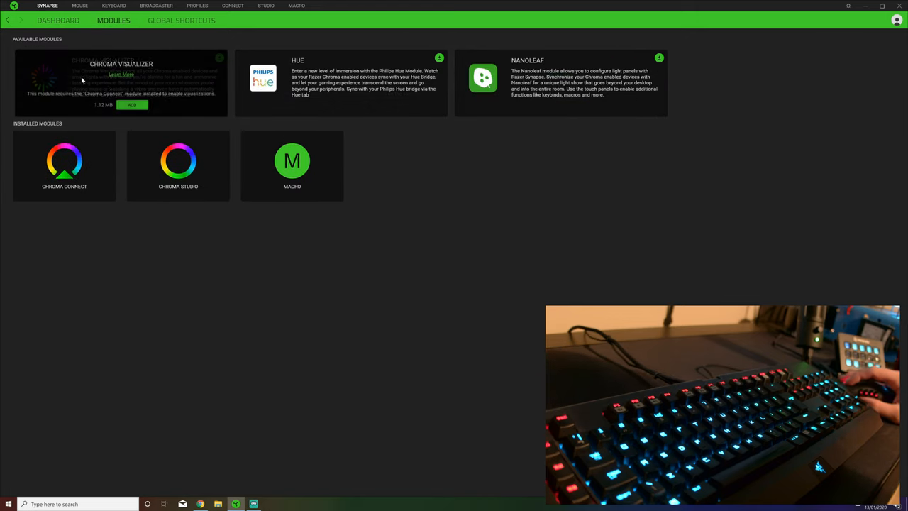
{"action": "mouse_move", "coordinate": [178, 128]}
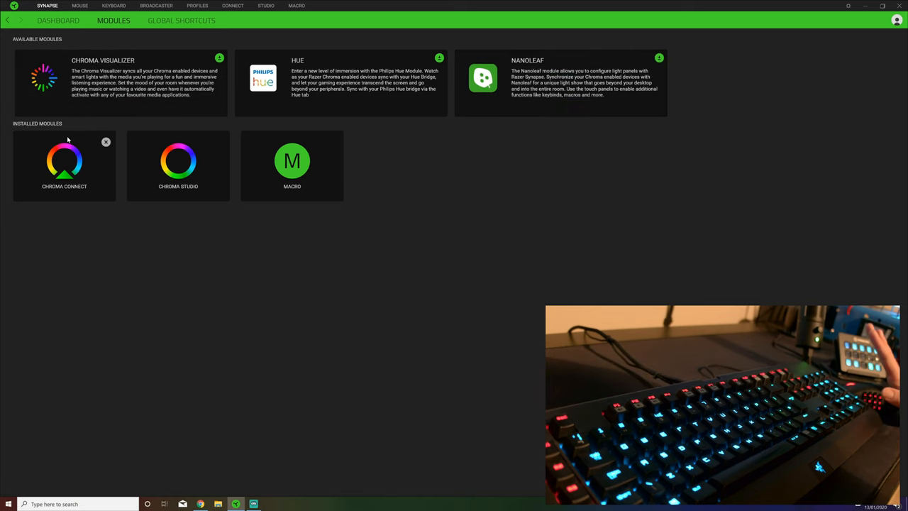
{"action": "mouse_move", "coordinate": [226, 335]}
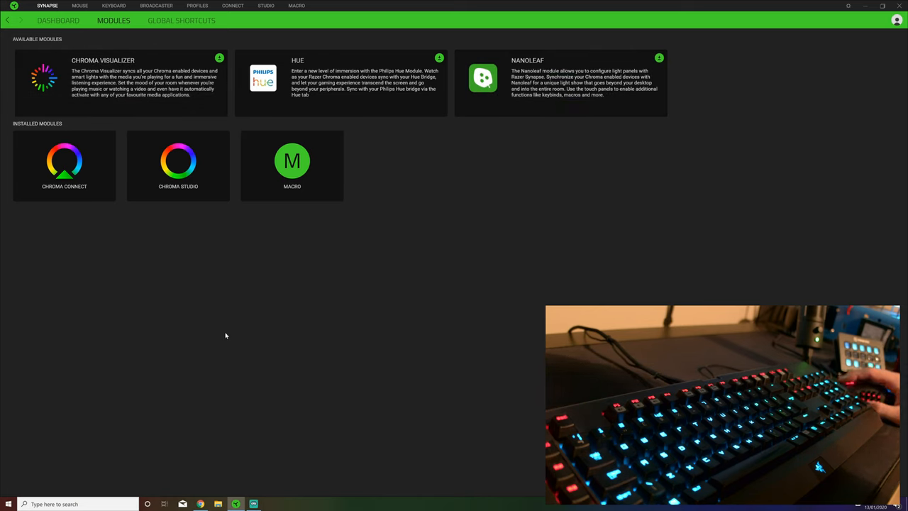
{"action": "left_click", "coordinate": [181, 20]}
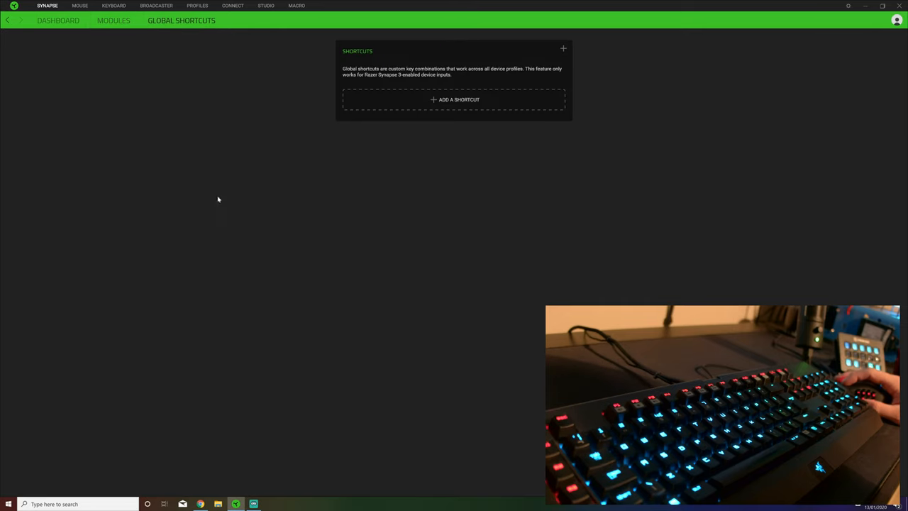
{"action": "mouse_move", "coordinate": [303, 123]}
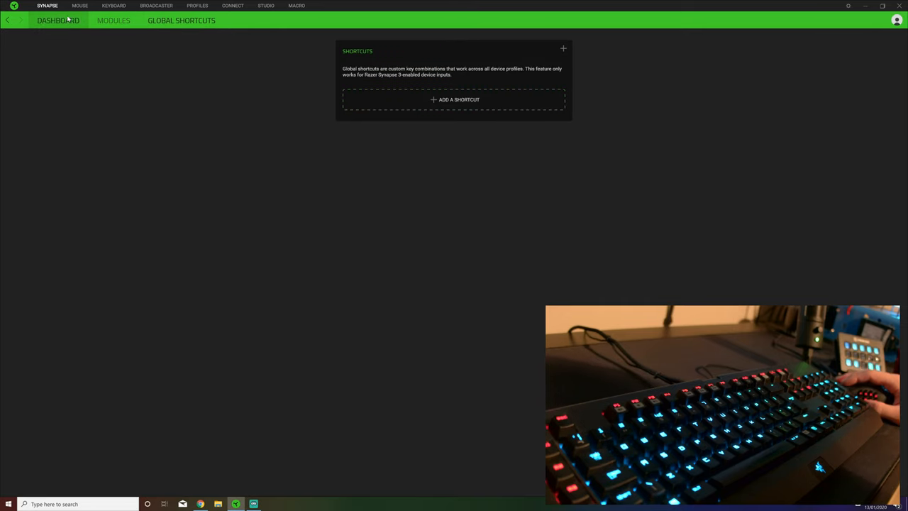
{"action": "left_click", "coordinate": [79, 5]}
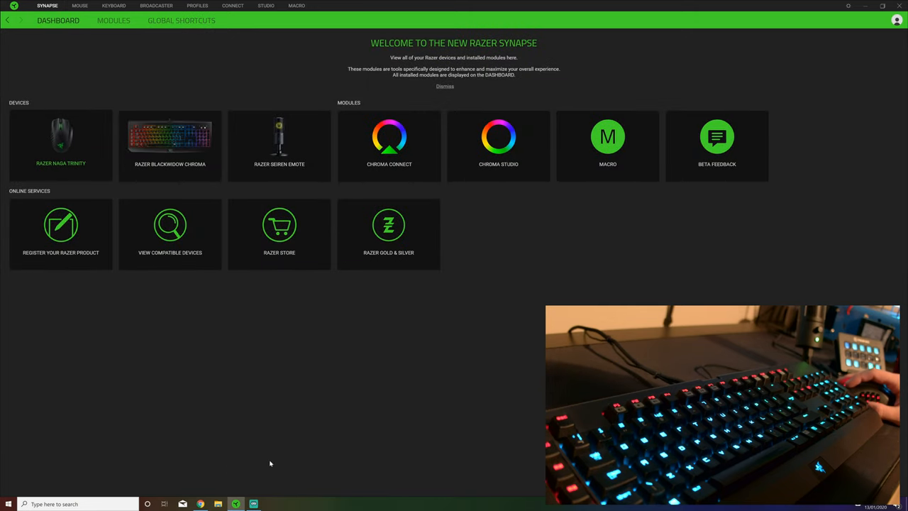
Open the Naga Trinity and inspect the Disable, Sensitivity Stage Up and Stage Down buttons
{"action": "left_click", "coordinate": [60, 138]}
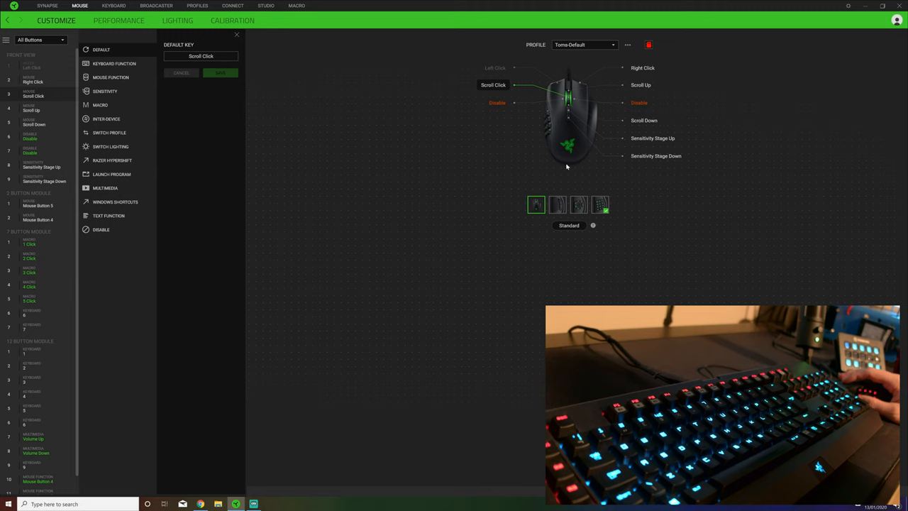
{"action": "left_click", "coordinate": [643, 68]}
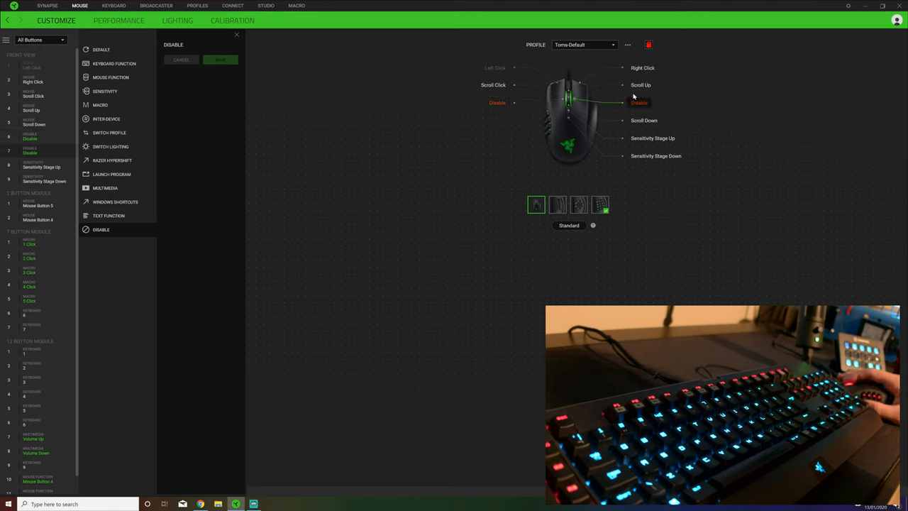
{"action": "left_click", "coordinate": [652, 138]}
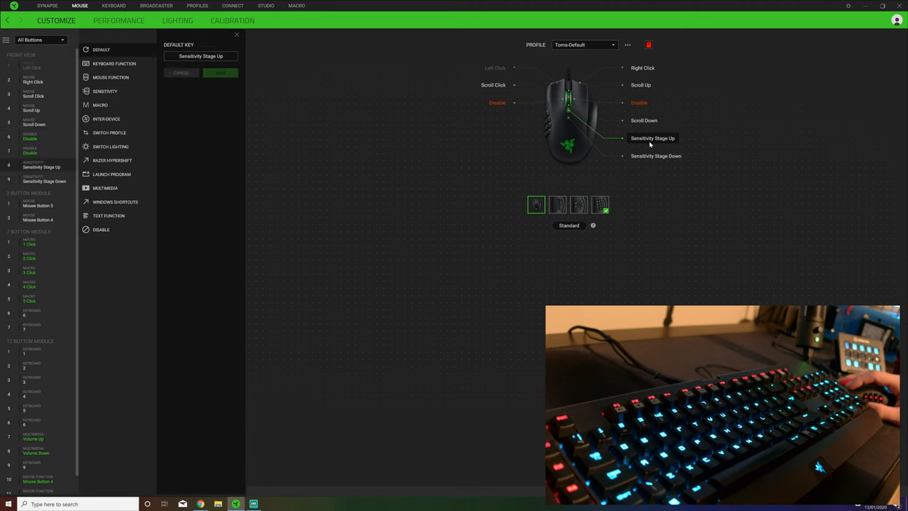
{"action": "left_click", "coordinate": [644, 120]}
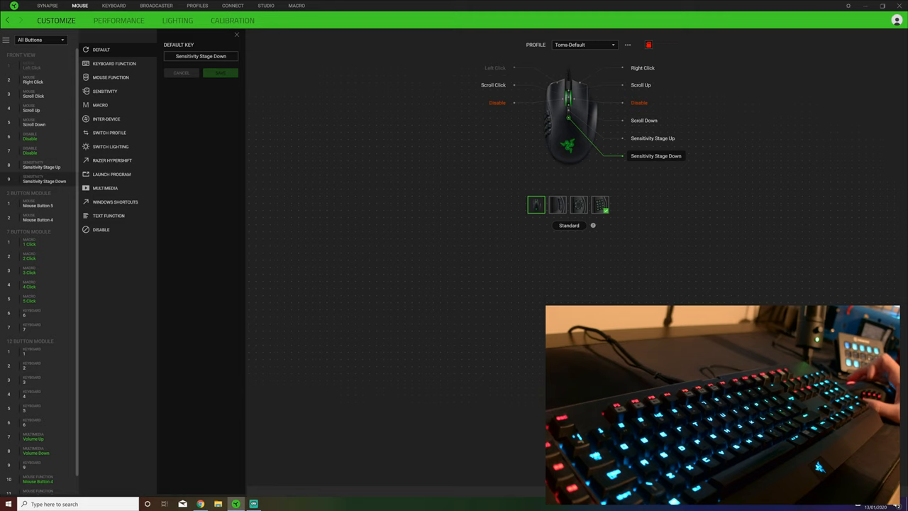
{"action": "mouse_move", "coordinate": [554, 170]}
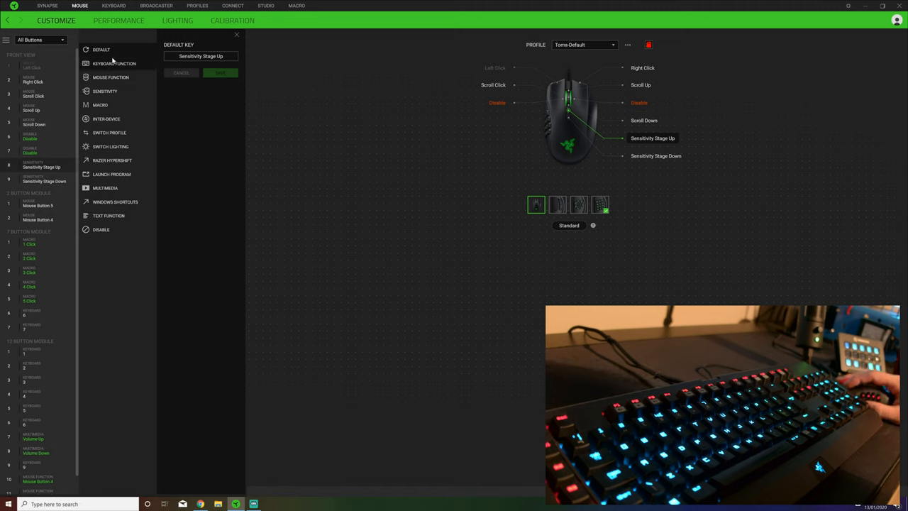
Preview the Mouse Function (Left Click), Macro and Switch Profile assignment options
{"action": "left_click", "coordinate": [114, 63]}
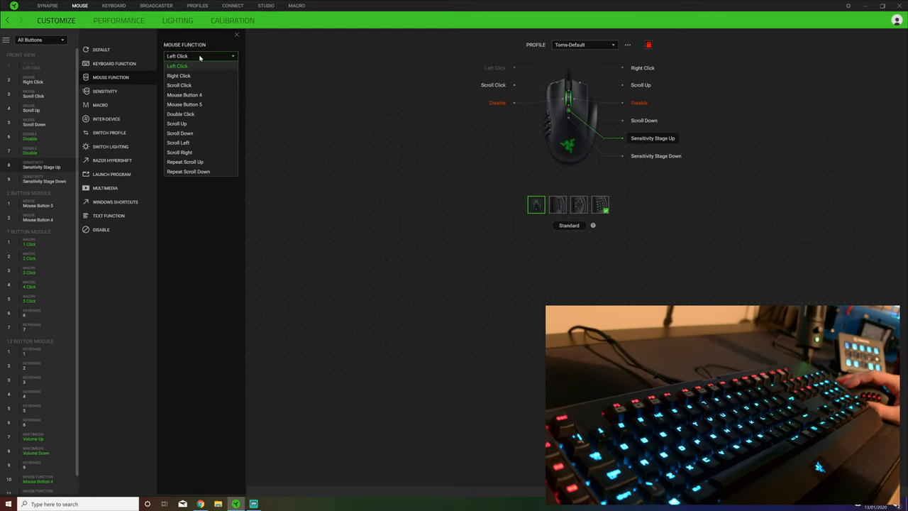
{"action": "left_click", "coordinate": [178, 66]}
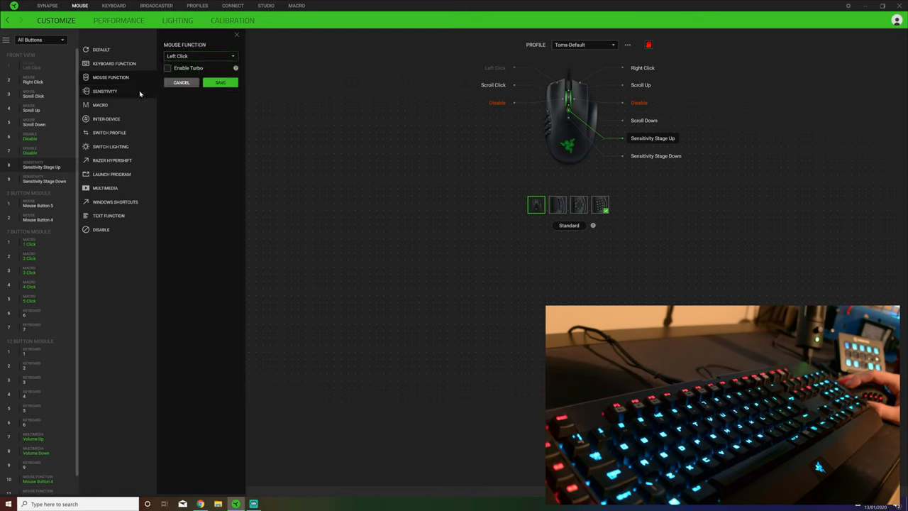
{"action": "left_click", "coordinate": [100, 104]}
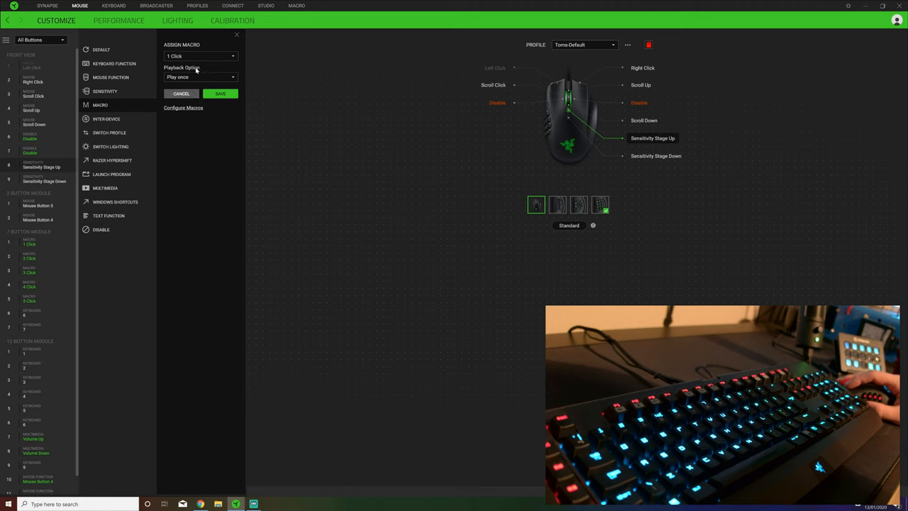
{"action": "mouse_move", "coordinate": [107, 118]}
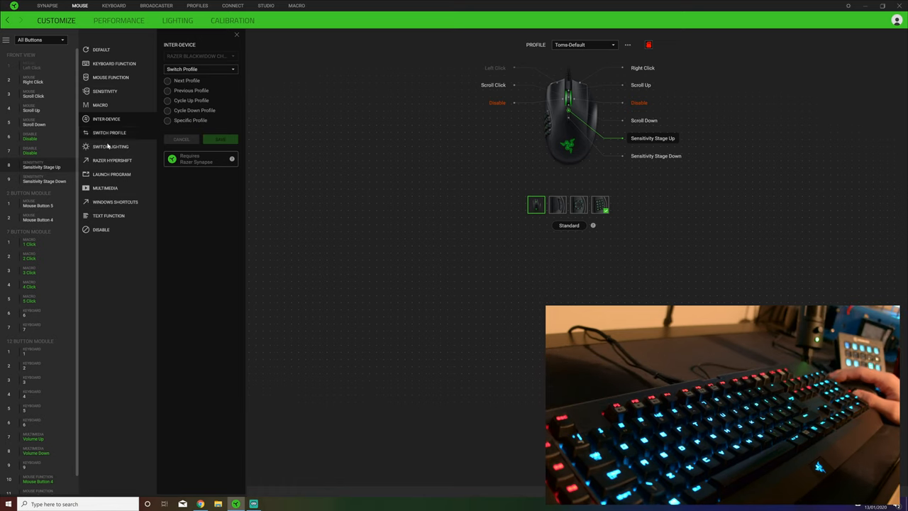
{"action": "left_click", "coordinate": [110, 133]}
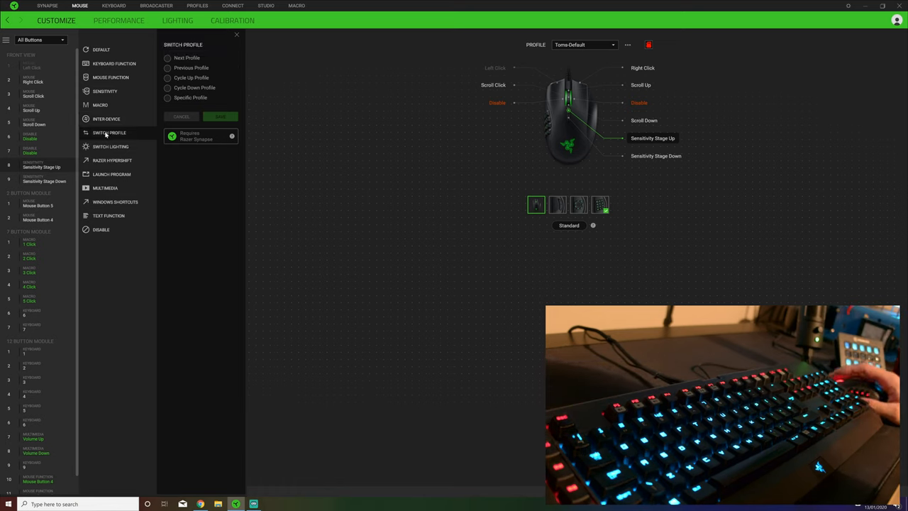
Preview the Switch Lighting, Hypershift, Multimedia, Windows Shortcuts, Text Function and Disable options
{"action": "left_click", "coordinate": [110, 146]}
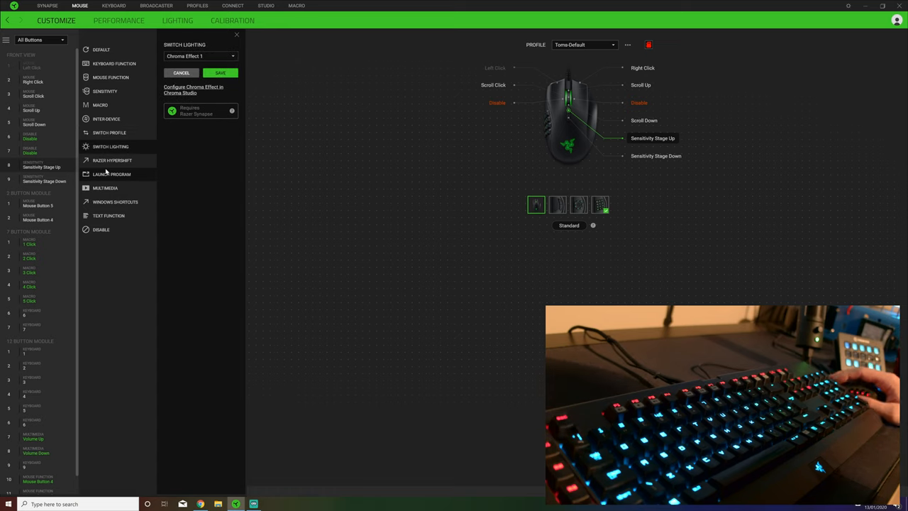
{"action": "left_click", "coordinate": [112, 160]}
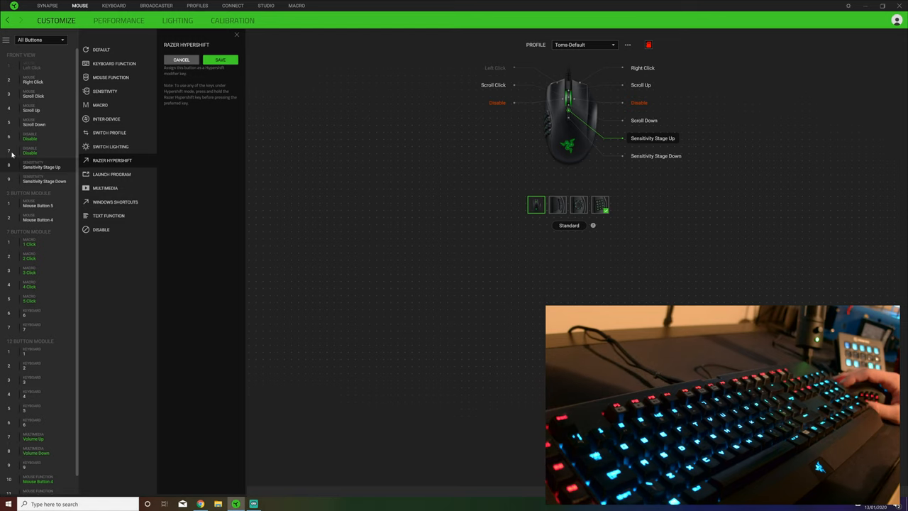
{"action": "left_click", "coordinate": [105, 187]}
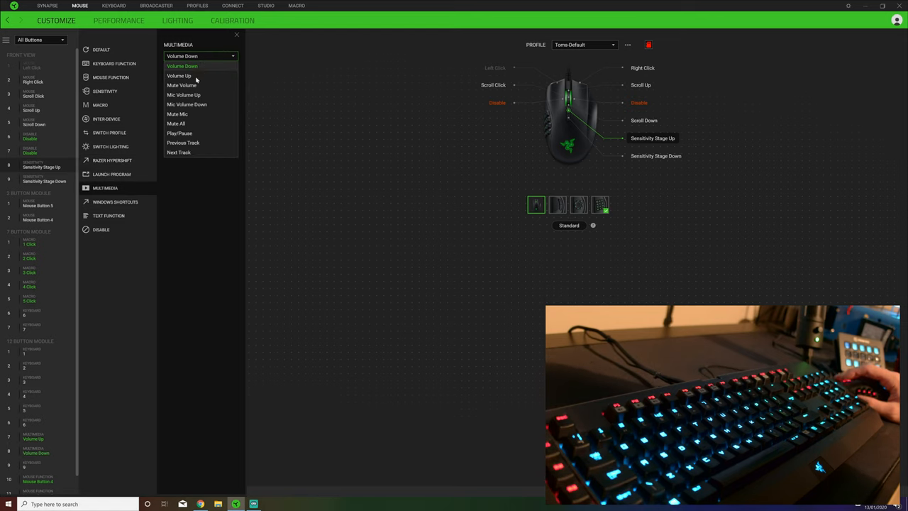
{"action": "left_click", "coordinate": [115, 202]}
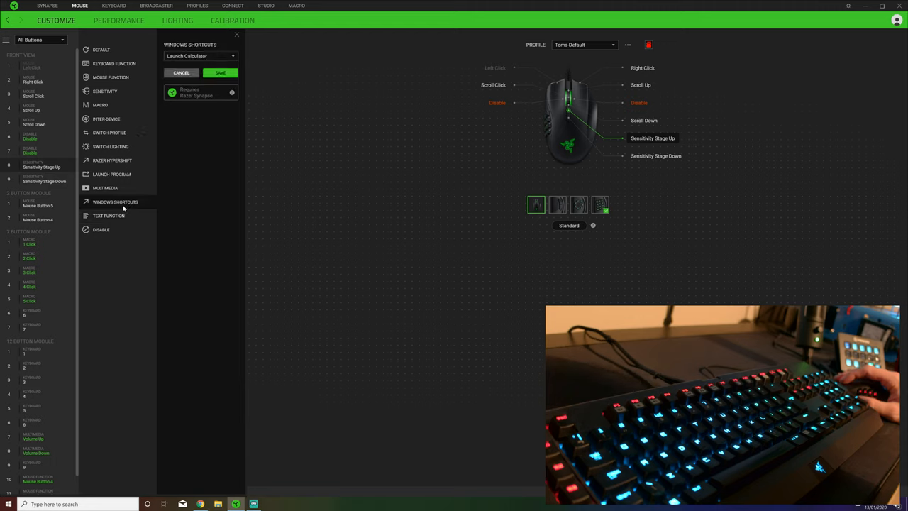
{"action": "left_click", "coordinate": [201, 56]}
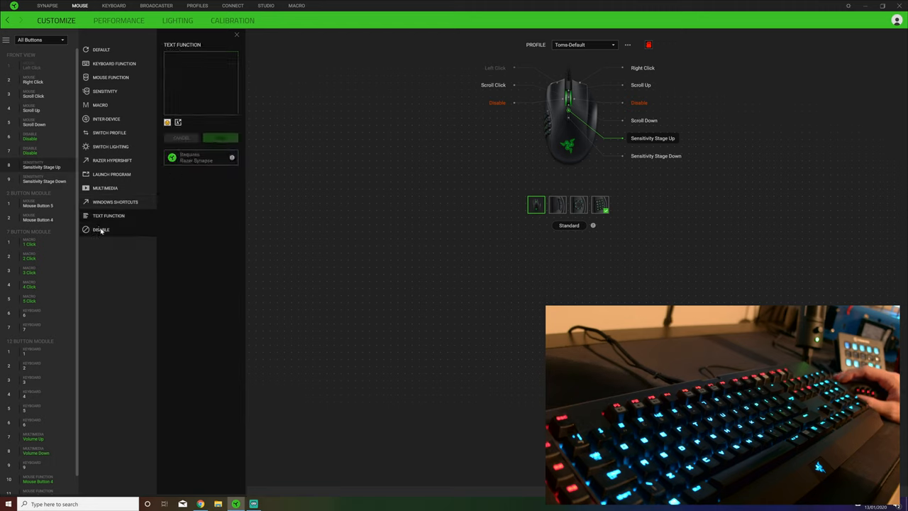
{"action": "left_click", "coordinate": [101, 229]}
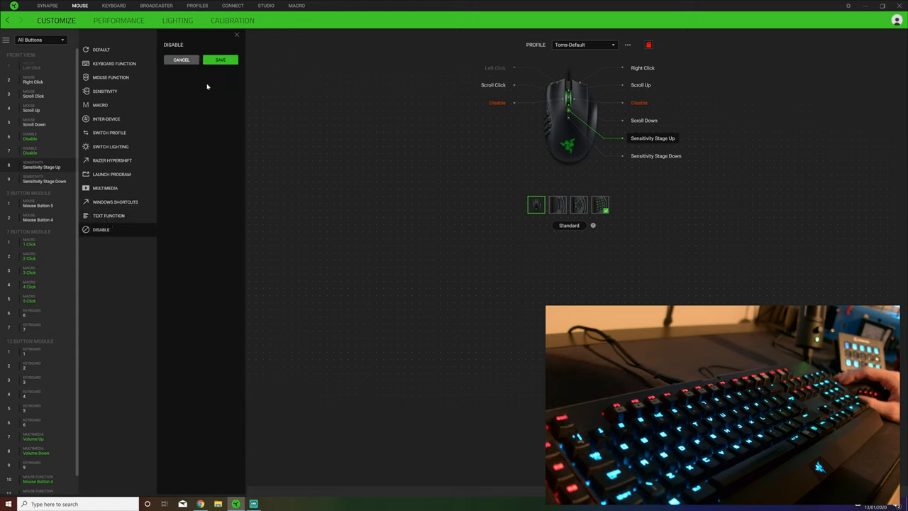
{"action": "mouse_move", "coordinate": [172, 73]}
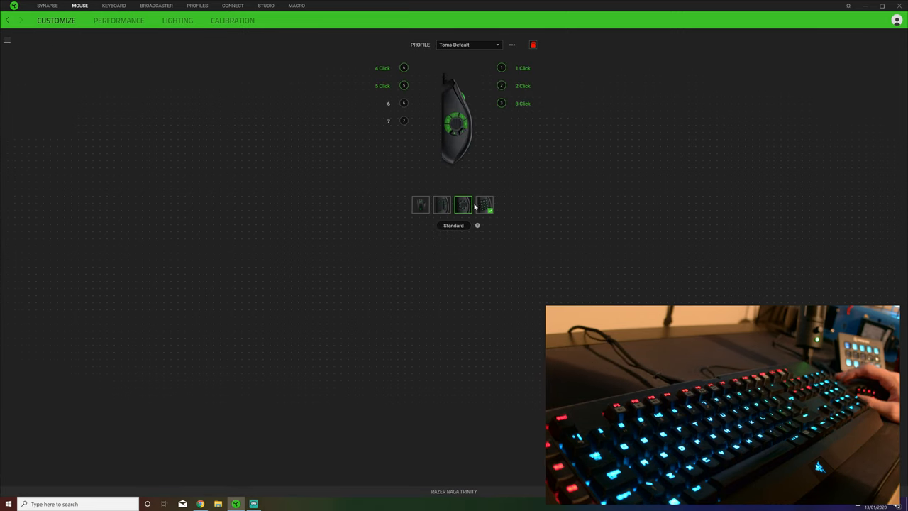
View the side-button assignments, then show the Performance tab with five stages and 1000 polling
{"action": "left_click", "coordinate": [442, 204]}
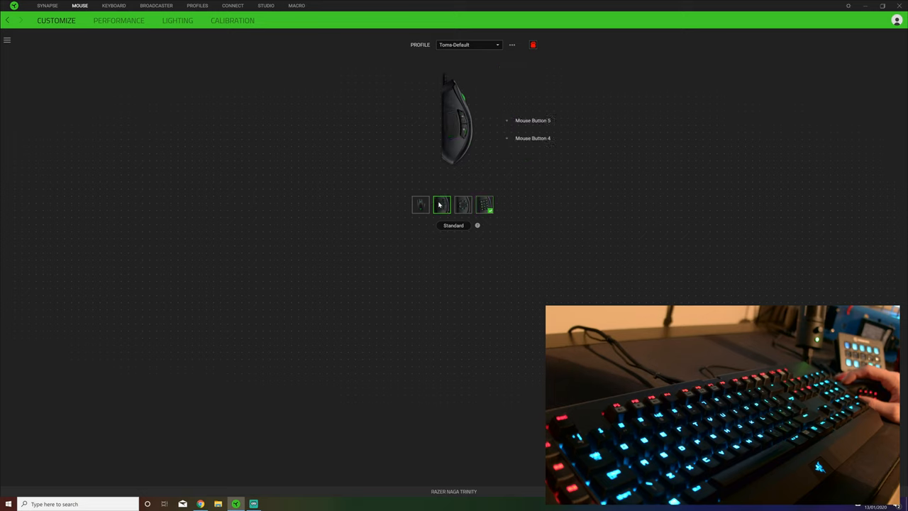
{"action": "left_click", "coordinate": [119, 20]}
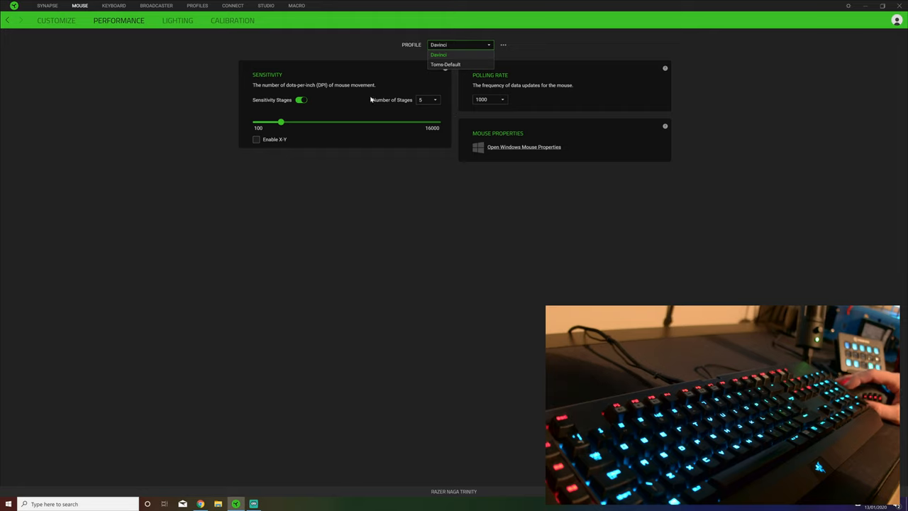
Select the Toms-Default profile, showing DPI stages 800, 1800, 3000, 4500 and 8450
{"action": "left_click", "coordinate": [439, 54]}
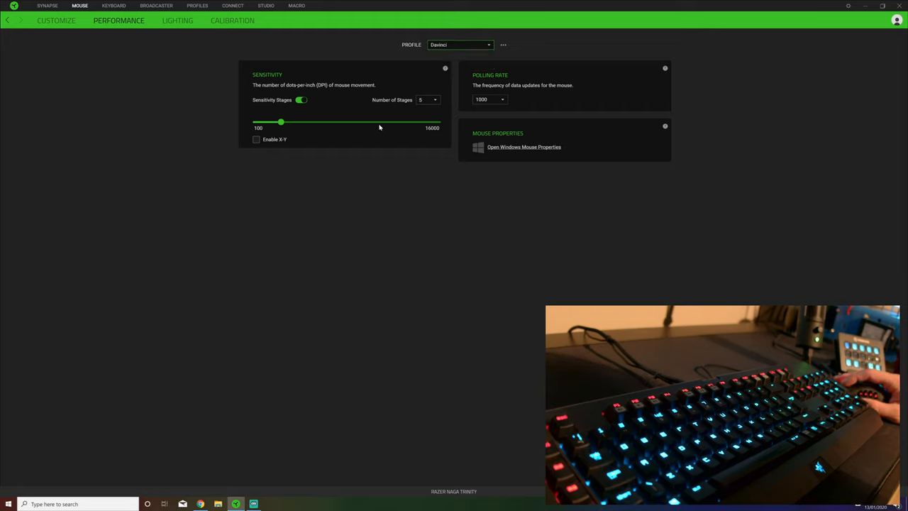
{"action": "left_click", "coordinate": [461, 45]}
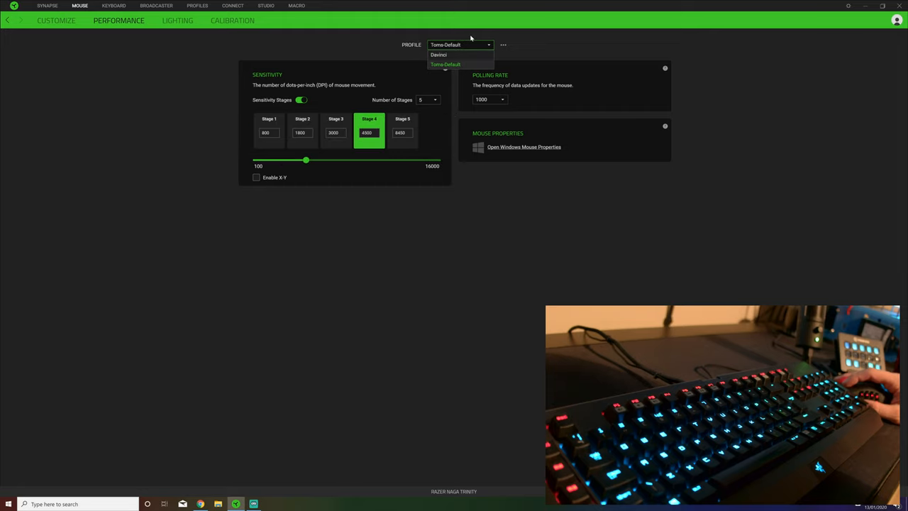
{"action": "mouse_move", "coordinate": [254, 142]}
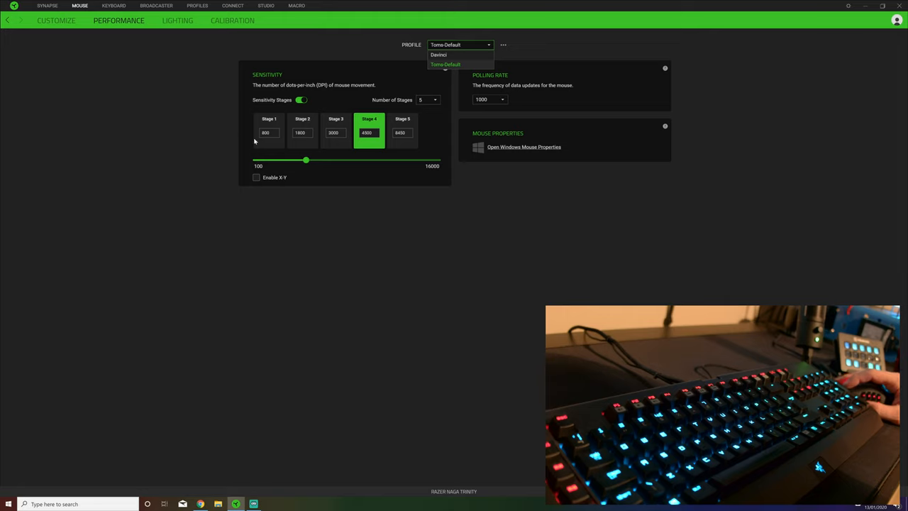
{"action": "left_click", "coordinate": [446, 64]}
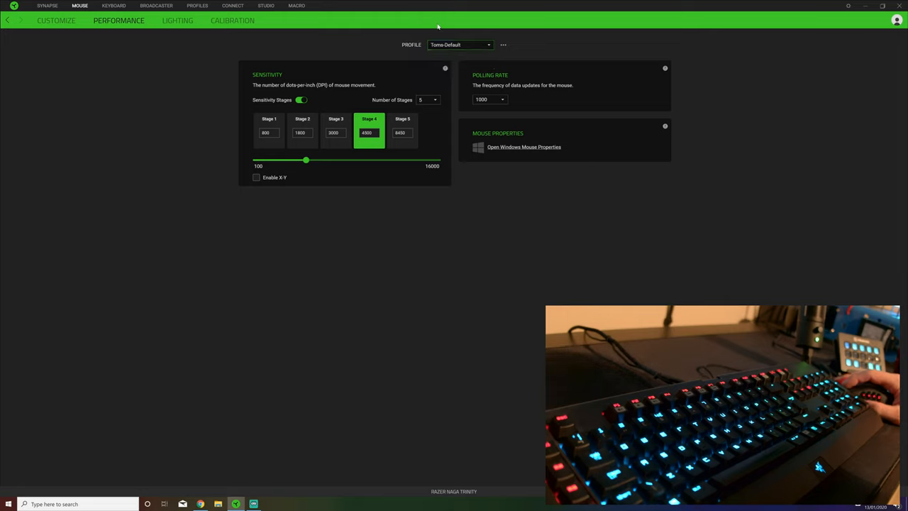
Open mouse Lighting, preview the Breathing quick effect, then return to Advanced Effects
{"action": "left_click", "coordinate": [178, 20]}
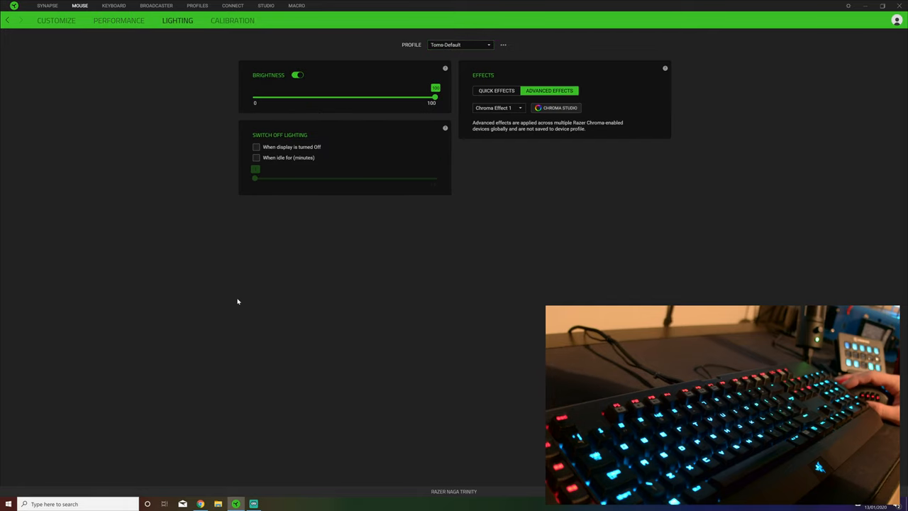
{"action": "left_click", "coordinate": [496, 90]}
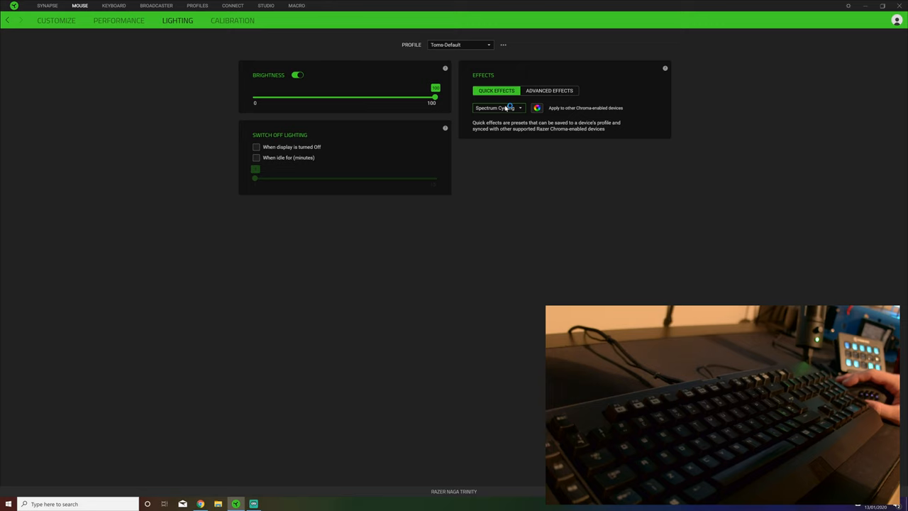
{"action": "left_click", "coordinate": [497, 108]}
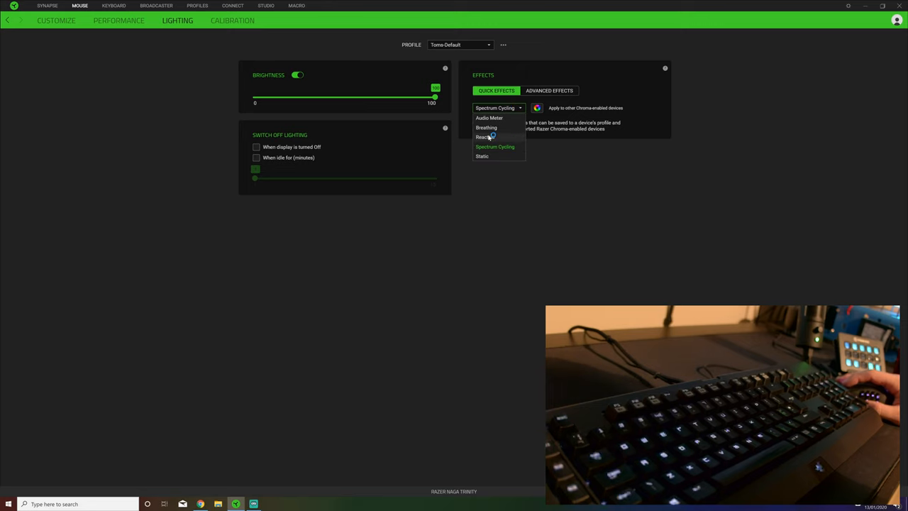
{"action": "left_click", "coordinate": [487, 128]}
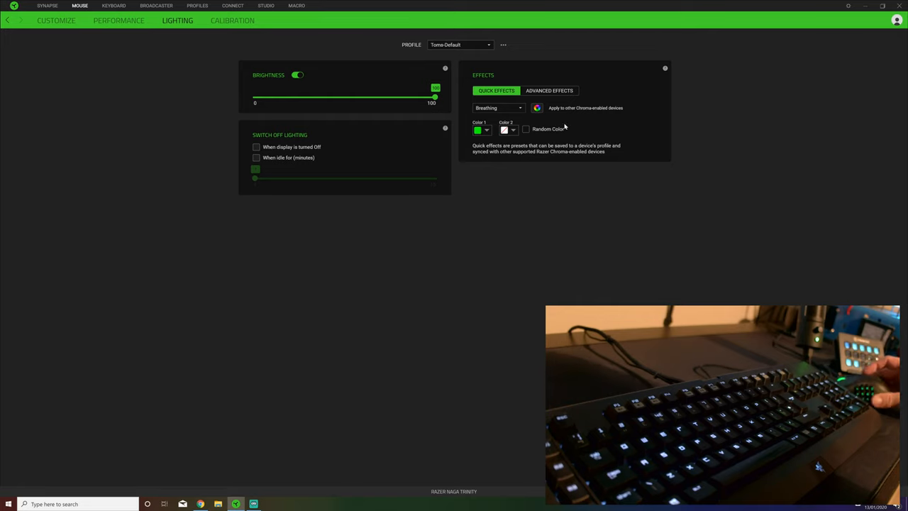
{"action": "left_click", "coordinate": [549, 90]}
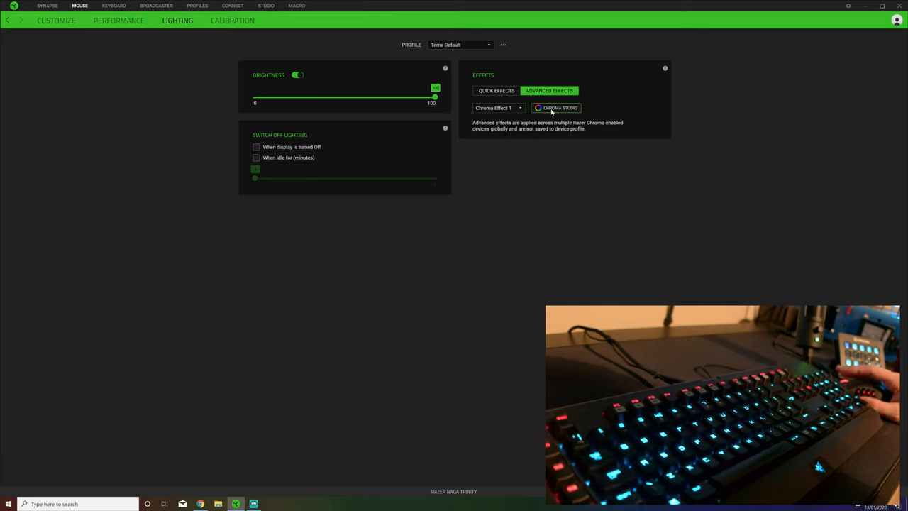
Preview the Spectrum Cycling quick effect, then return to Chroma Effect 1
{"action": "left_click", "coordinate": [496, 90]}
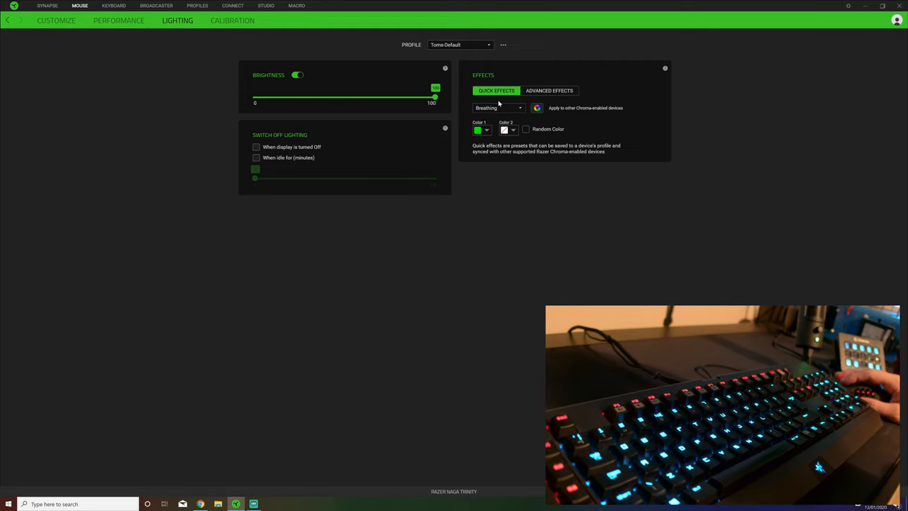
{"action": "left_click", "coordinate": [499, 107]}
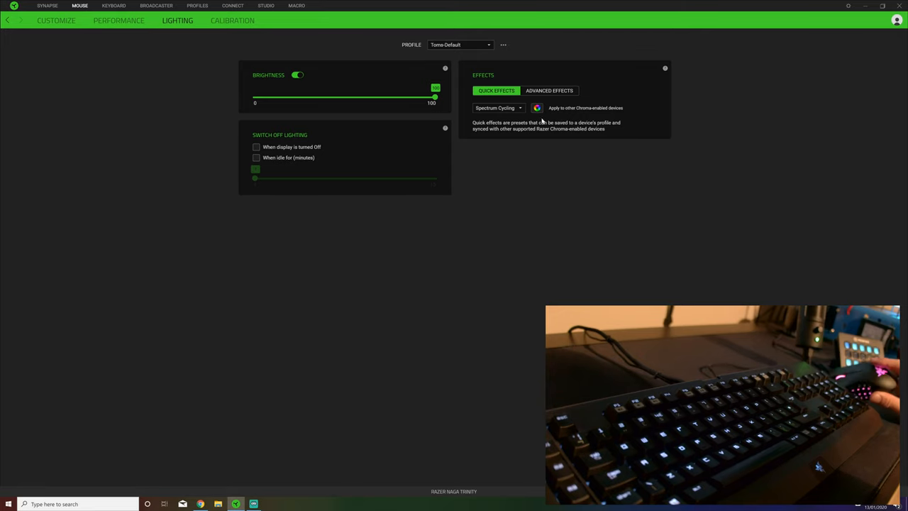
{"action": "left_click", "coordinate": [549, 90]}
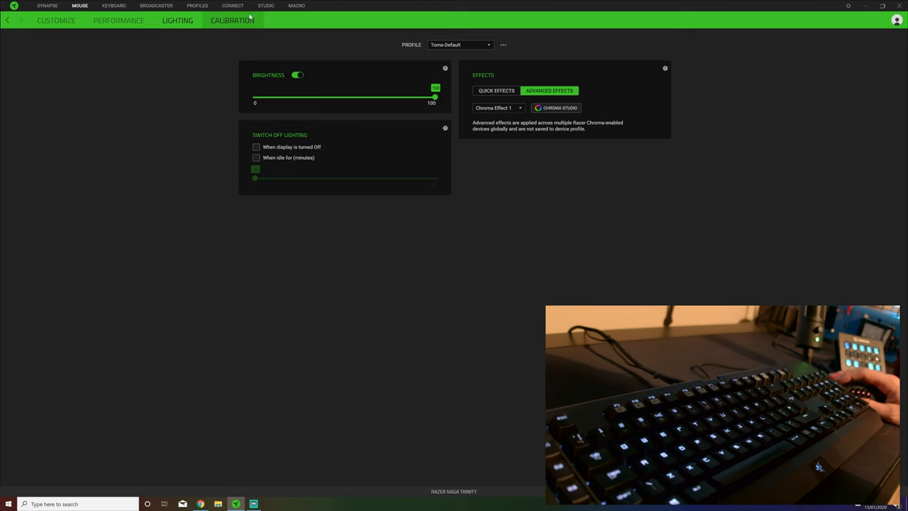
Show the Calibration page listing only the uncalibrated Default surface
{"action": "left_click", "coordinate": [232, 20]}
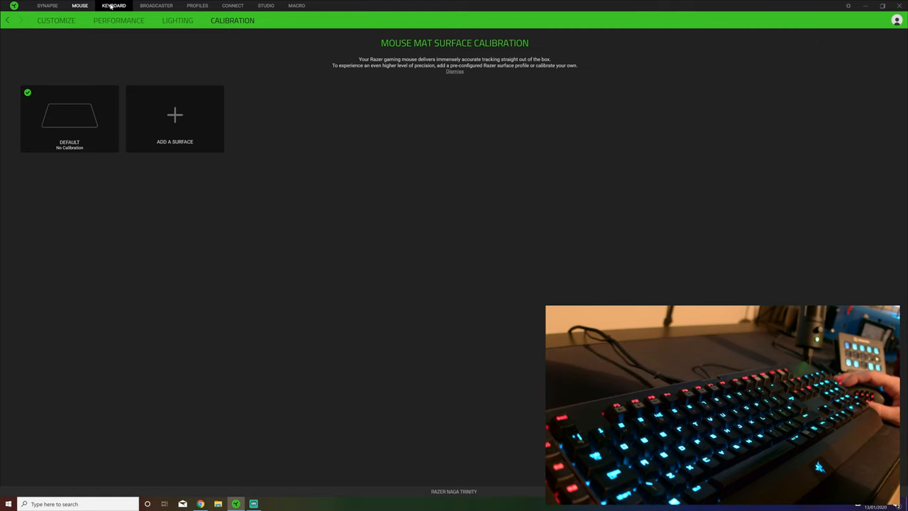
Open the BlackWidow keyboard page, browse a key's Keyboard Function categories, and discard the change
{"action": "left_click", "coordinate": [113, 6]}
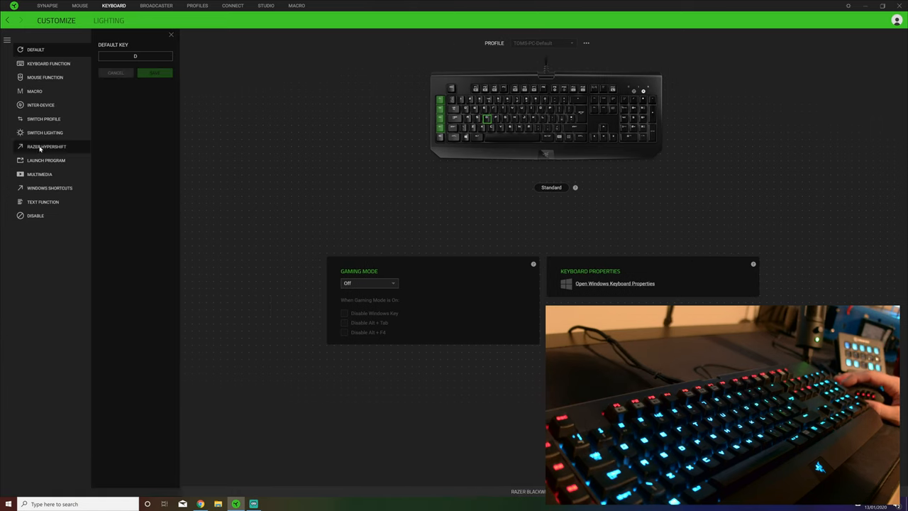
{"action": "mouse_move", "coordinate": [490, 100]}
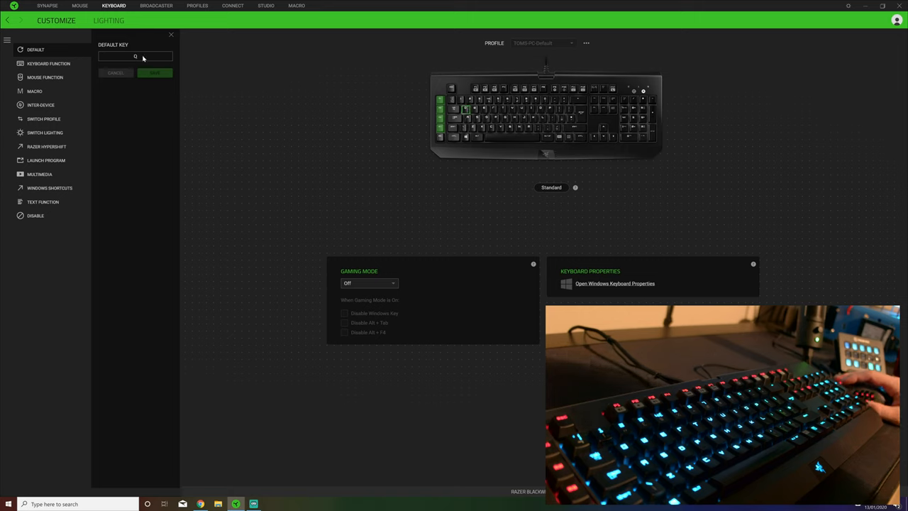
{"action": "left_click", "coordinate": [49, 63]}
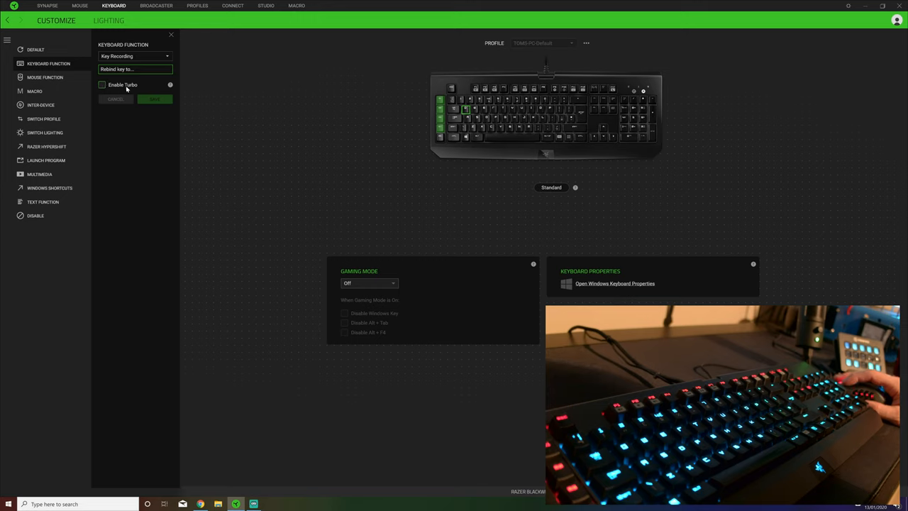
{"action": "left_click", "coordinate": [134, 57]}
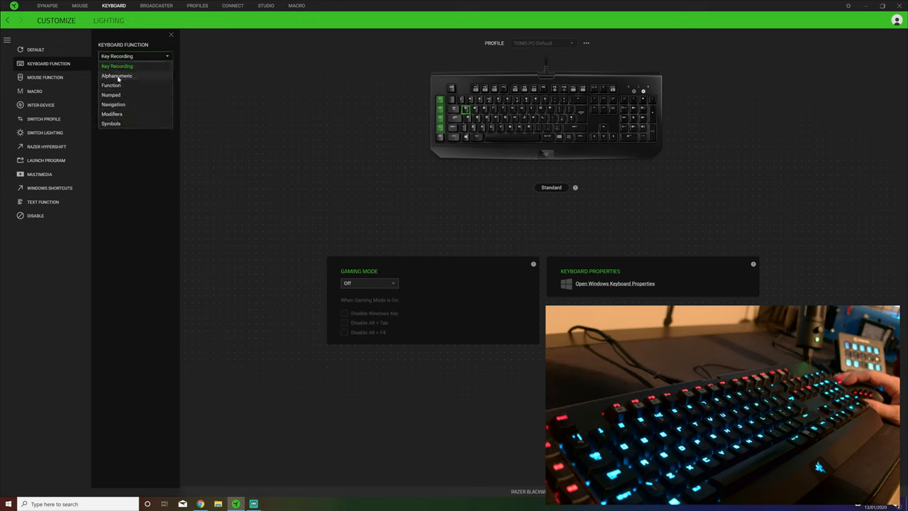
{"action": "left_click", "coordinate": [117, 76]}
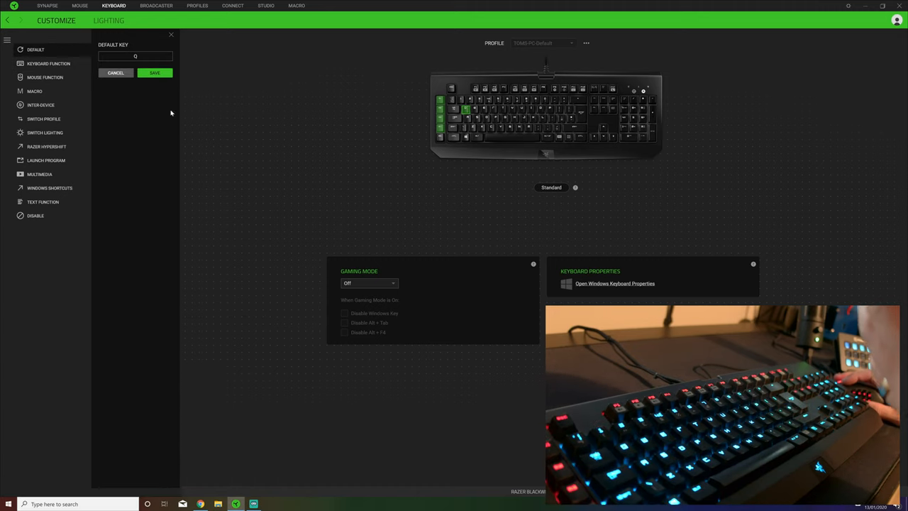
{"action": "left_click", "coordinate": [155, 72]}
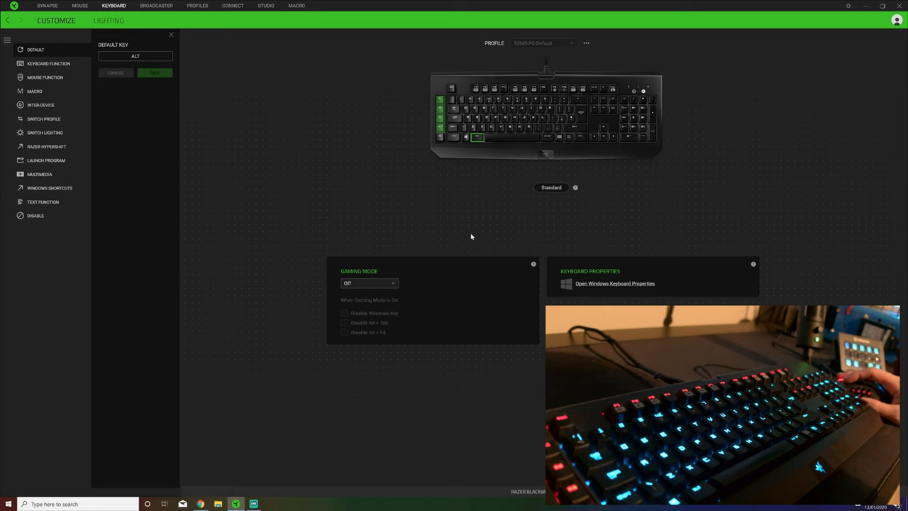
{"action": "mouse_move", "coordinate": [551, 186]}
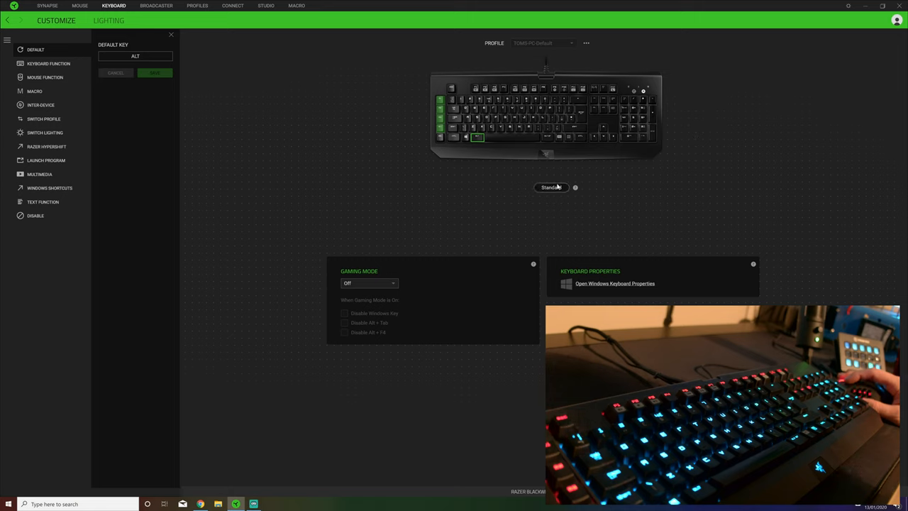
Close the key panel, try profile TOMS-PC-Default 1, then reselect TOMS-PC-Default
{"action": "left_click", "coordinate": [586, 43]}
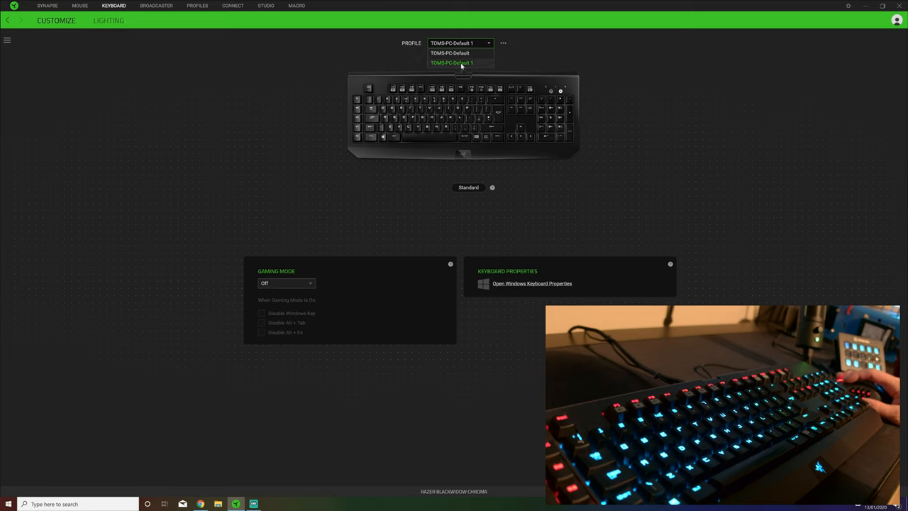
{"action": "left_click", "coordinate": [504, 43]}
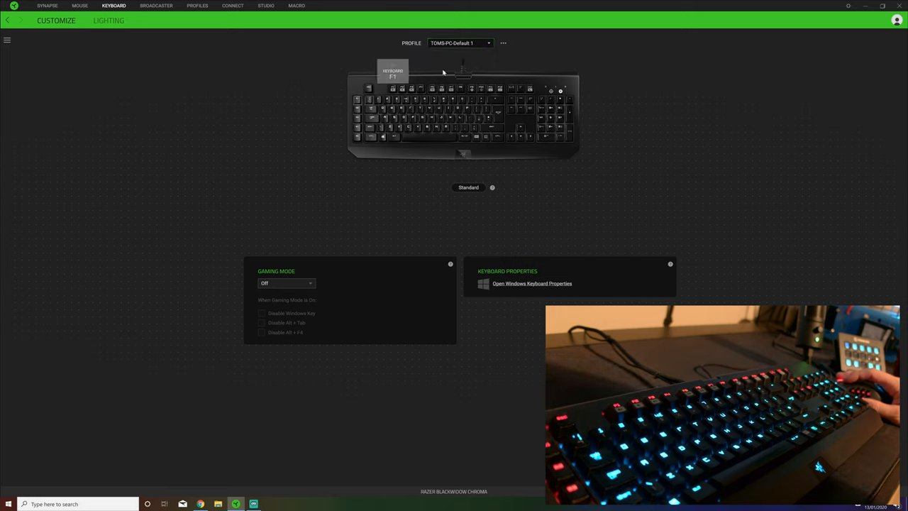
{"action": "left_click", "coordinate": [460, 42]}
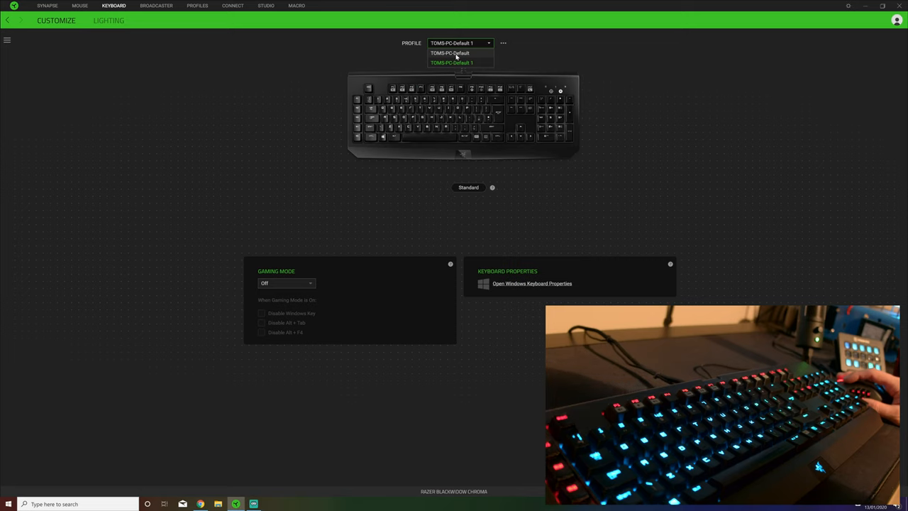
{"action": "left_click", "coordinate": [450, 52]}
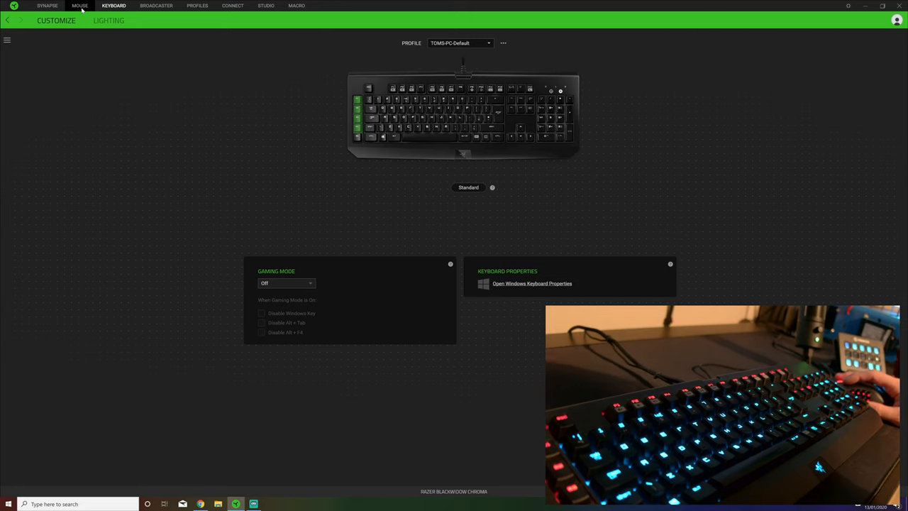
Return to the Mouse page and list on-board profiles Toms-Default and Davinci
{"action": "left_click", "coordinate": [79, 5]}
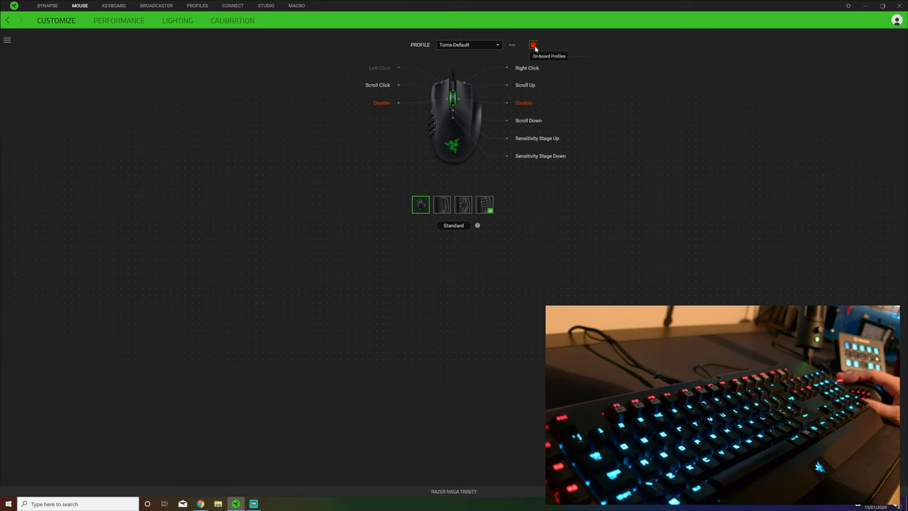
{"action": "left_click", "coordinate": [534, 45]}
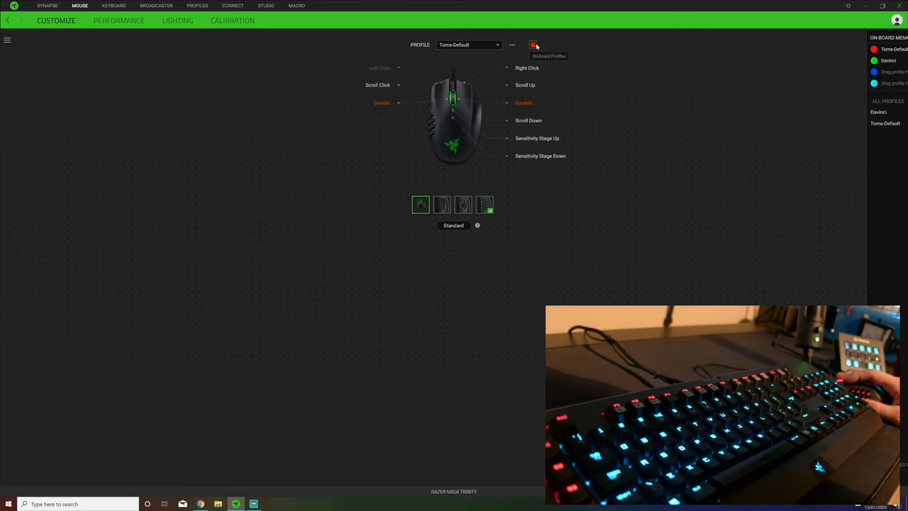
{"action": "left_click", "coordinate": [533, 44]}
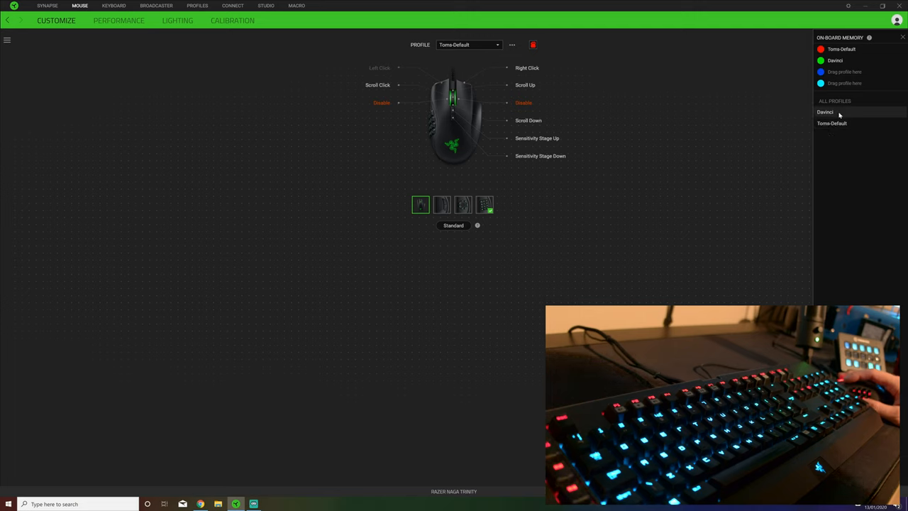
{"action": "mouse_move", "coordinate": [846, 73]}
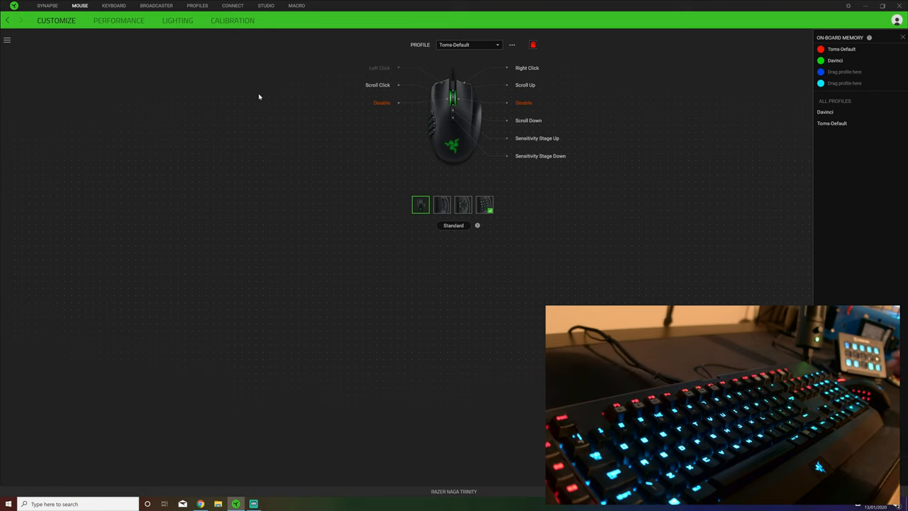
{"action": "left_click", "coordinate": [113, 5]}
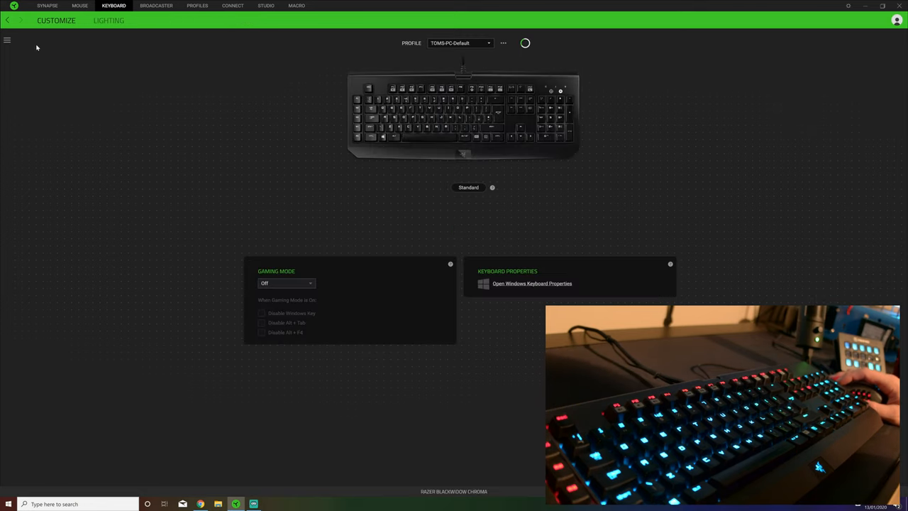
{"action": "left_click", "coordinate": [109, 20]}
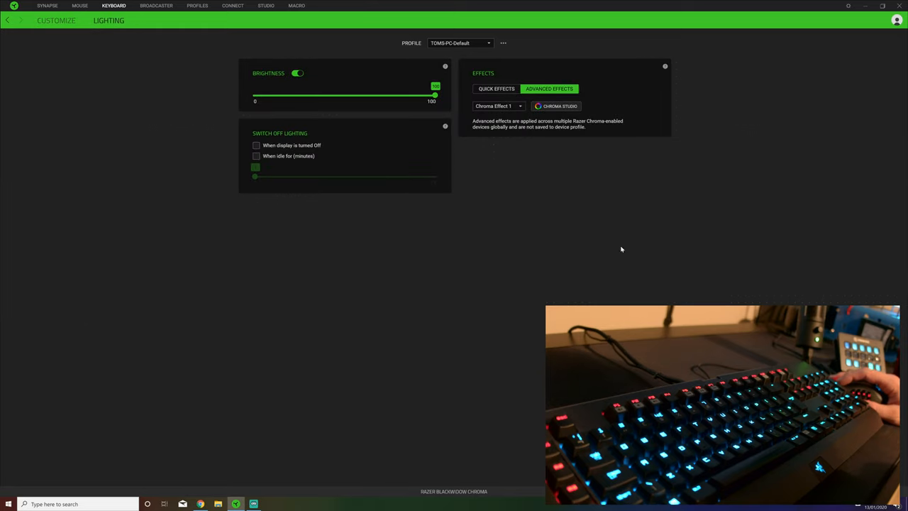
{"action": "left_click", "coordinate": [496, 88]}
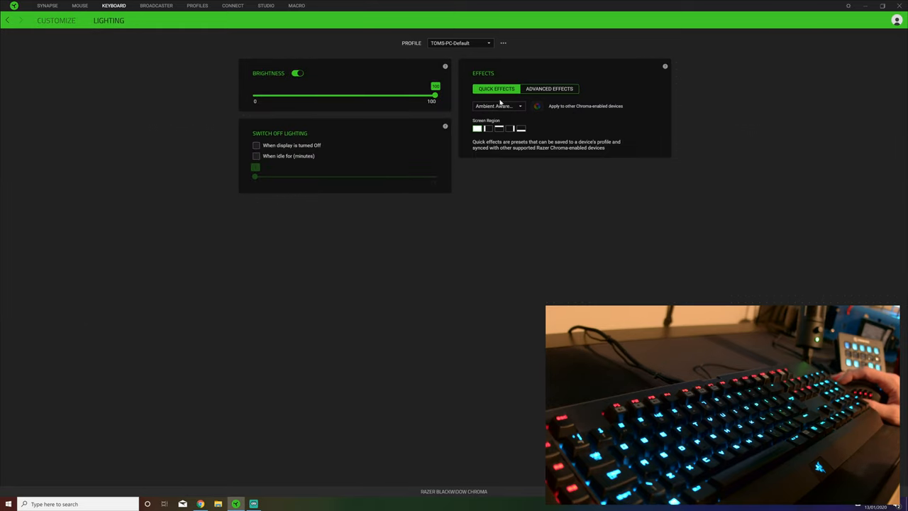
{"action": "left_click", "coordinate": [497, 106]}
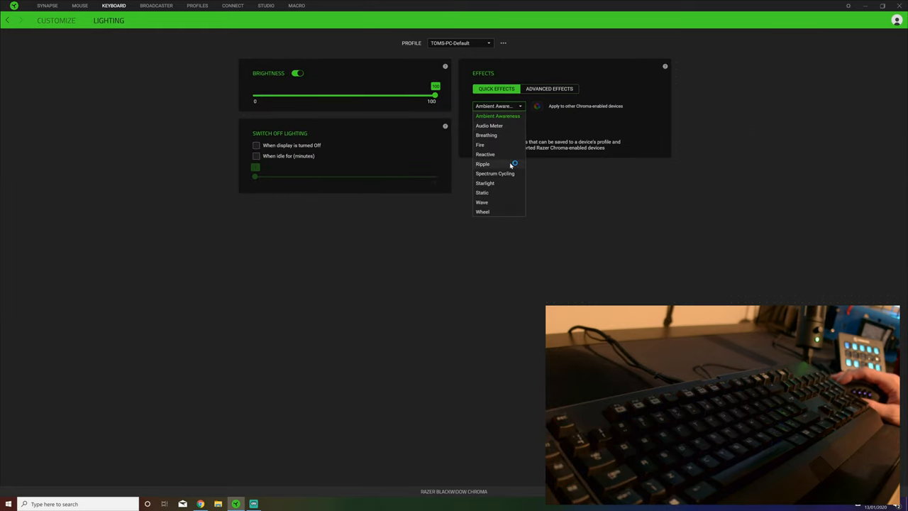
{"action": "left_click", "coordinate": [482, 164]}
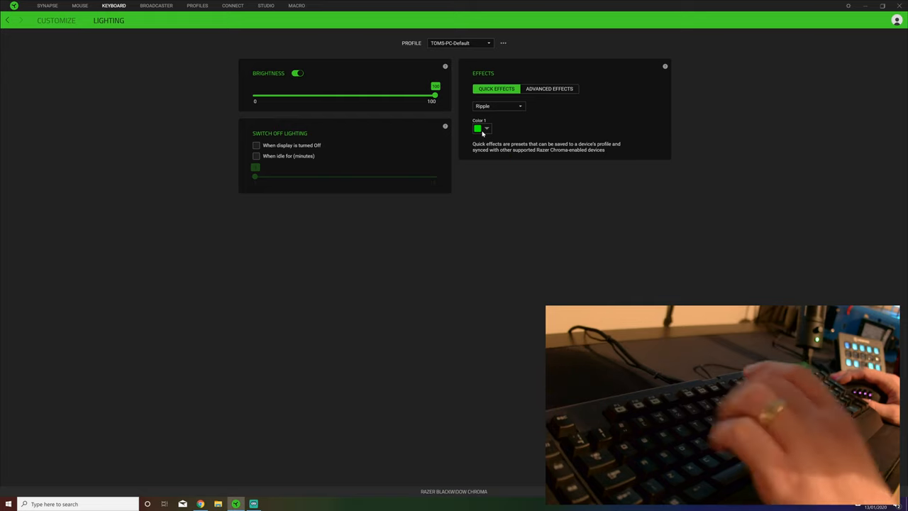
{"action": "left_click", "coordinate": [498, 106]}
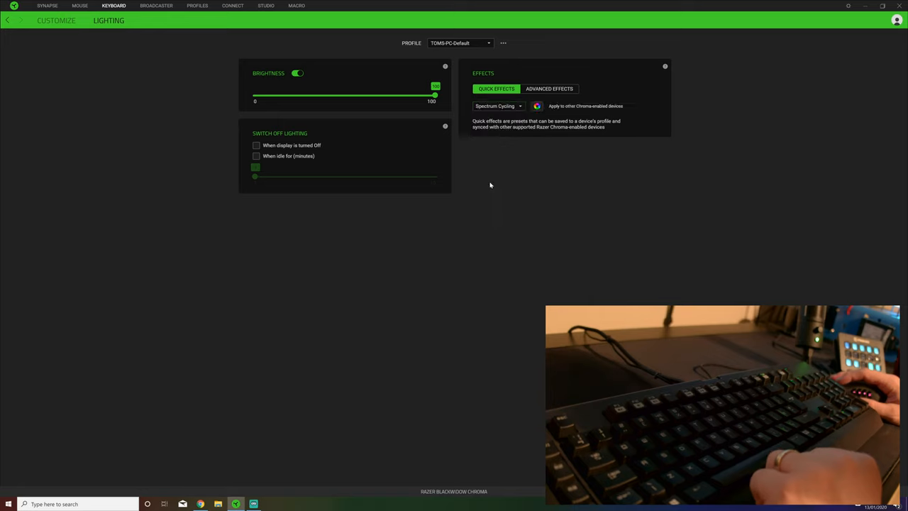
{"action": "left_click", "coordinate": [498, 106]}
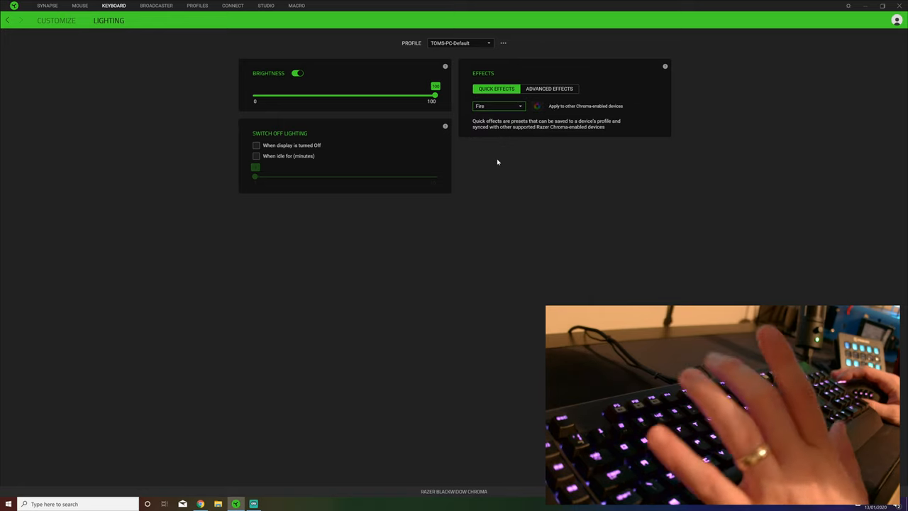
{"action": "left_click", "coordinate": [498, 106]}
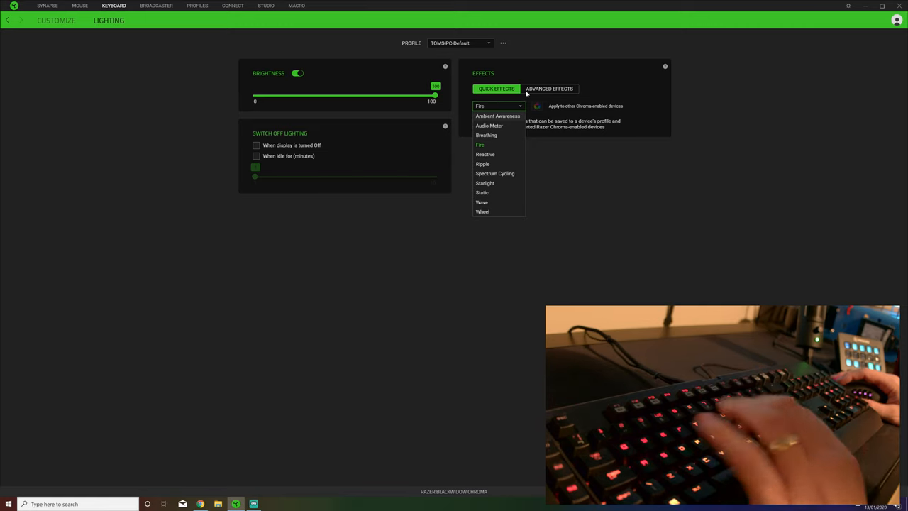
{"action": "left_click", "coordinate": [549, 88]}
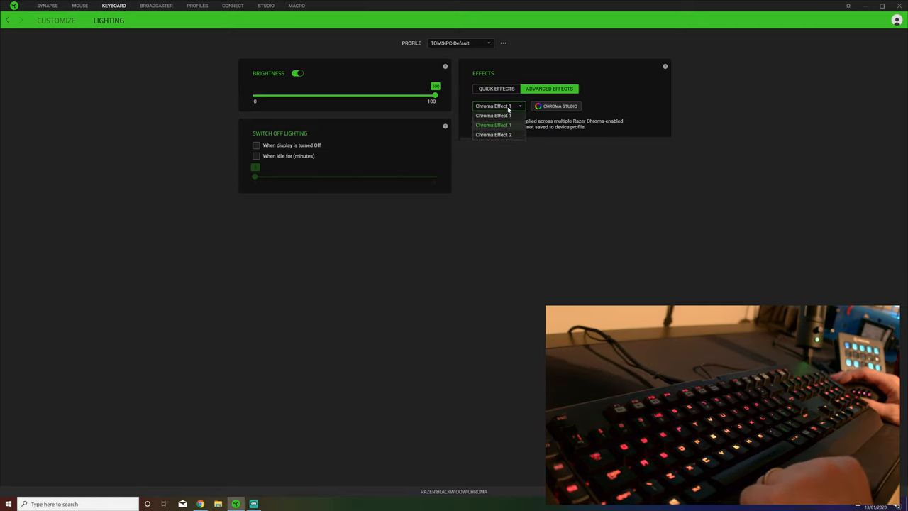
{"action": "left_click", "coordinate": [493, 115]}
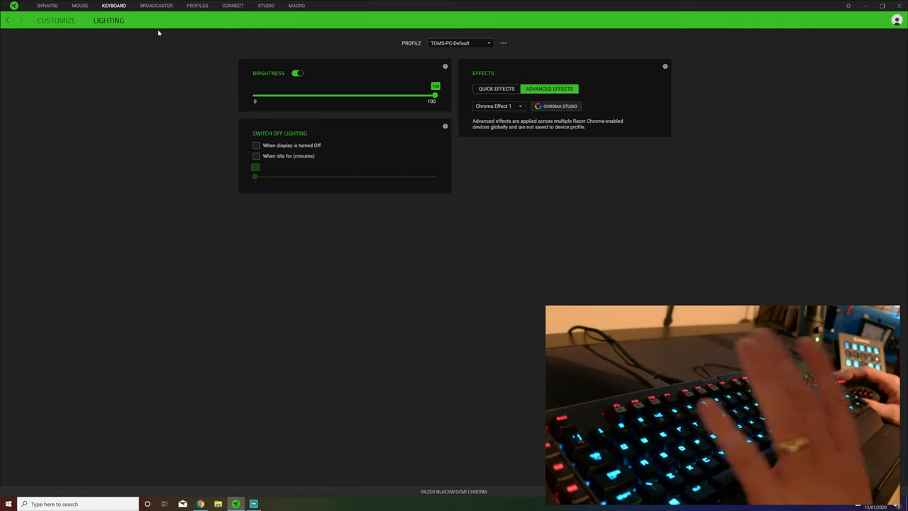
Open the Seiren Emote's Lighting sub-tab, then view Profiles listing Chroma Effect 1 and 2
{"action": "left_click", "coordinate": [156, 6]}
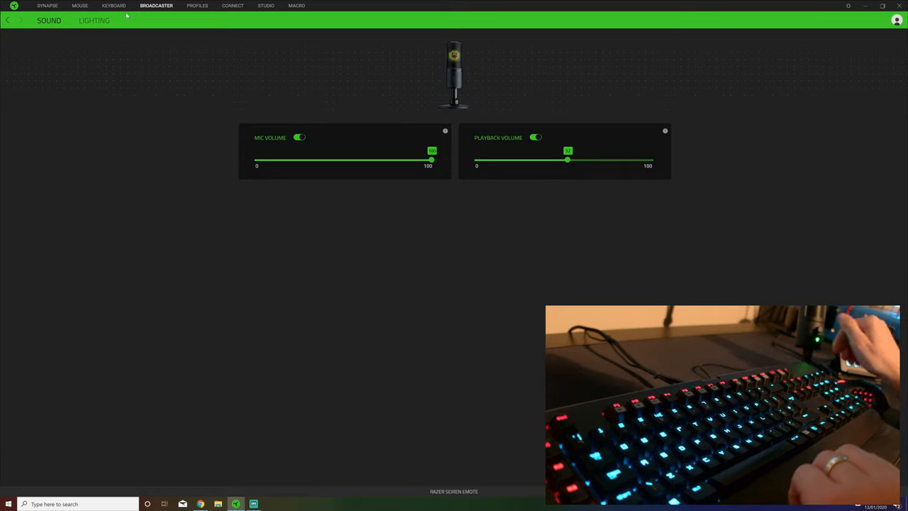
{"action": "left_click", "coordinate": [197, 6]}
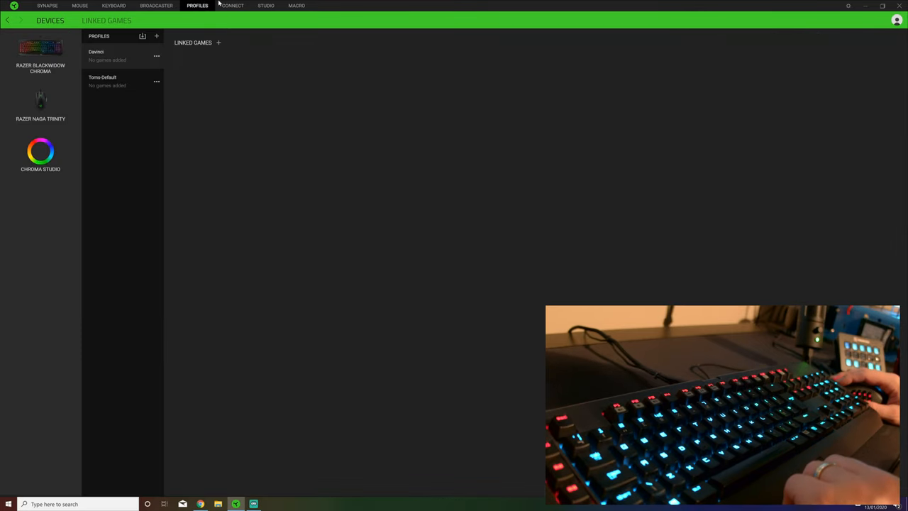
{"action": "left_click", "coordinate": [156, 6]}
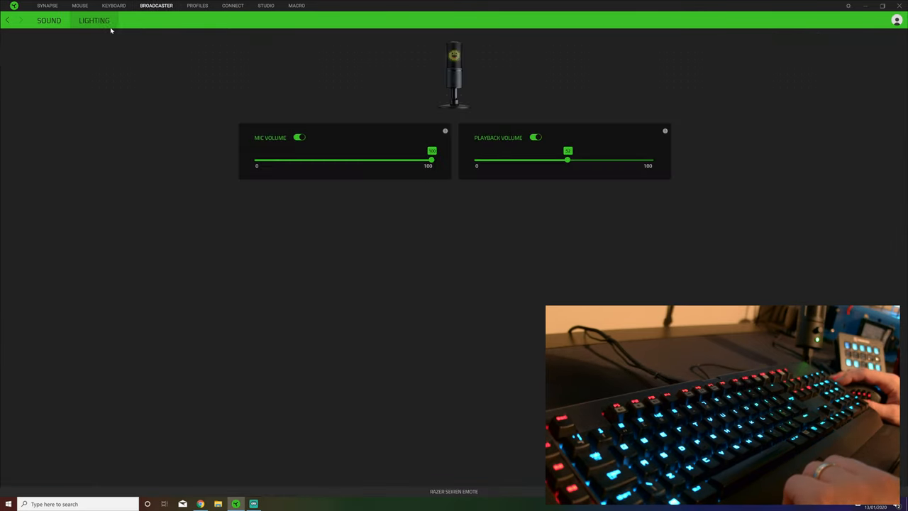
{"action": "left_click", "coordinate": [94, 19]}
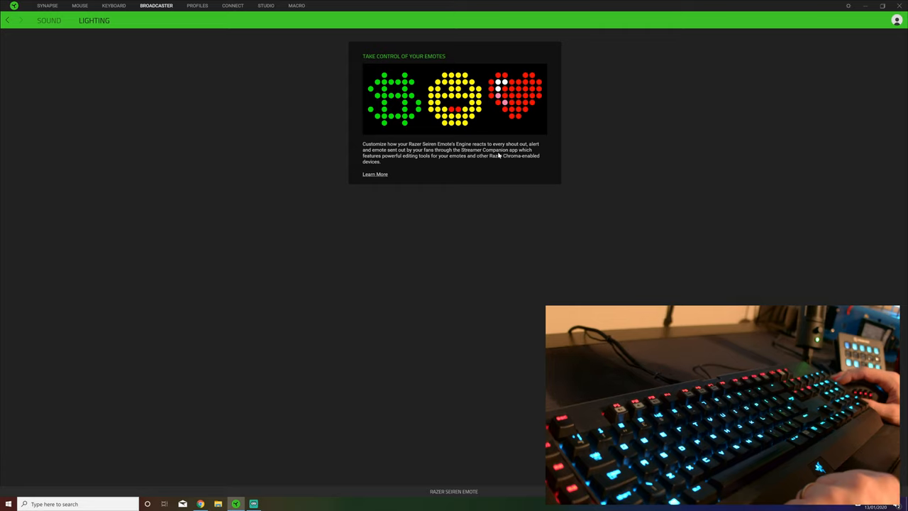
{"action": "left_click", "coordinate": [197, 6]}
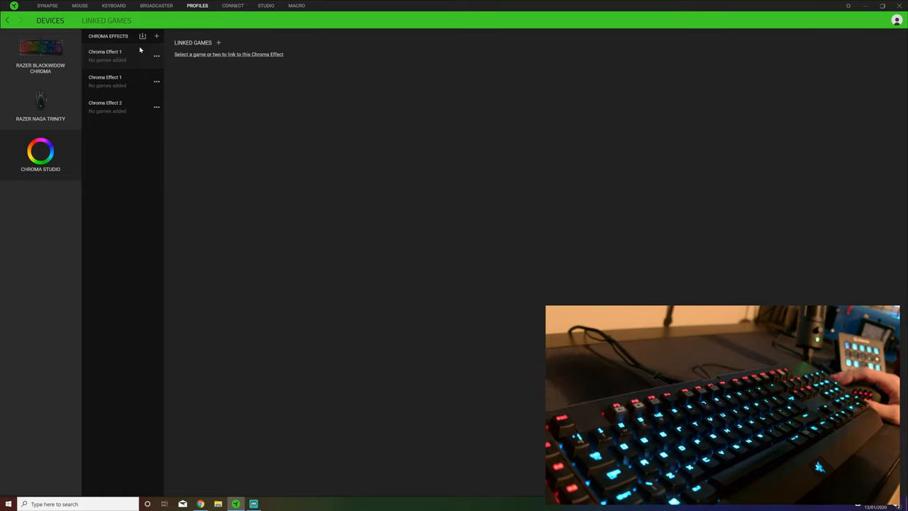
Show the Connect tab's Chroma Apps list, including the Streamer Companion App
{"action": "left_click", "coordinate": [233, 5]}
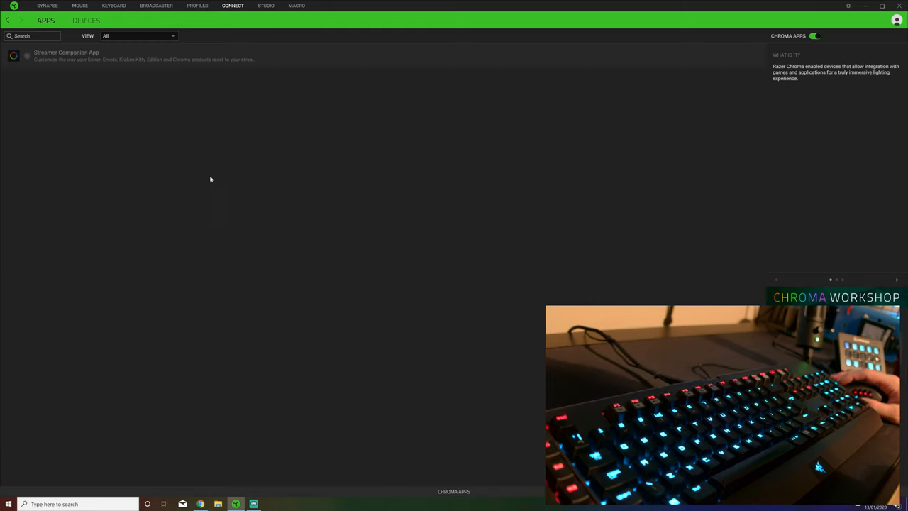
{"action": "mouse_move", "coordinate": [103, 171]}
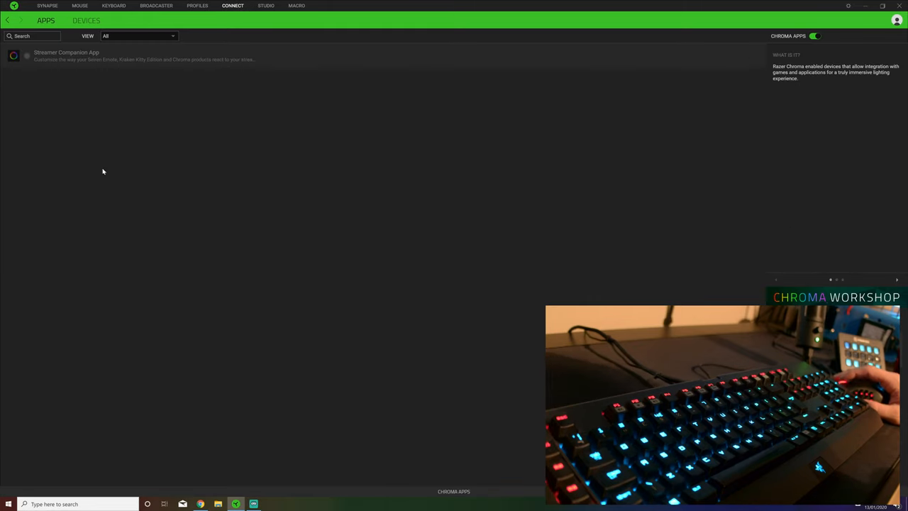
{"action": "mouse_move", "coordinate": [262, 191]}
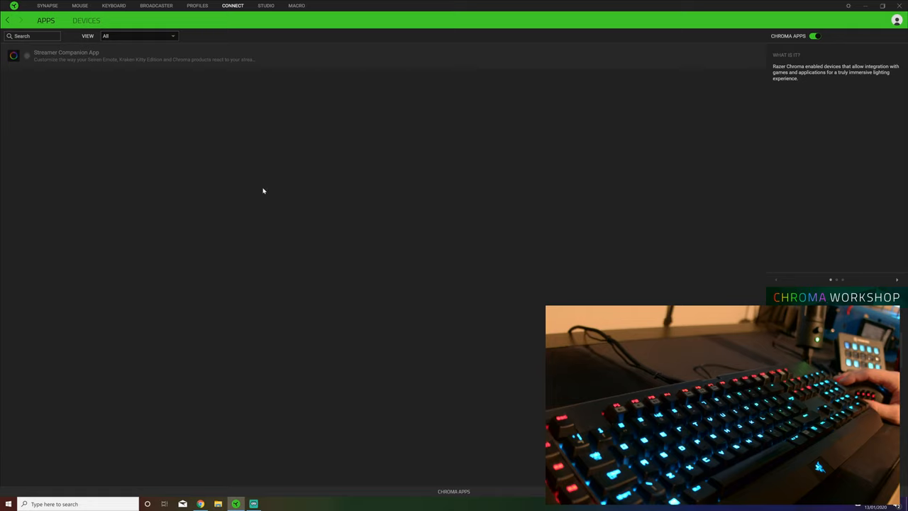
{"action": "mouse_move", "coordinate": [253, 175]}
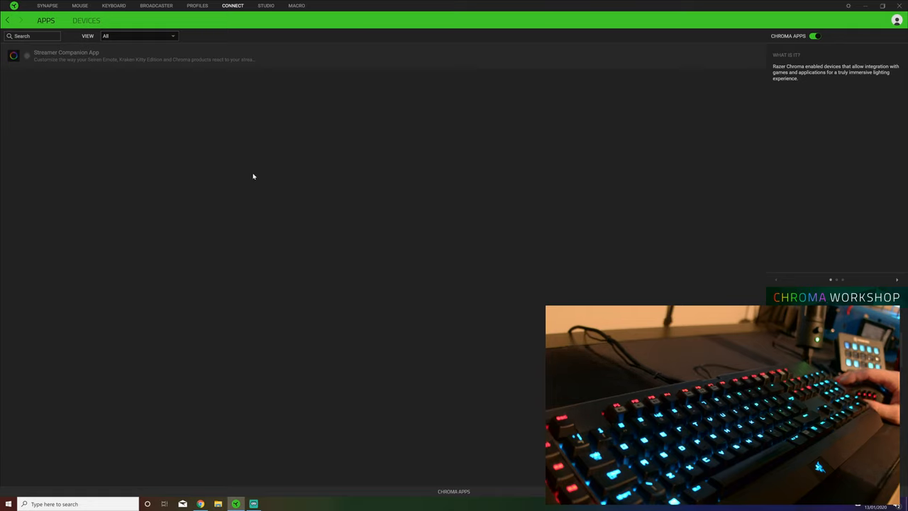
{"action": "mouse_move", "coordinate": [239, 204]}
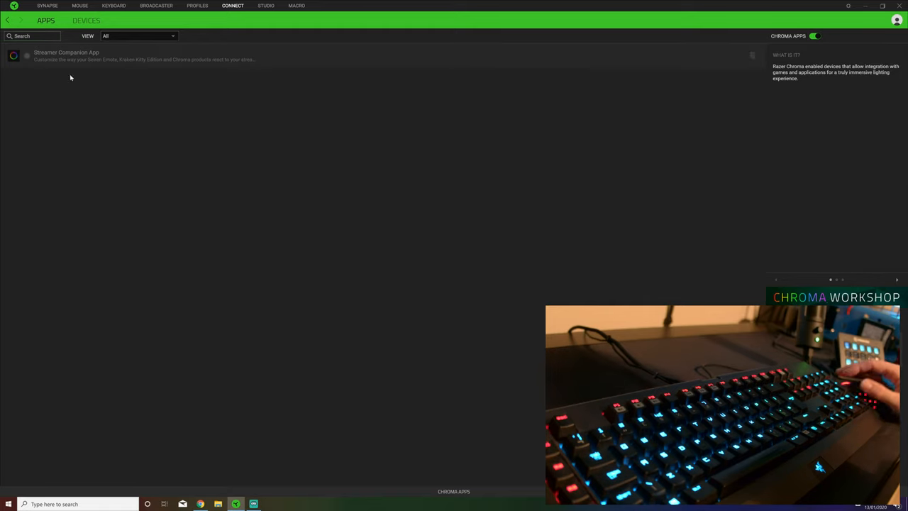
{"action": "mouse_move", "coordinate": [469, 379]}
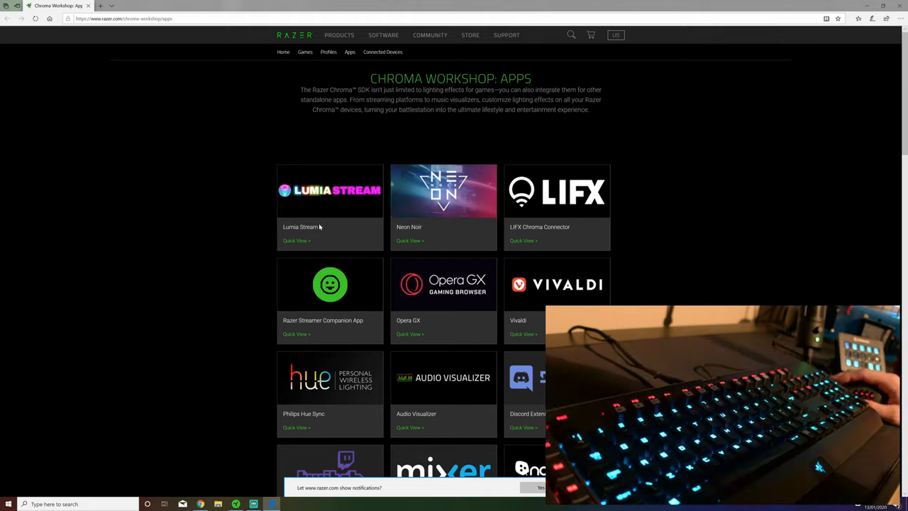
{"action": "scroll", "scroll_direction": "down", "scroll_amount": 3}
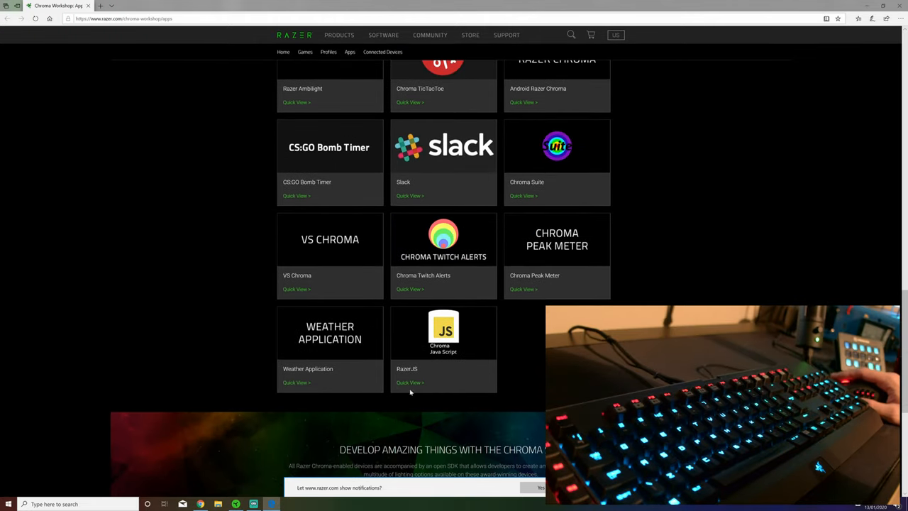
{"action": "scroll", "scroll_direction": "down", "scroll_amount": 3}
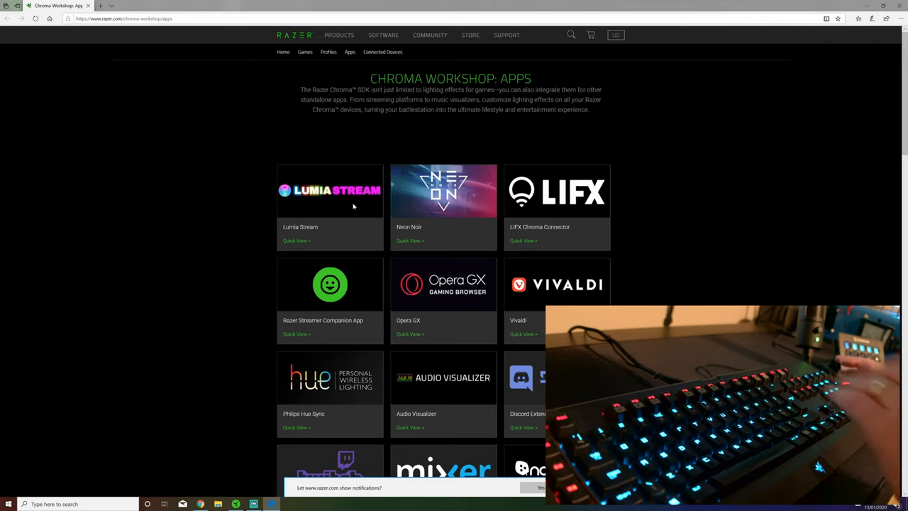
{"action": "mouse_move", "coordinate": [399, 241]}
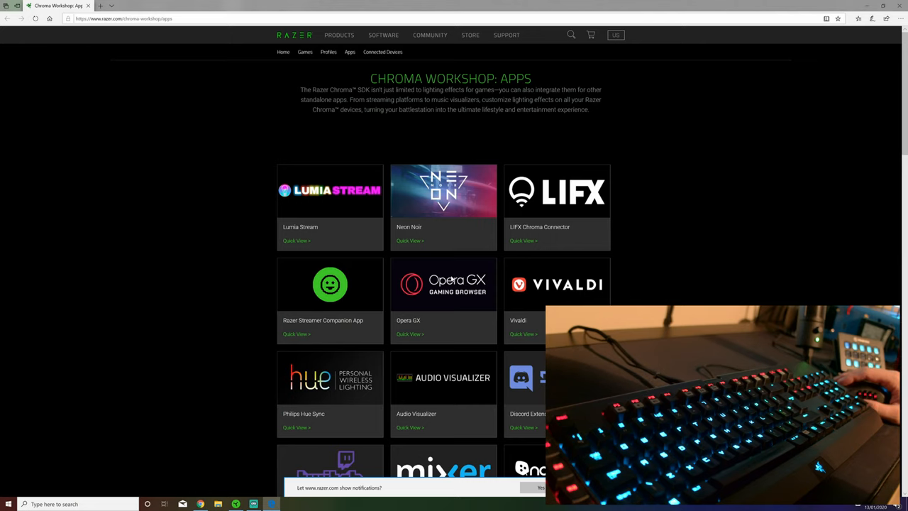
{"action": "scroll", "scroll_direction": "down", "scroll_amount": 3}
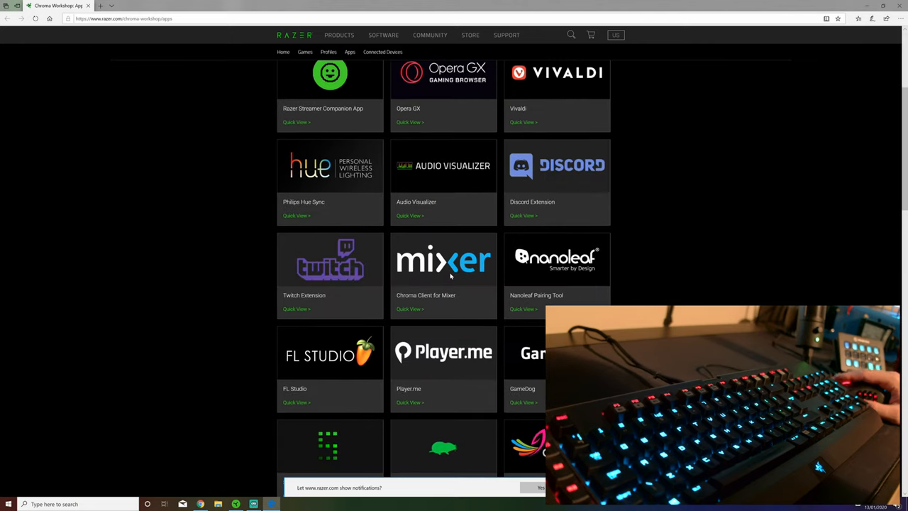
{"action": "scroll", "scroll_direction": "down", "scroll_amount": 3}
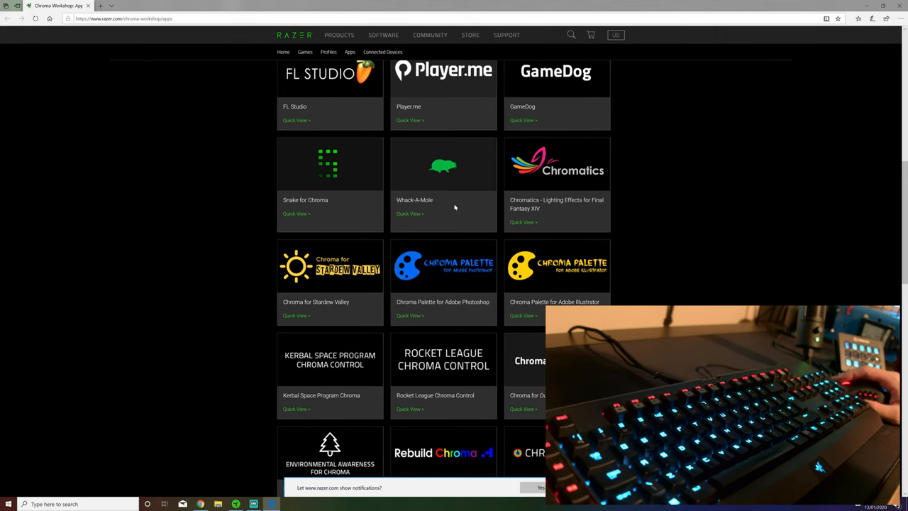
{"action": "mouse_move", "coordinate": [544, 344]}
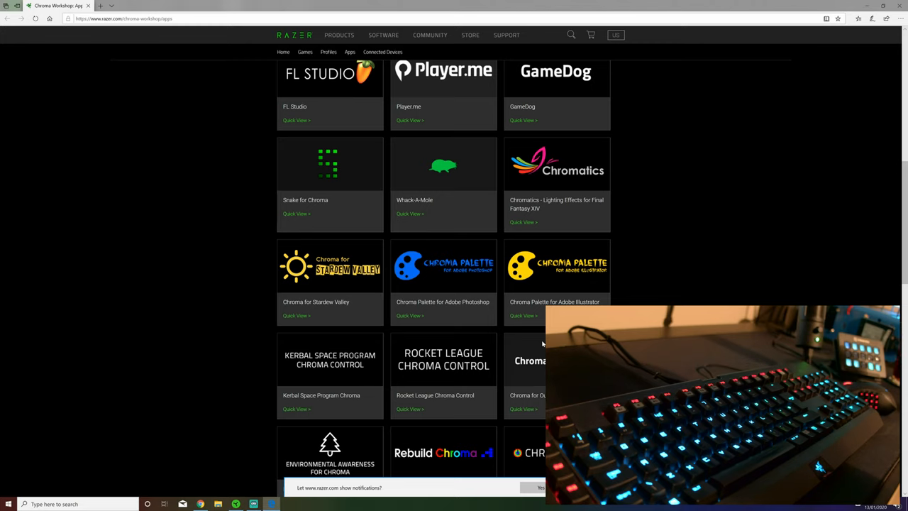
{"action": "scroll", "scroll_direction": "down", "scroll_amount": 3}
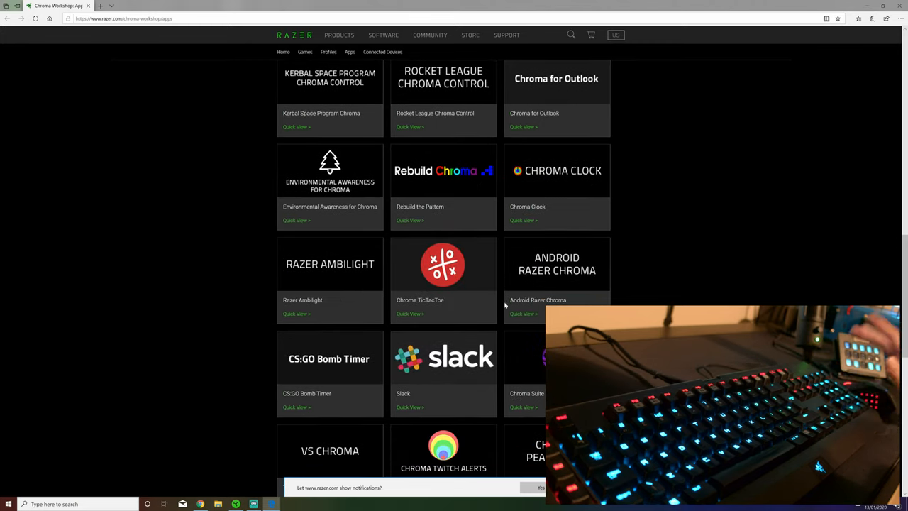
{"action": "scroll", "scroll_direction": "down", "scroll_amount": 3}
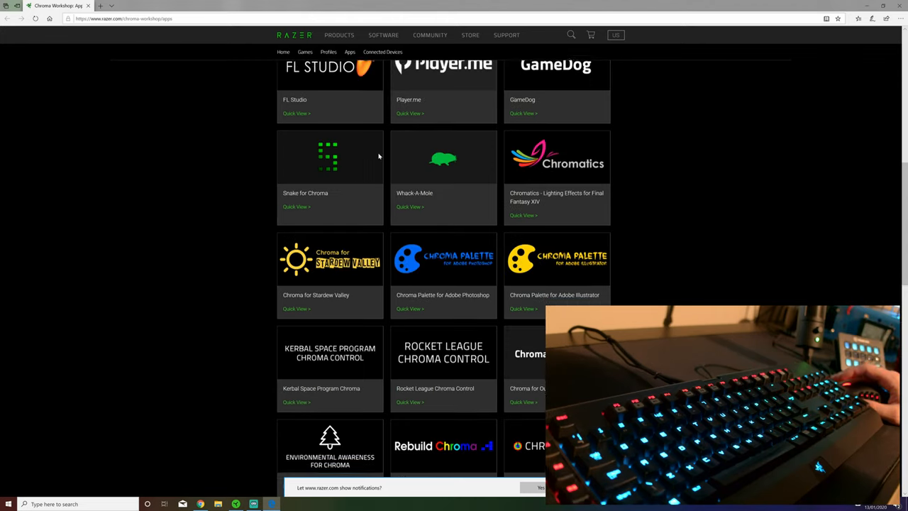
{"action": "scroll", "scroll_direction": "up", "scroll_amount": 3}
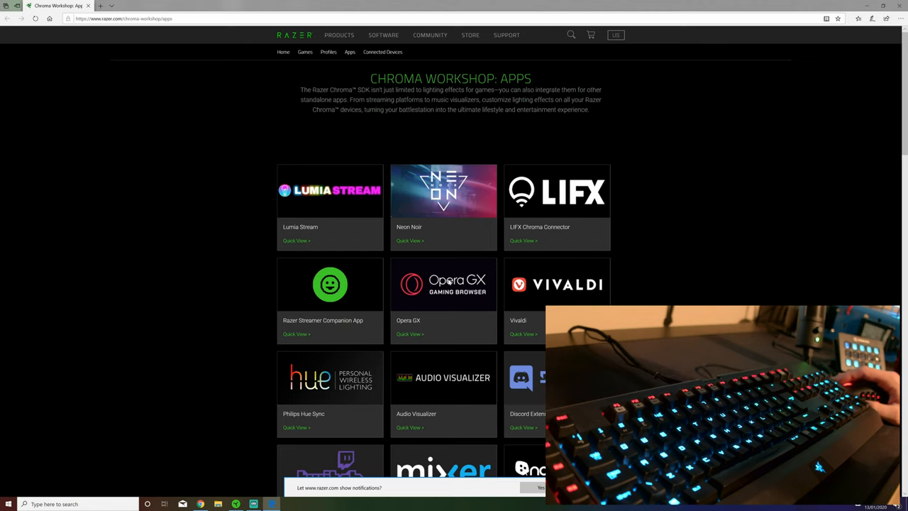
{"action": "scroll", "scroll_direction": "down", "scroll_amount": 3}
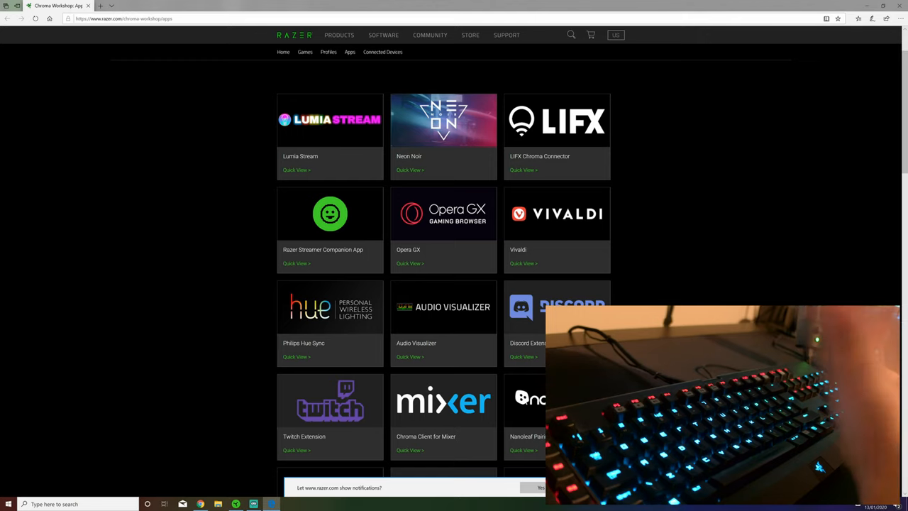
{"action": "mouse_move", "coordinate": [386, 379]}
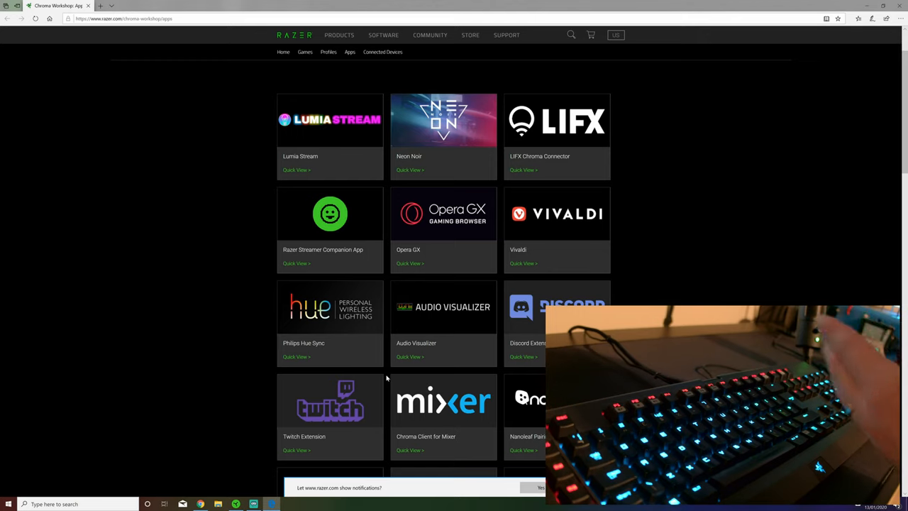
{"action": "scroll", "scroll_direction": "up", "scroll_amount": 3}
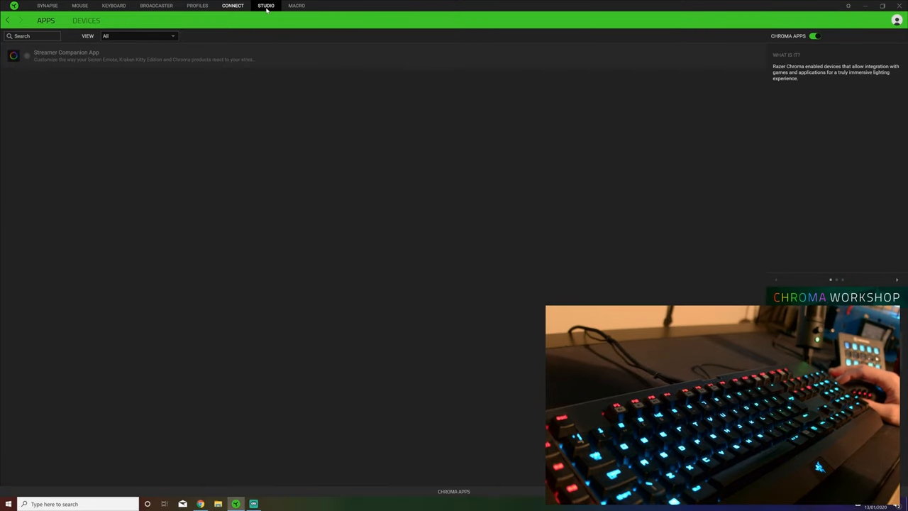
Pass through Chroma Studio to the My Macros page
{"action": "left_click", "coordinate": [266, 6]}
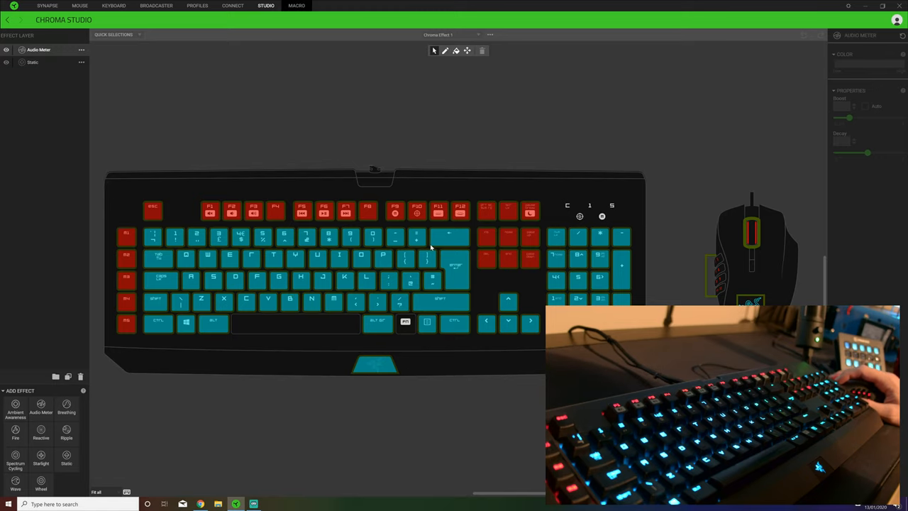
{"action": "left_click", "coordinate": [297, 6]}
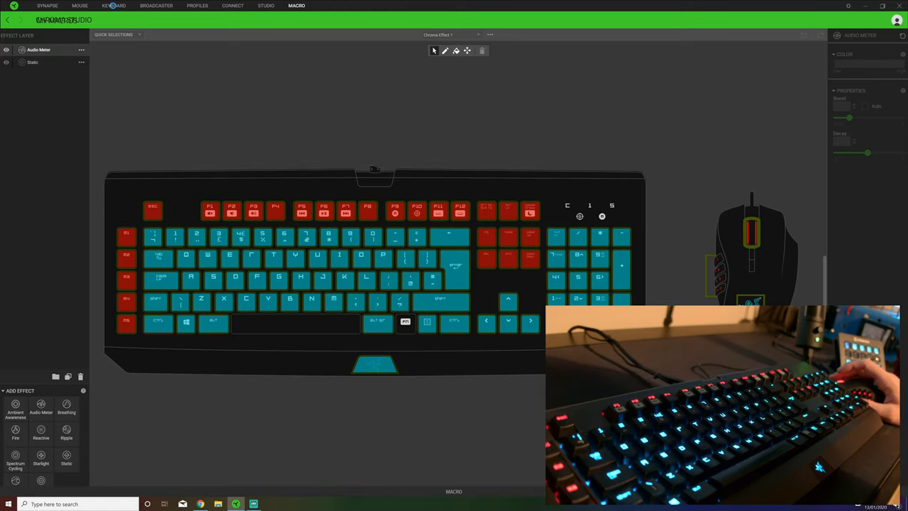
{"action": "left_click", "coordinate": [296, 6]}
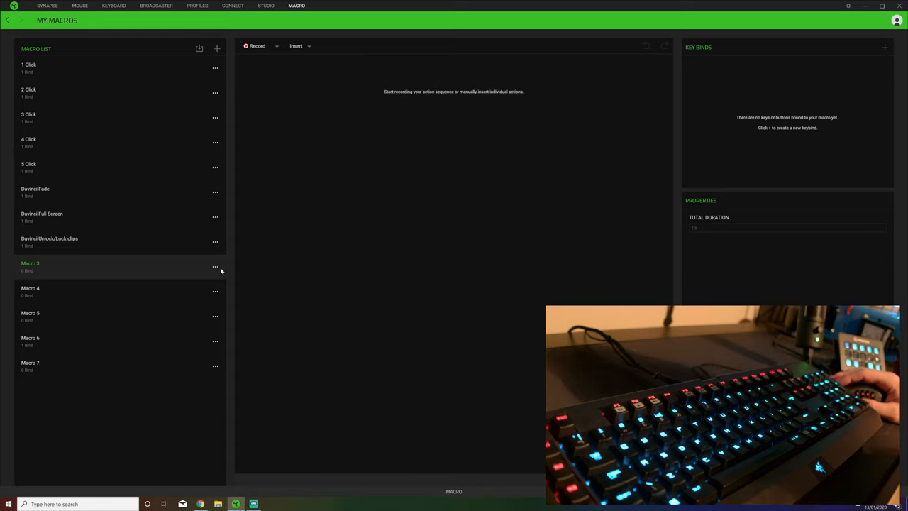
Delete Macros 3, 4, 5 and 6, then add a new empty macro
{"action": "left_click", "coordinate": [215, 266]}
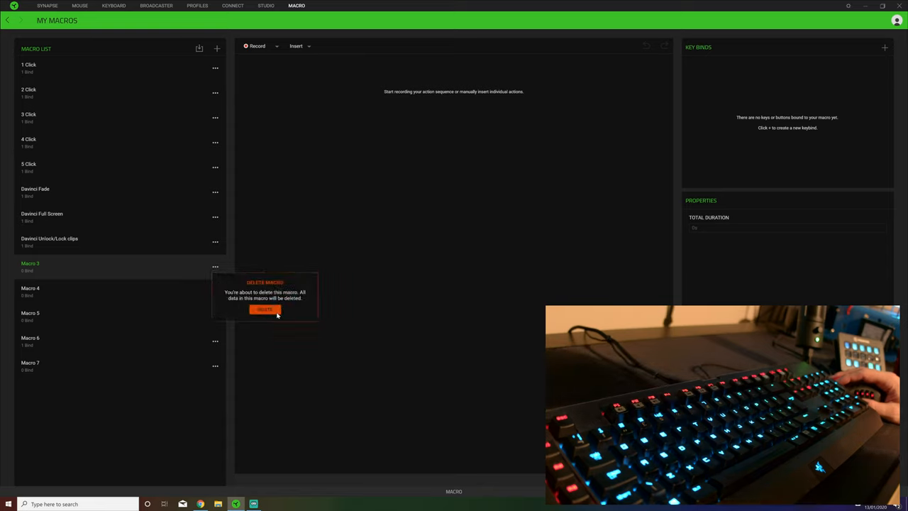
{"action": "left_click", "coordinate": [265, 309]}
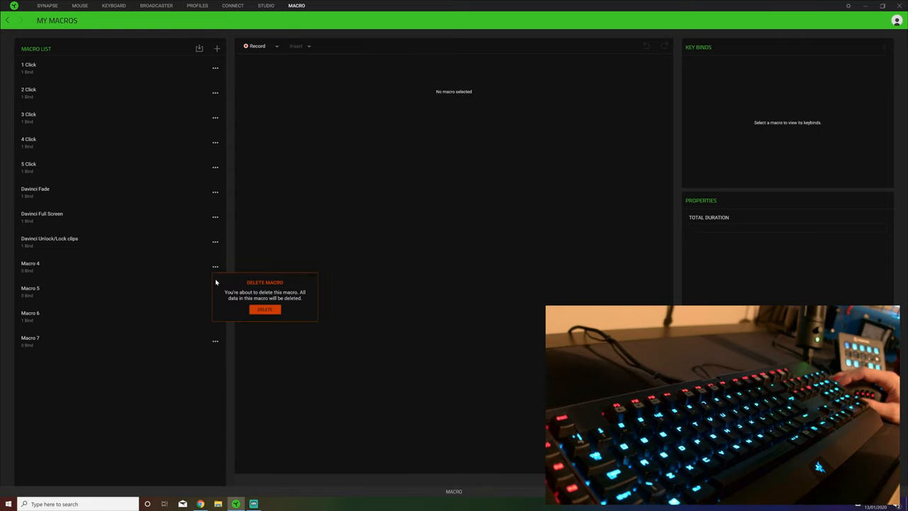
{"action": "left_click", "coordinate": [215, 266]}
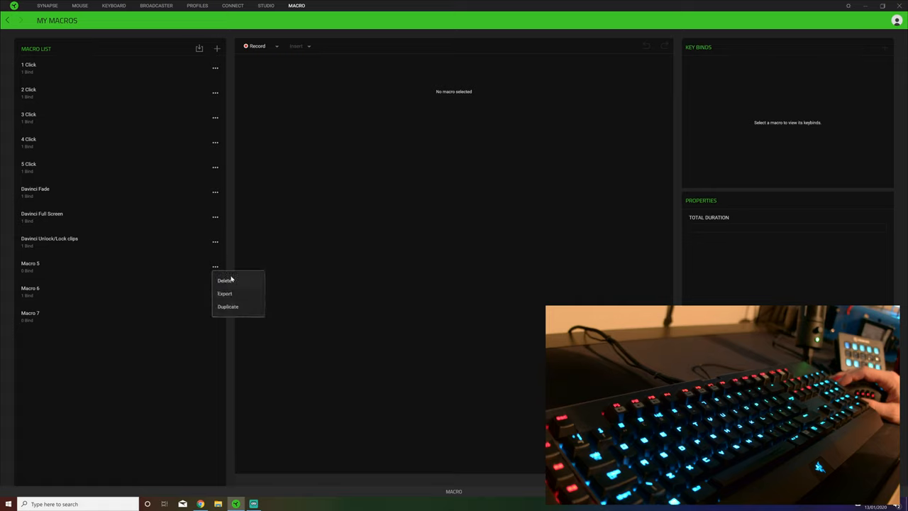
{"action": "left_click", "coordinate": [225, 281]}
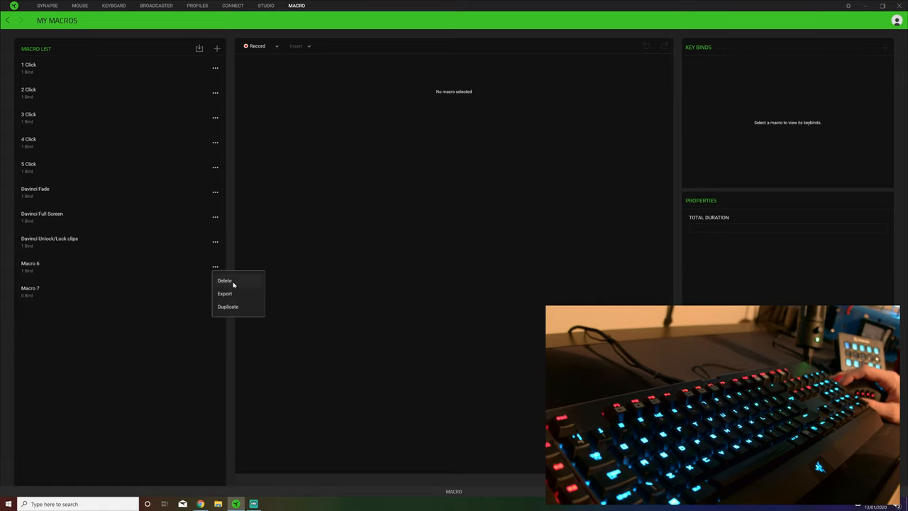
{"action": "left_click", "coordinate": [224, 280]}
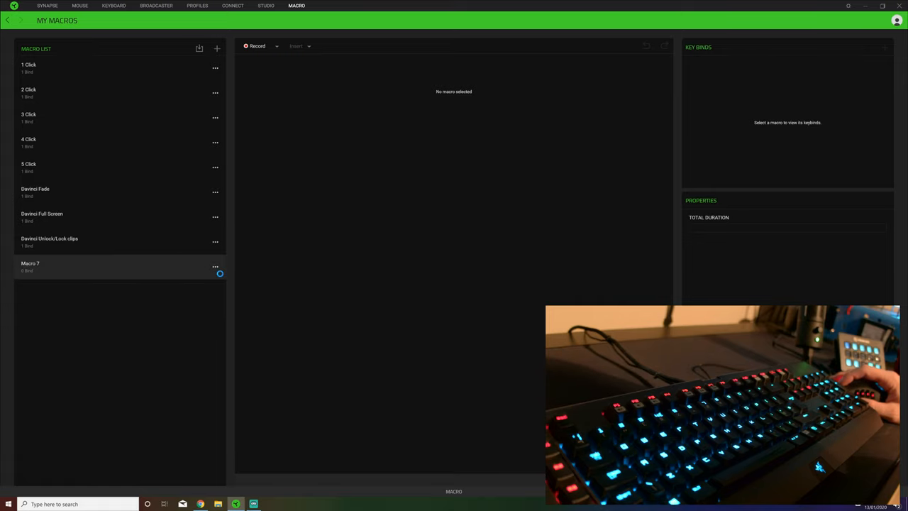
{"action": "left_click", "coordinate": [215, 267]}
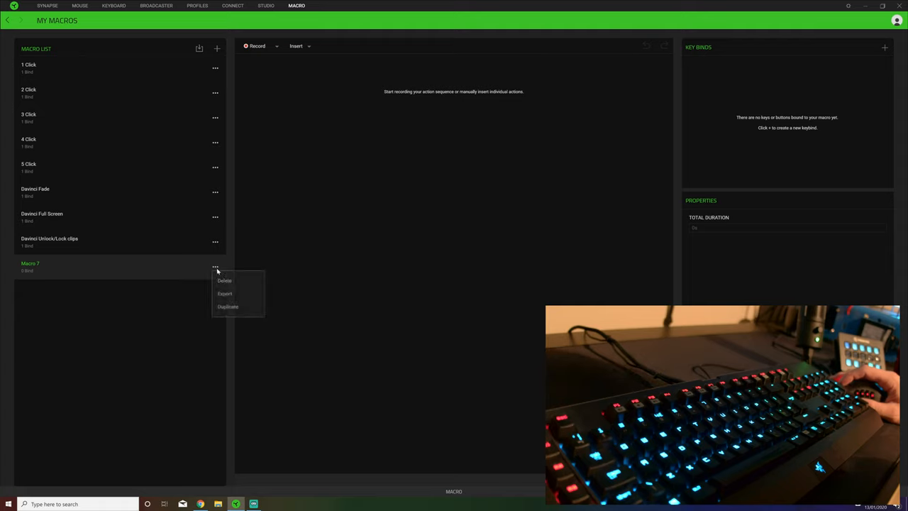
{"action": "left_click", "coordinate": [224, 280]}
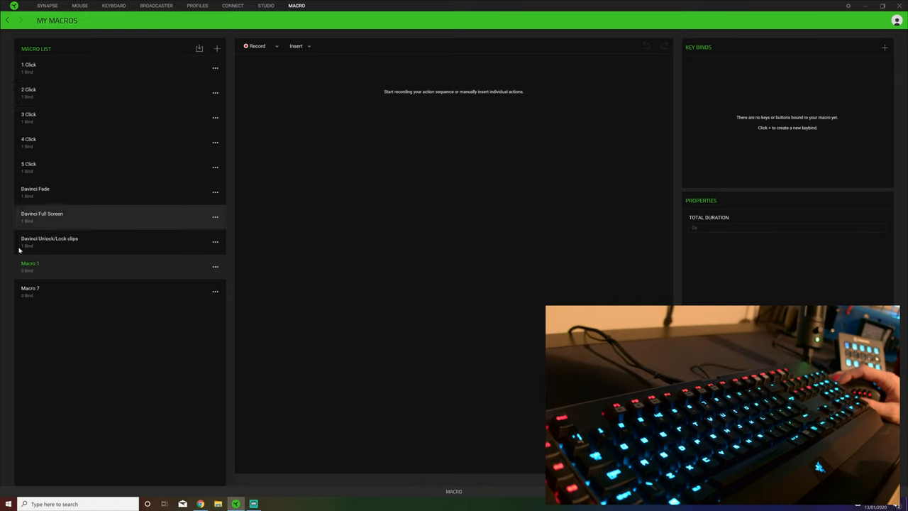
Name the new empty macro 'Test' and save the name
{"action": "double_click", "coordinate": [30, 264]}
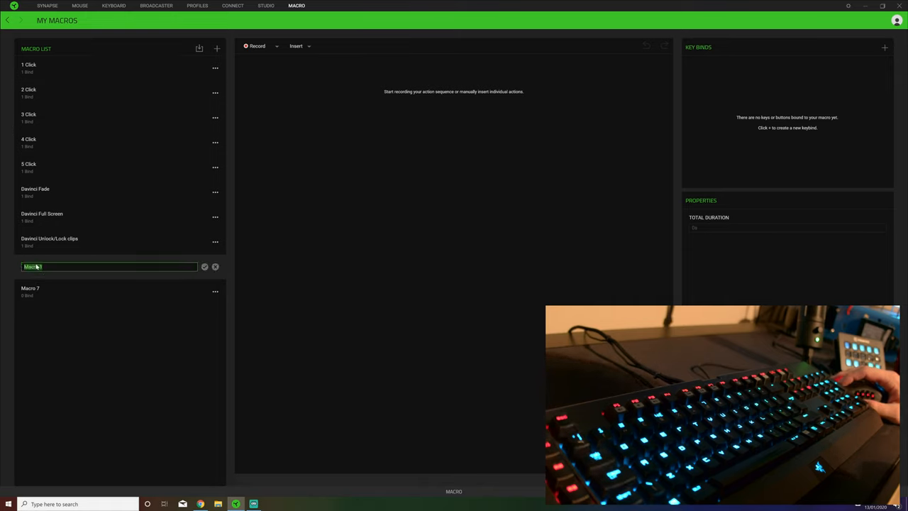
{"action": "type", "text": "Test"}
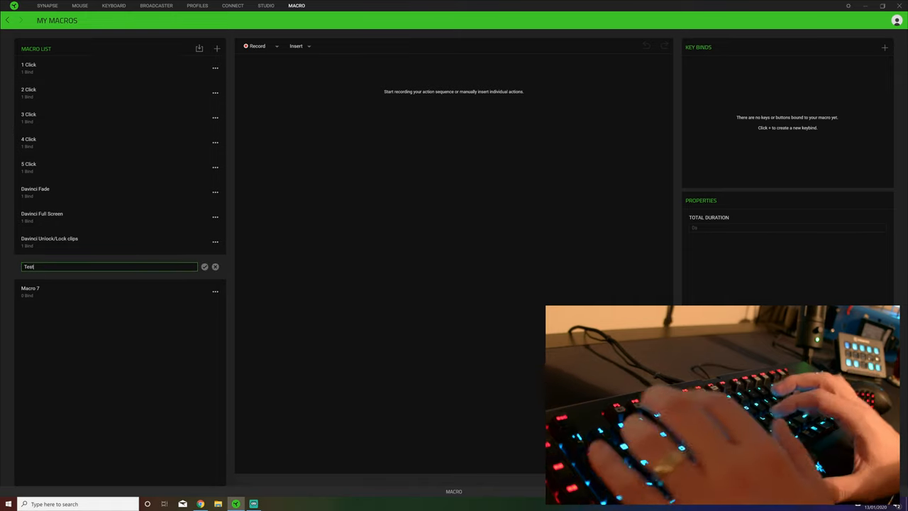
{"action": "left_click", "coordinate": [205, 267]}
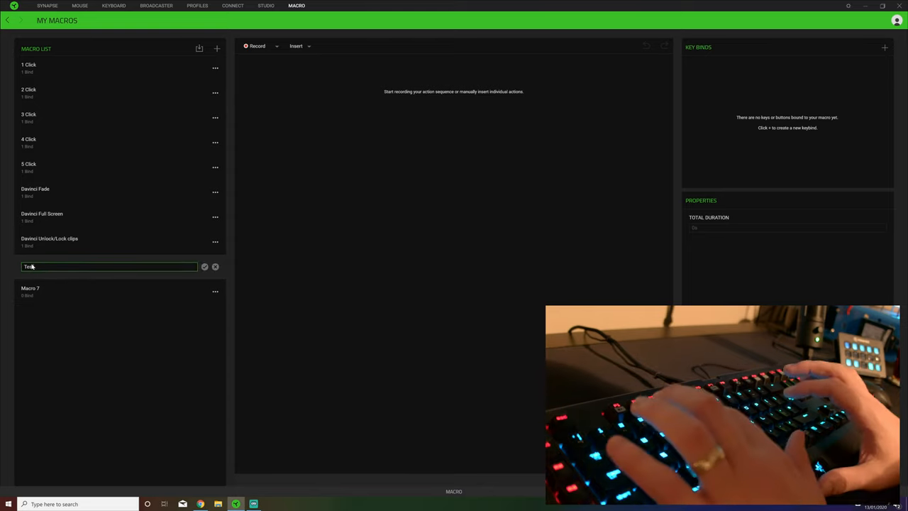
{"action": "left_click", "coordinate": [205, 266]}
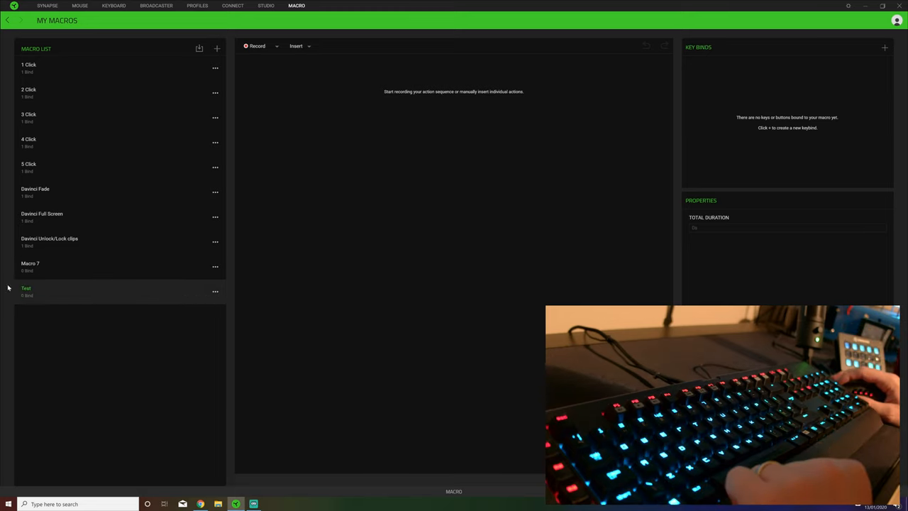
{"action": "left_click", "coordinate": [257, 46]}
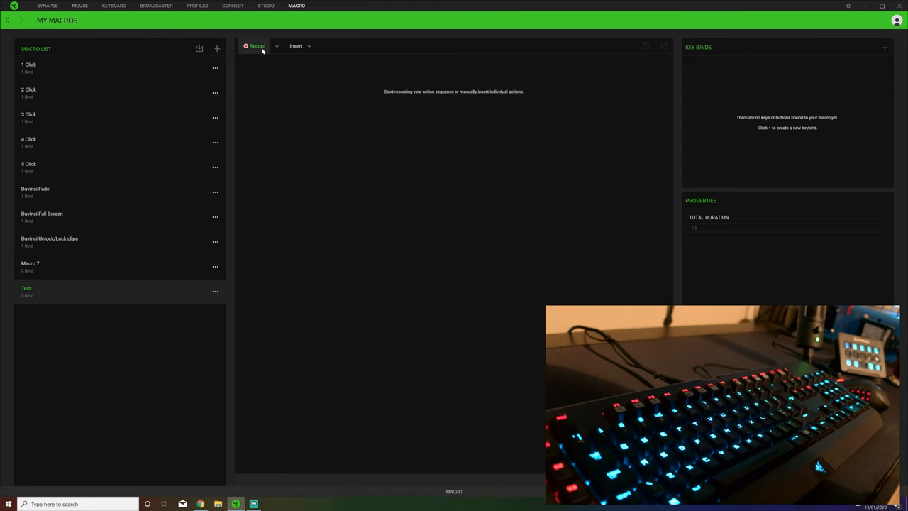
Record a timed H-E-L-L-O keystroke sequence into Test and view insertable actions
{"action": "left_click", "coordinate": [300, 46]}
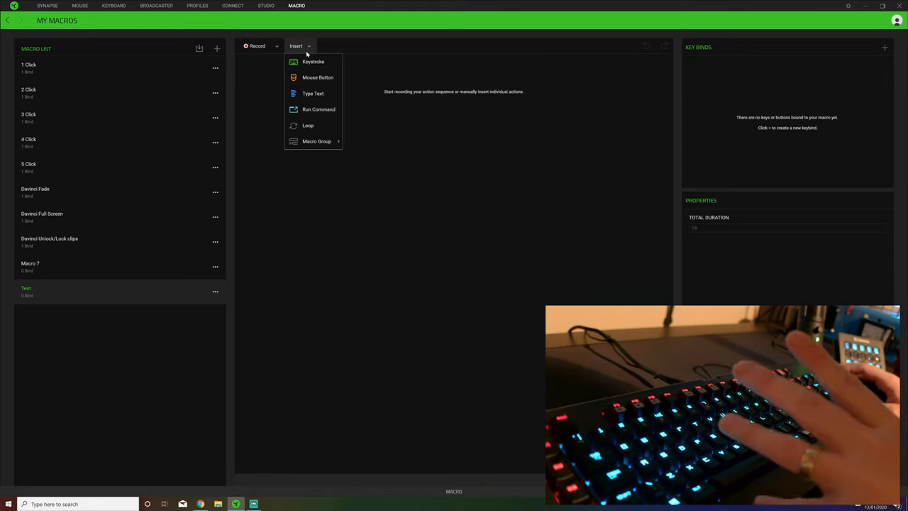
{"action": "left_click", "coordinate": [257, 46]}
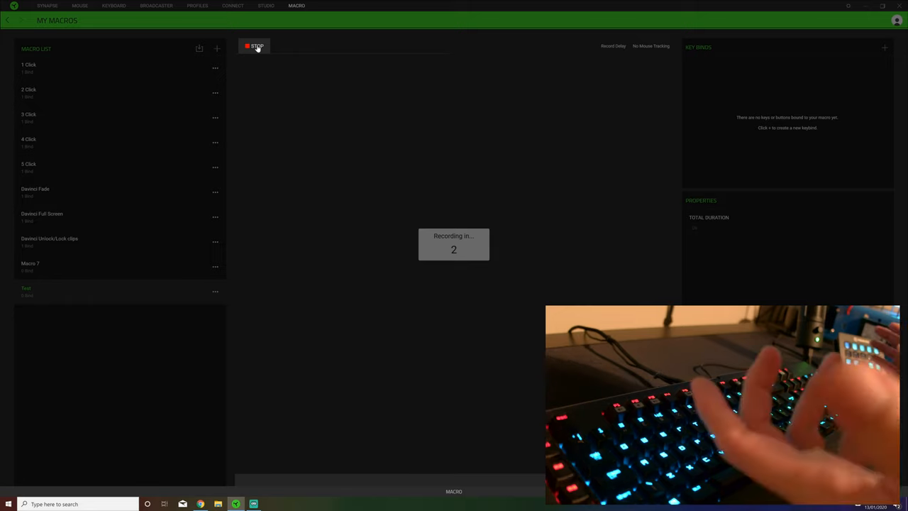
{"action": "key", "text": "h"}
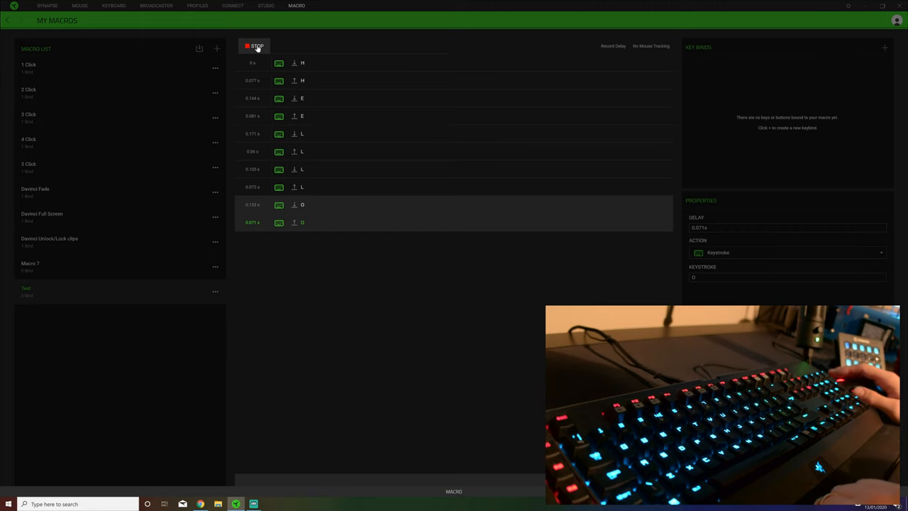
{"action": "left_click", "coordinate": [255, 46]}
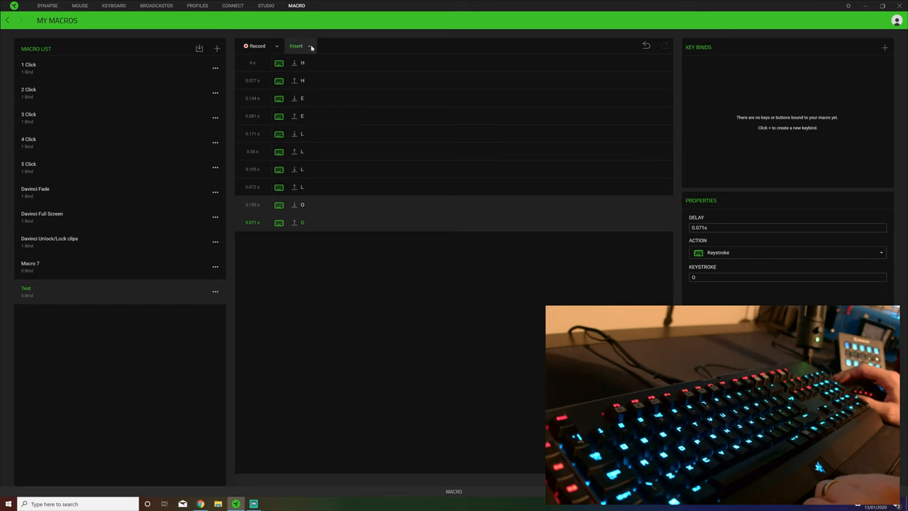
{"action": "left_click", "coordinate": [297, 46]}
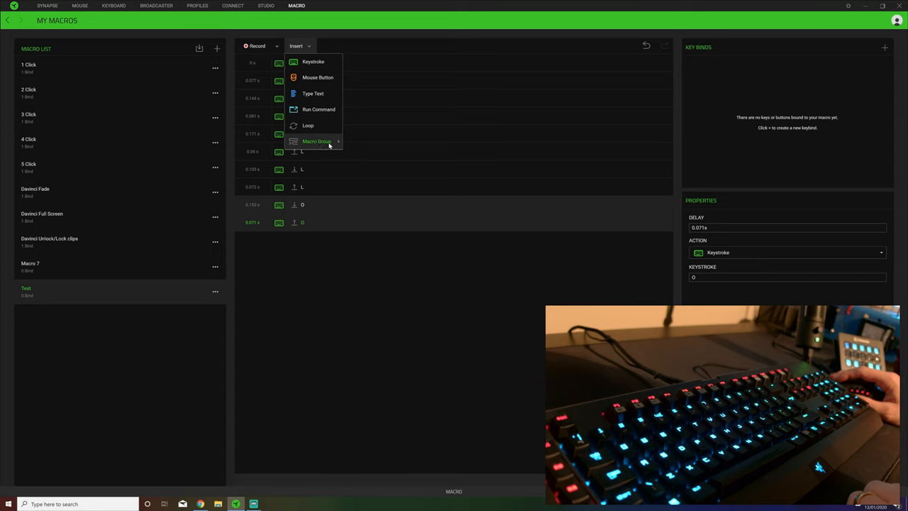
{"action": "mouse_move", "coordinate": [316, 141]}
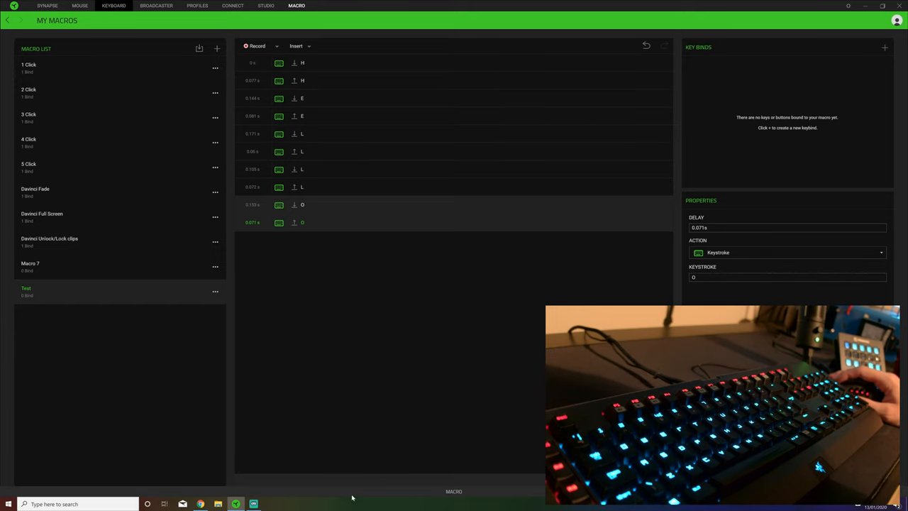
Bind the Test macro to a keyboard key with Play once playback
{"action": "left_click", "coordinate": [114, 6]}
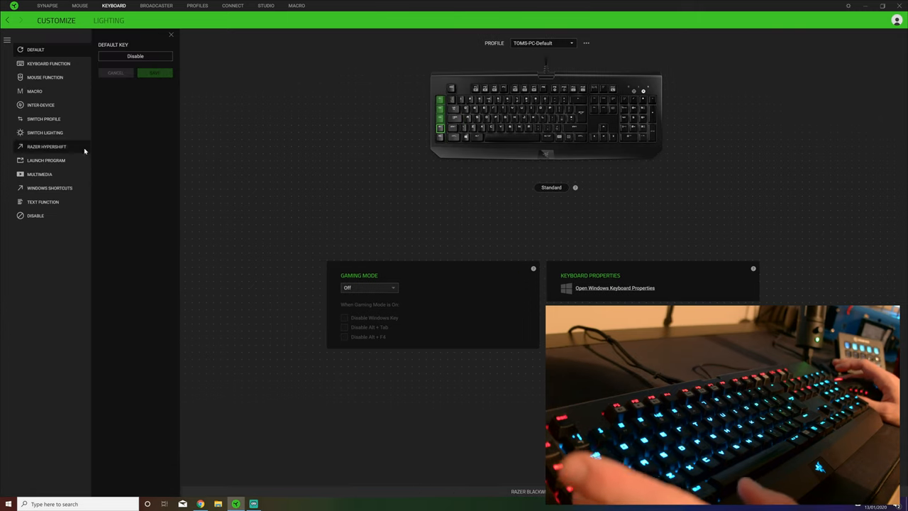
{"action": "left_click", "coordinate": [34, 91]}
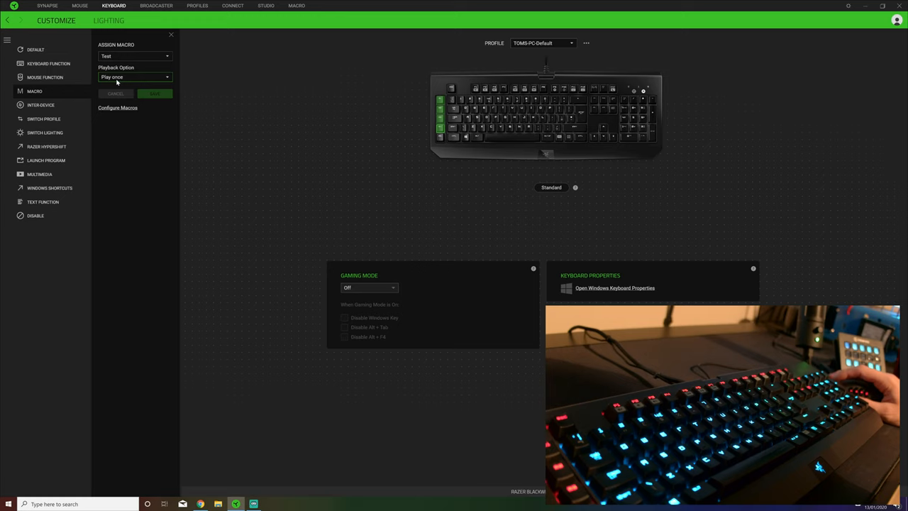
{"action": "left_click", "coordinate": [135, 77]}
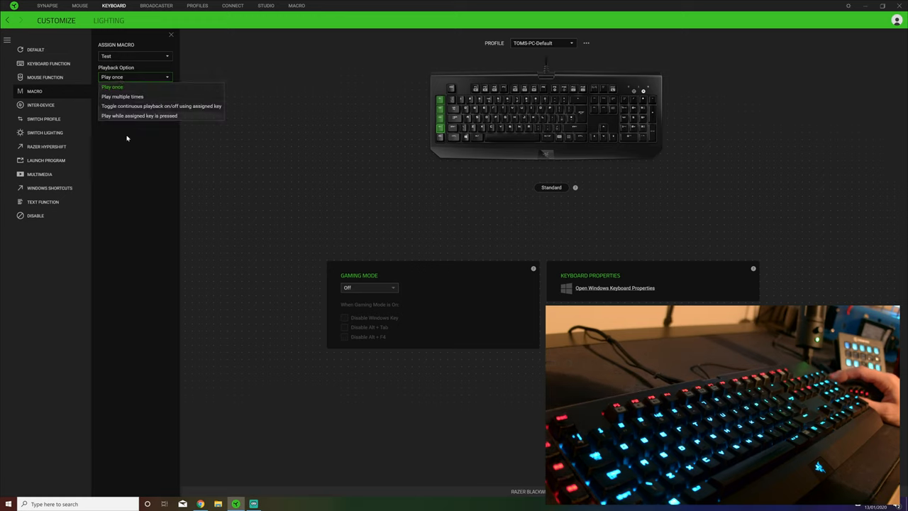
{"action": "mouse_move", "coordinate": [166, 128]}
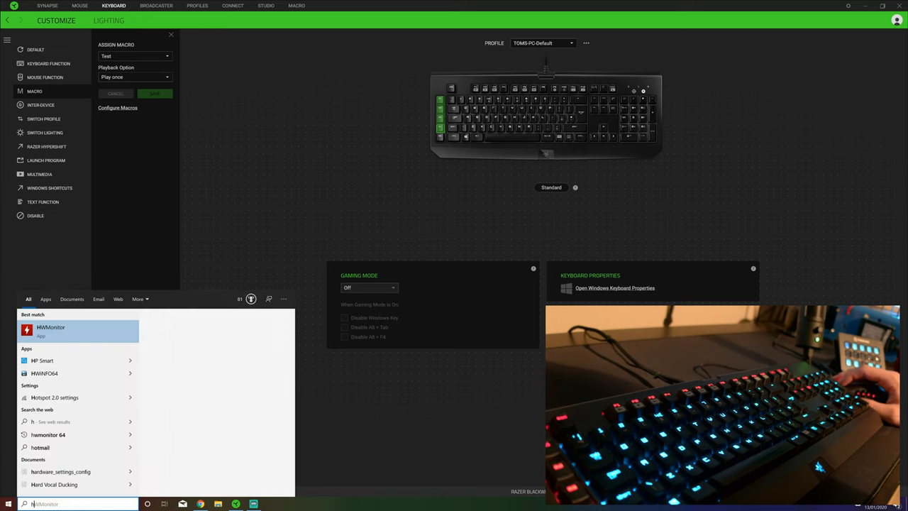
{"action": "type", "text": "hello"}
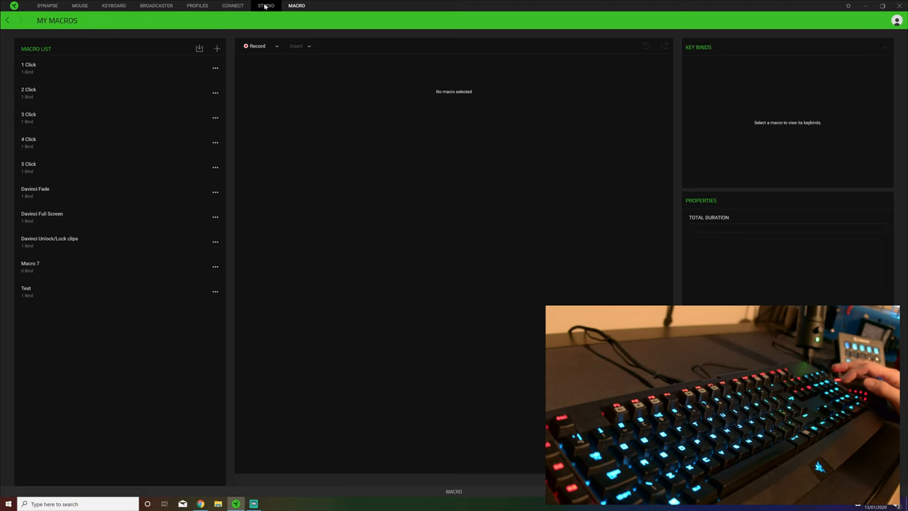
Swap Chroma Studio's Audio Meter layer for a Ripple effect
{"action": "left_click", "coordinate": [266, 6]}
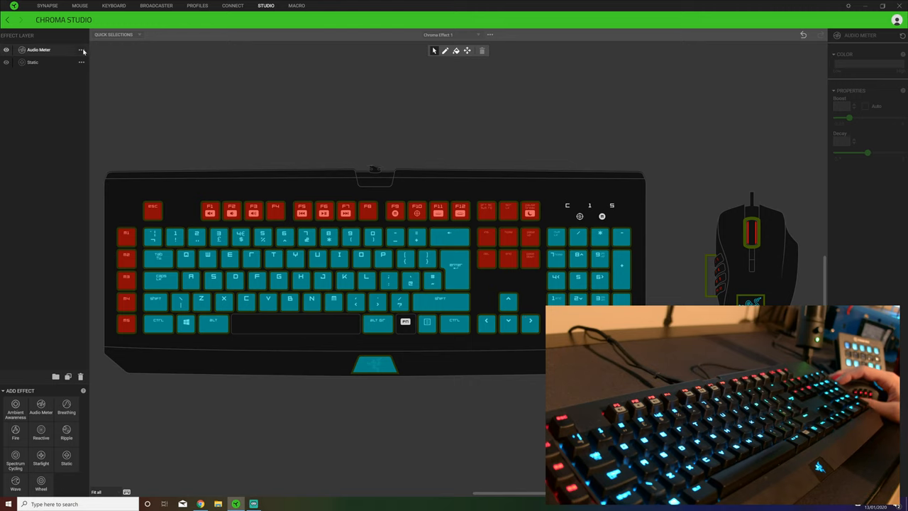
{"action": "left_click", "coordinate": [81, 50]}
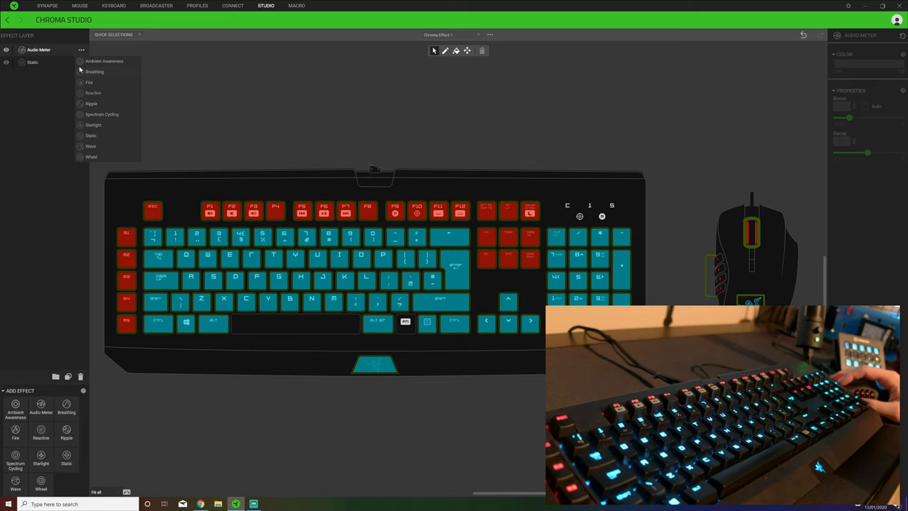
{"action": "left_click", "coordinate": [81, 50]}
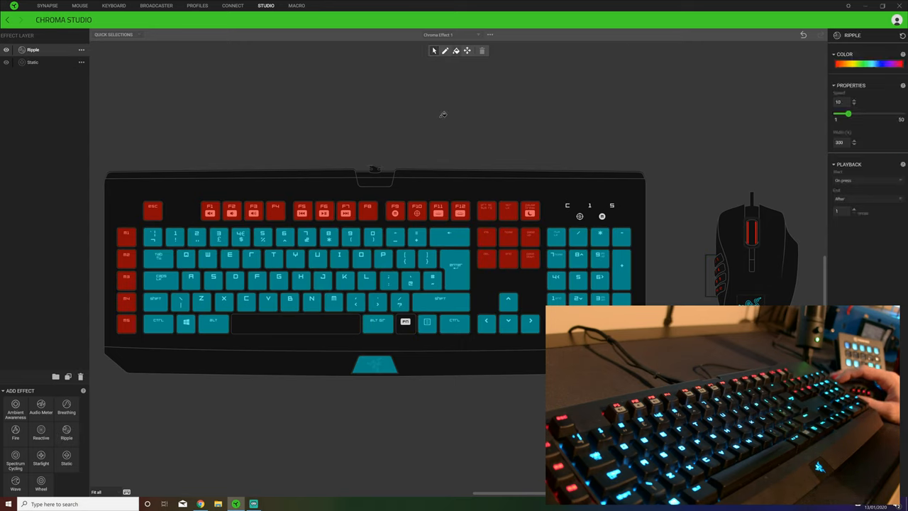
{"action": "left_click", "coordinate": [868, 64]}
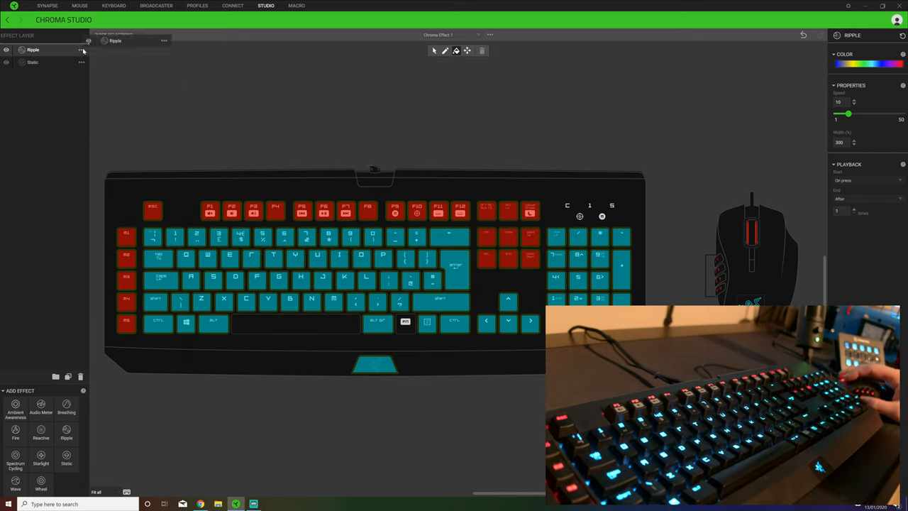
{"action": "left_click", "coordinate": [81, 49]}
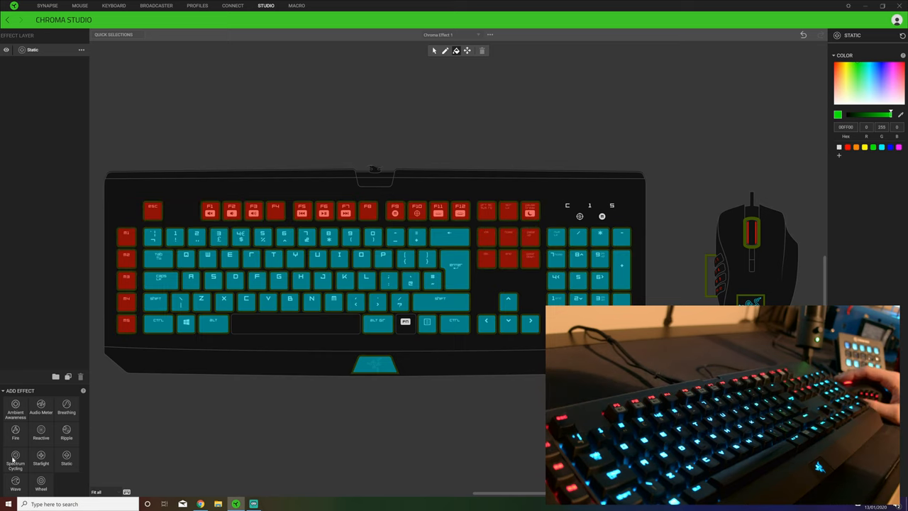
{"action": "mouse_move", "coordinate": [203, 368]}
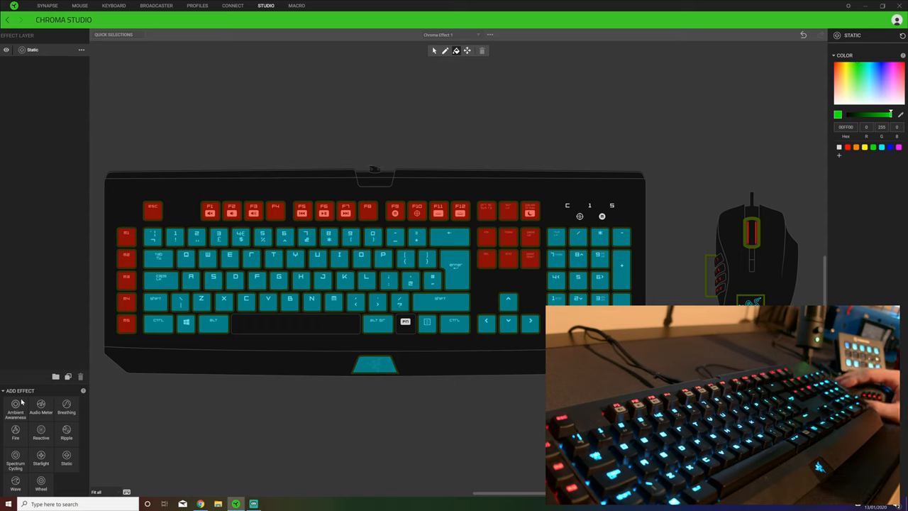
Add Ambient Awareness and Starlight effect layers above Static
{"action": "left_click", "coordinate": [15, 410]}
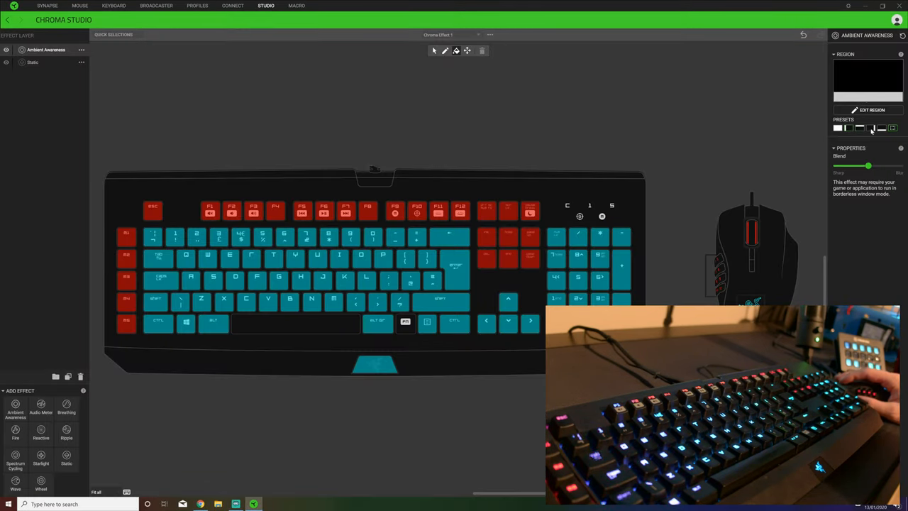
{"action": "left_click", "coordinate": [882, 128]}
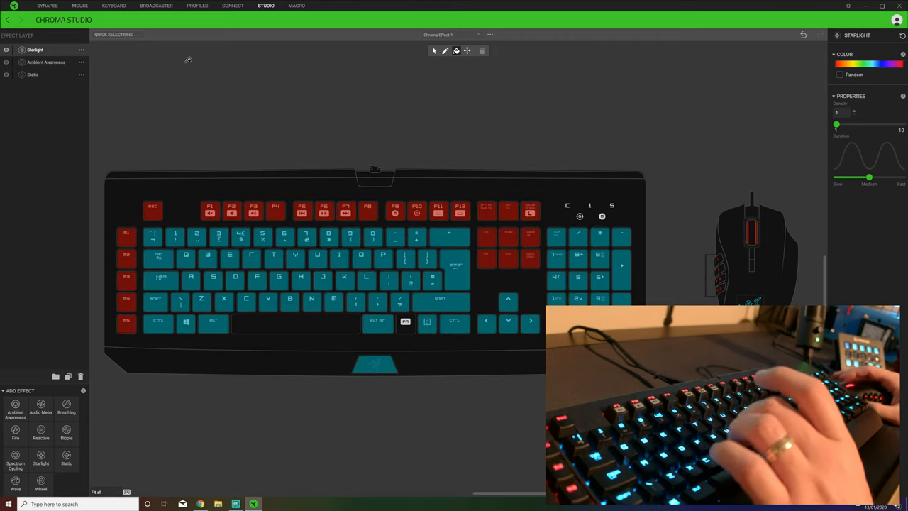
Hide the Static layer and toggle Starlight's Random colours on and off
{"action": "left_click", "coordinate": [32, 74]}
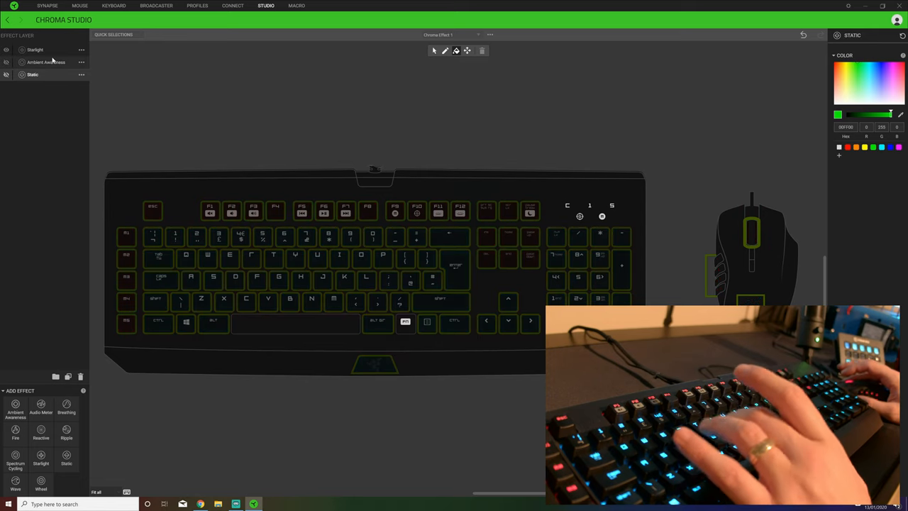
{"action": "left_click", "coordinate": [35, 49]}
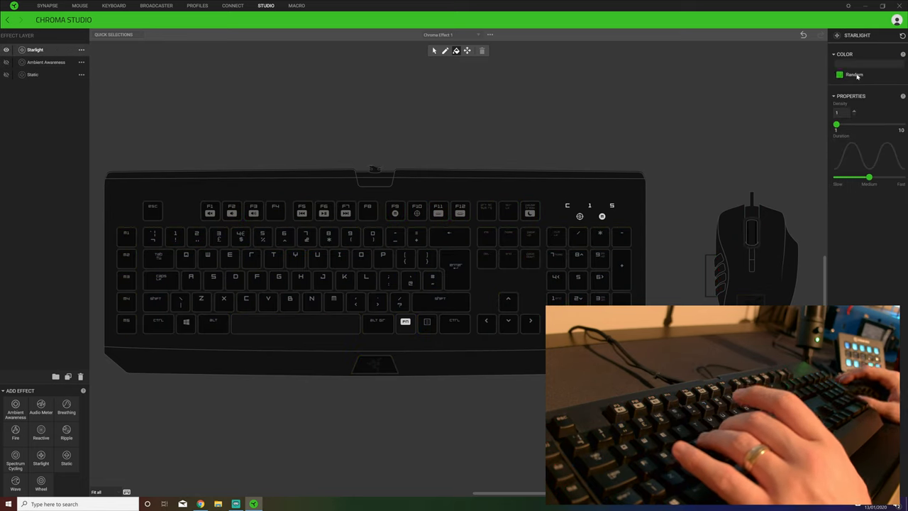
{"action": "left_click", "coordinate": [839, 75]}
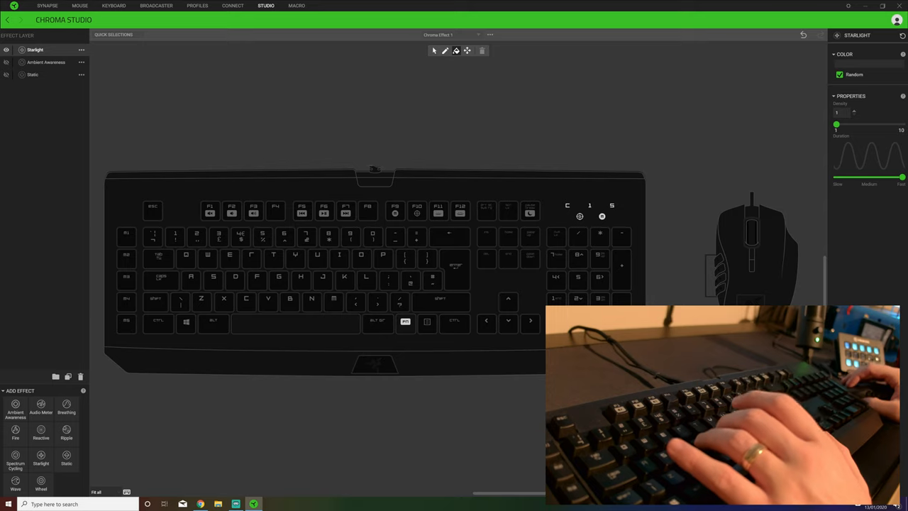
{"action": "left_click", "coordinate": [841, 74]}
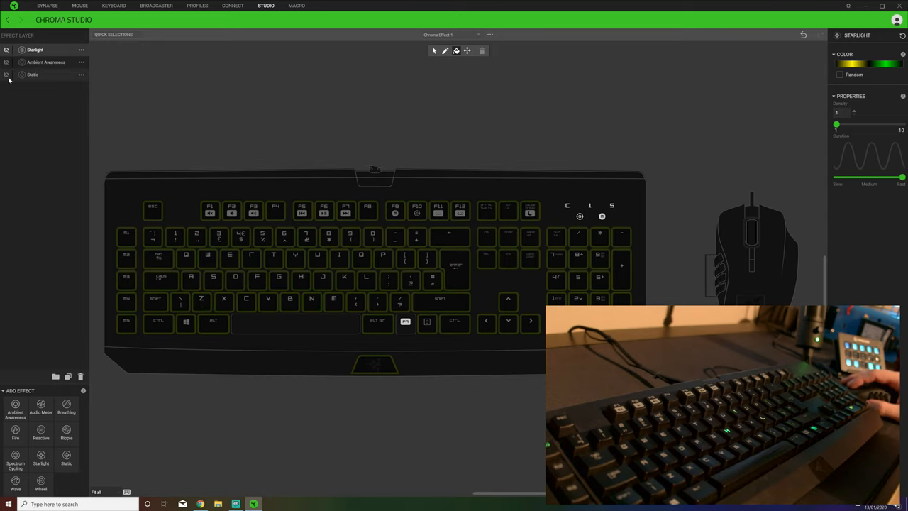
Show Static again and delete the Starlight and Ambient Awareness layers
{"action": "left_click", "coordinate": [32, 74]}
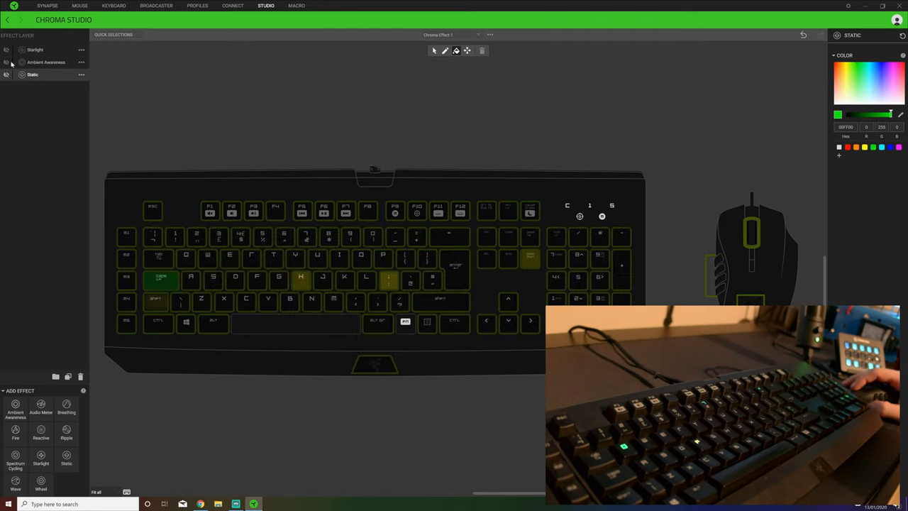
{"action": "left_click", "coordinate": [6, 75]}
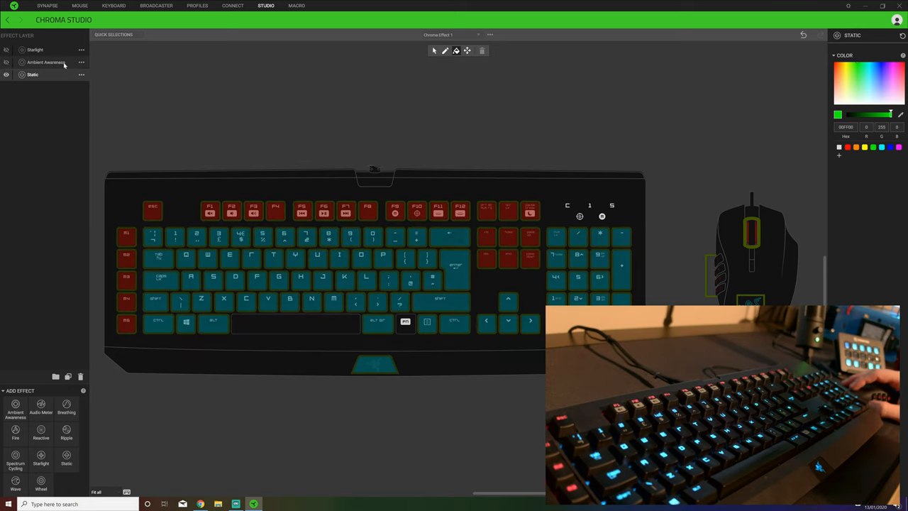
{"action": "right_click", "coordinate": [46, 61]}
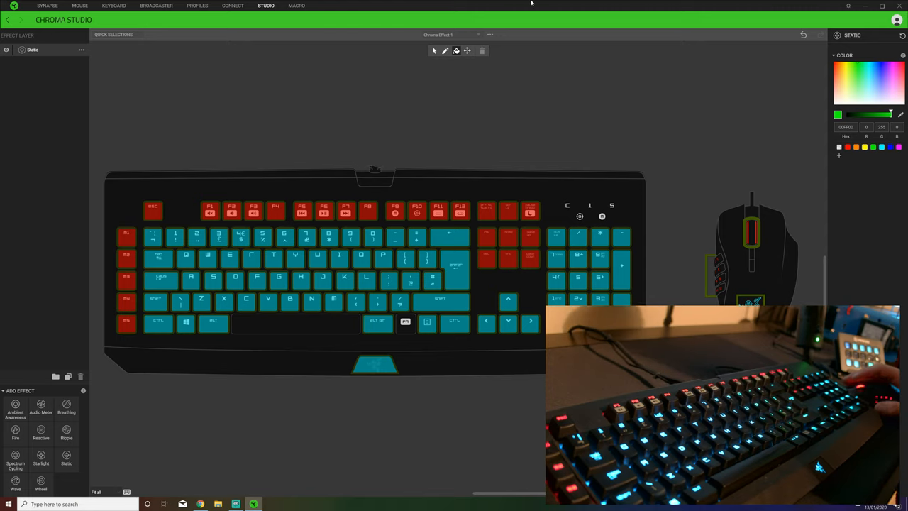
{"action": "mouse_move", "coordinate": [467, 51]}
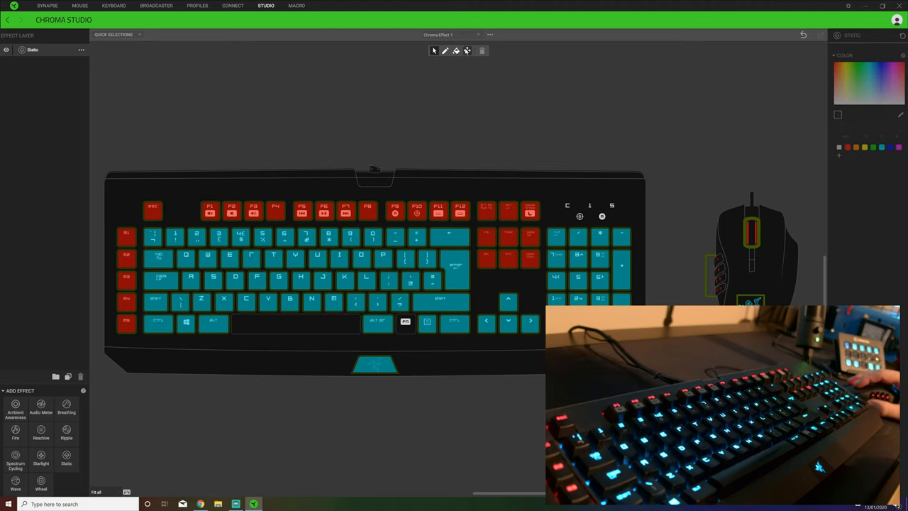
{"action": "mouse_move", "coordinate": [466, 51]}
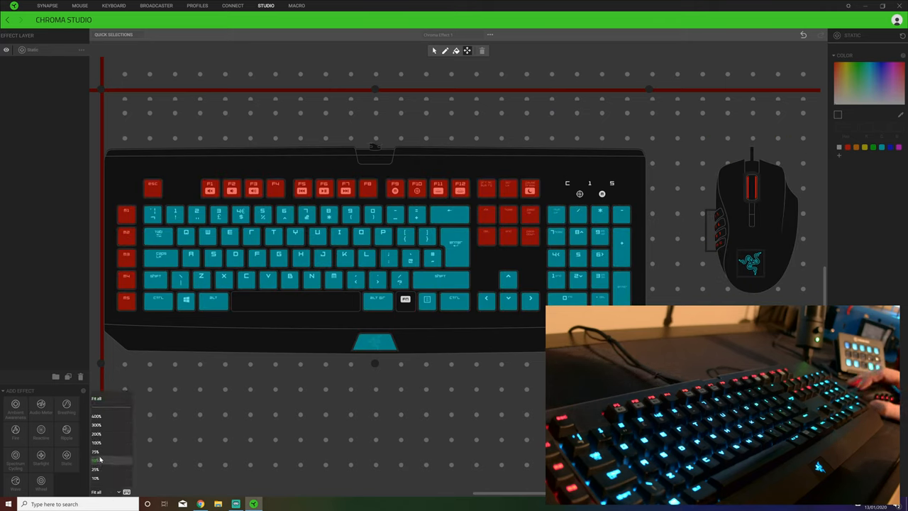
Zoom the canvas to 50% and drag the mouse left, then back right of the keyboard
{"action": "left_click", "coordinate": [96, 460]}
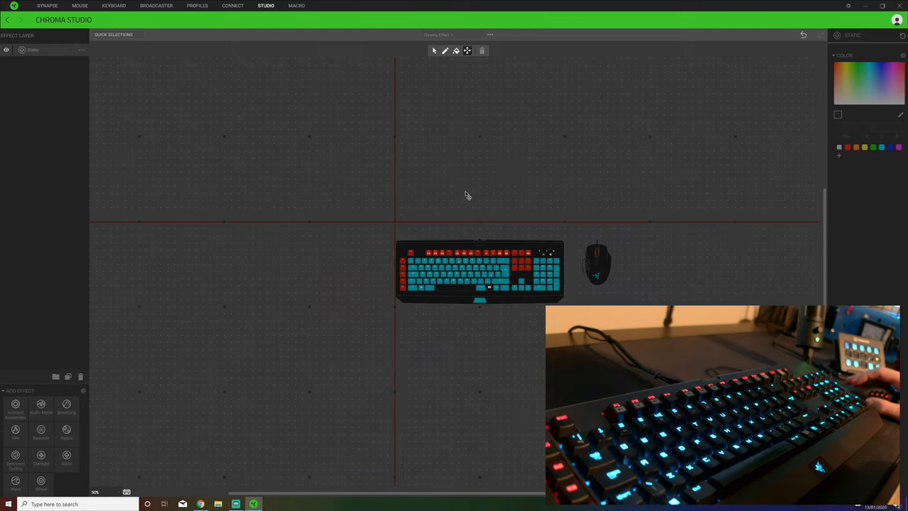
{"action": "mouse_move", "coordinate": [596, 301]}
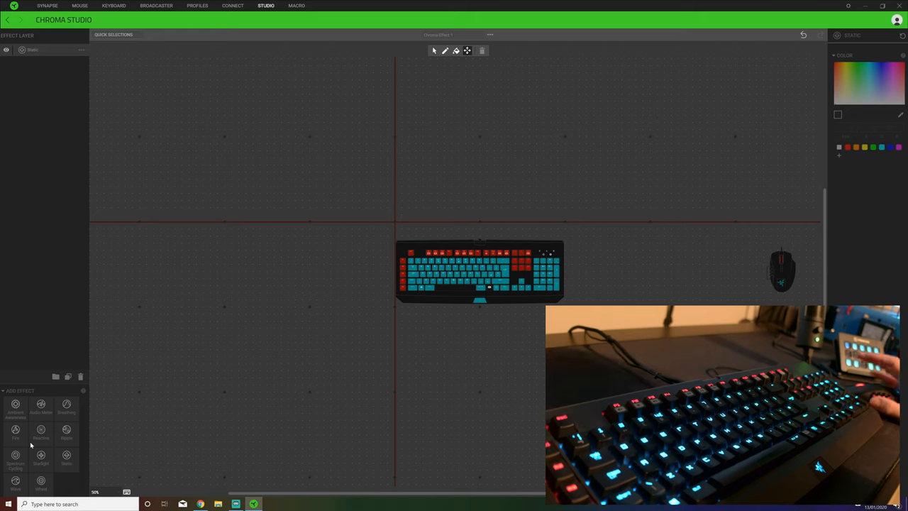
{"action": "mouse_move", "coordinate": [721, 271]}
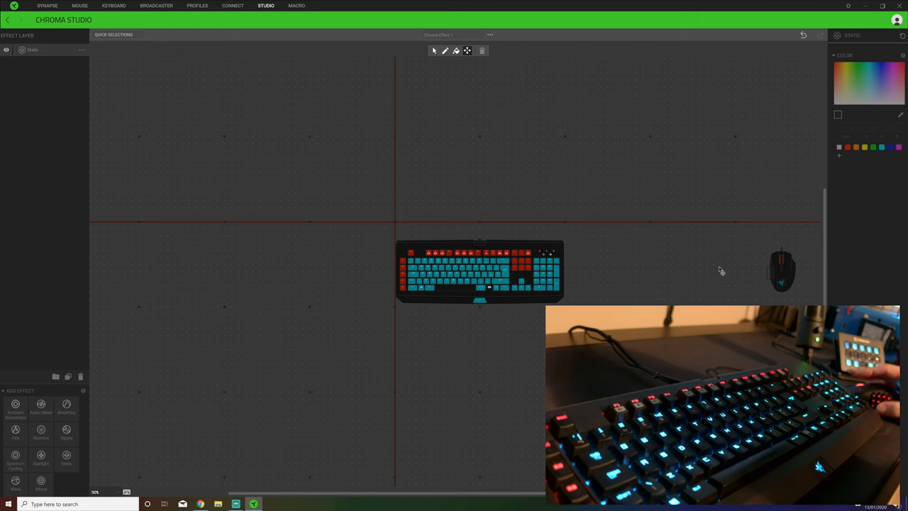
{"action": "left_click_drag", "start_coordinate": [781, 270], "coordinate": [347, 255]}
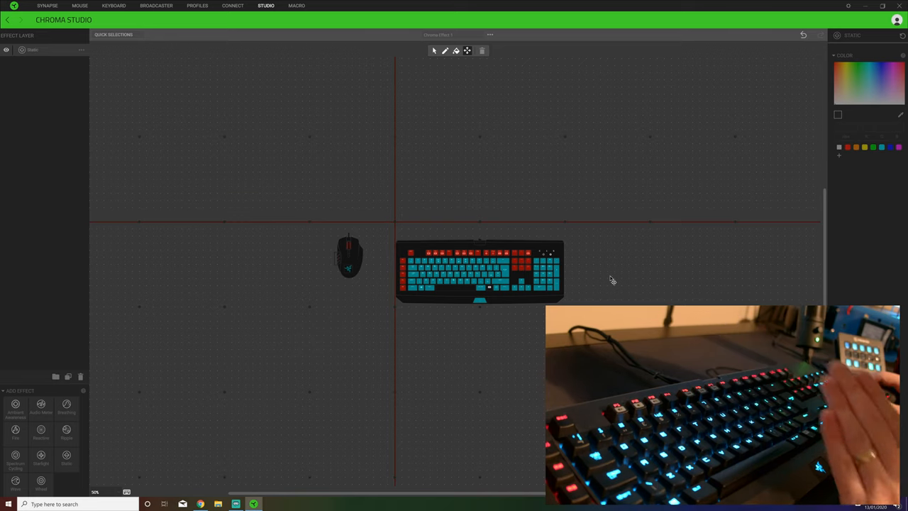
{"action": "left_click_drag", "start_coordinate": [348, 256], "coordinate": [646, 270]}
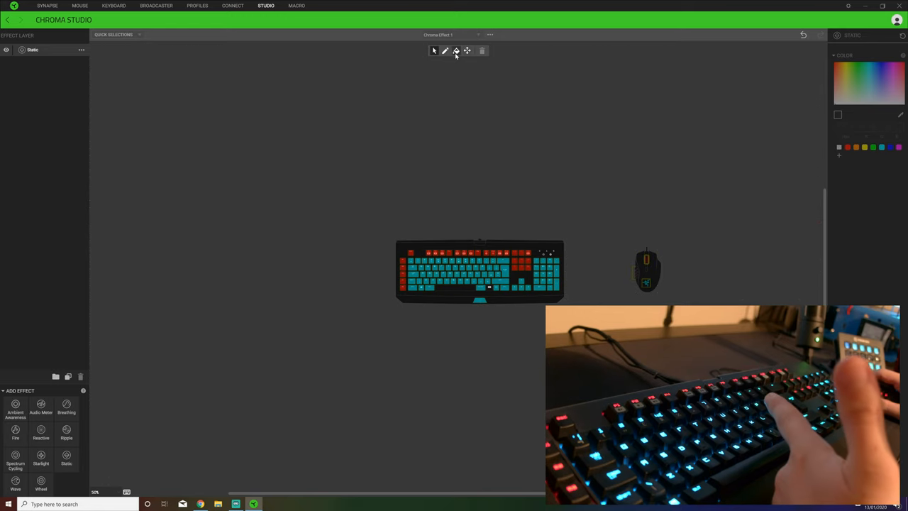
{"action": "left_click", "coordinate": [445, 50]}
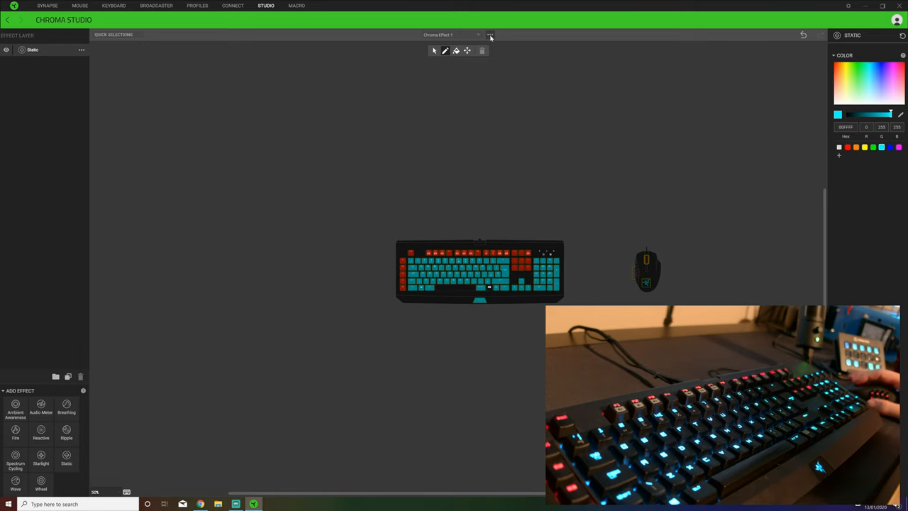
{"action": "left_click", "coordinate": [490, 35]}
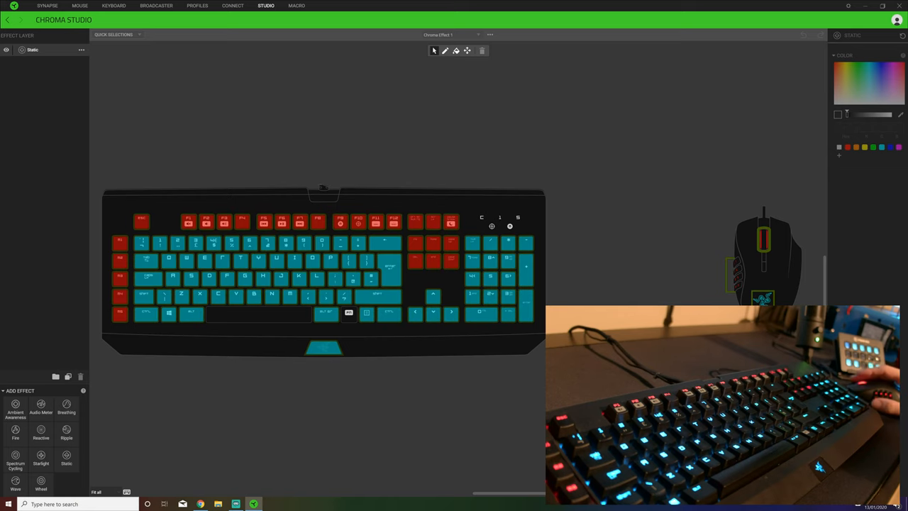
Browse the saved Chroma effects list and the current effect's options menu
{"action": "left_click", "coordinate": [451, 34]}
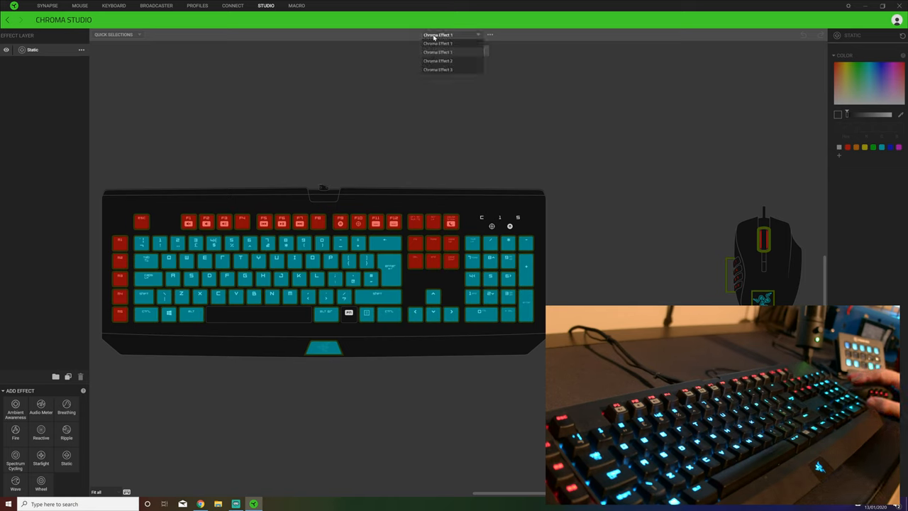
{"action": "left_click", "coordinate": [438, 35]}
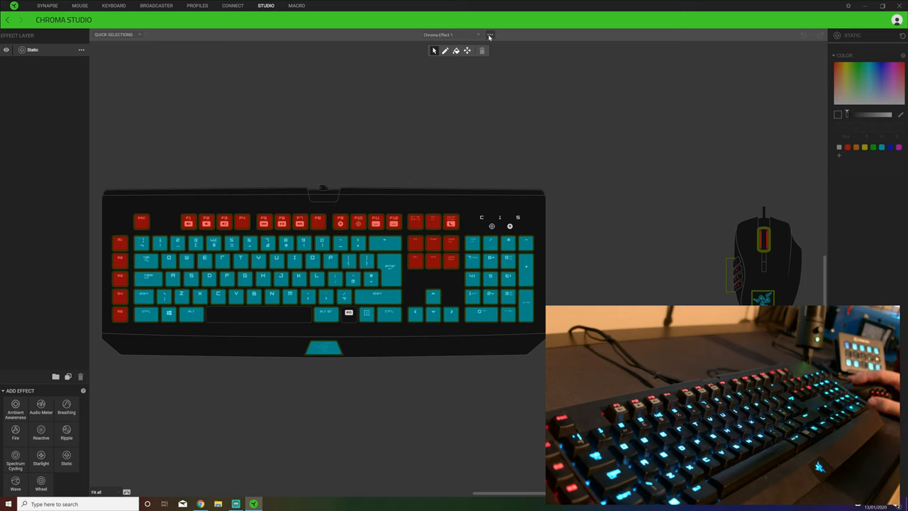
{"action": "left_click", "coordinate": [451, 34]}
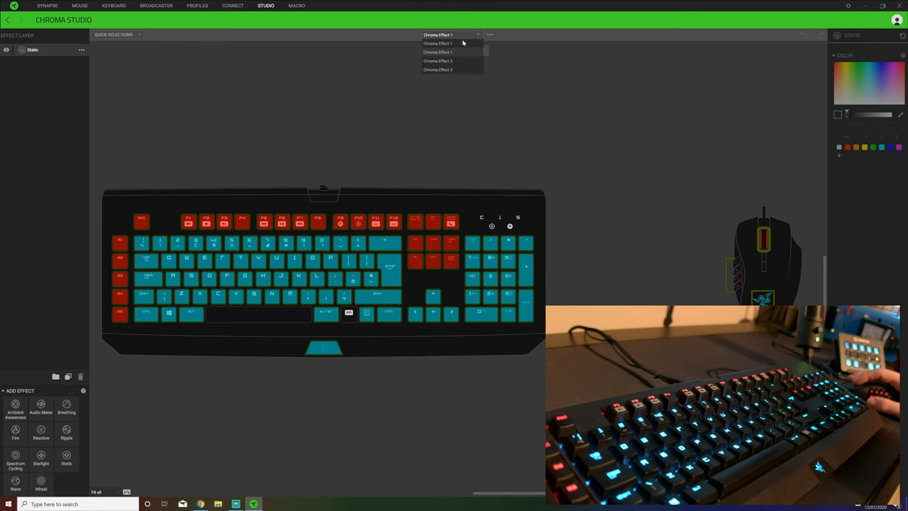
{"action": "left_click", "coordinate": [489, 34]}
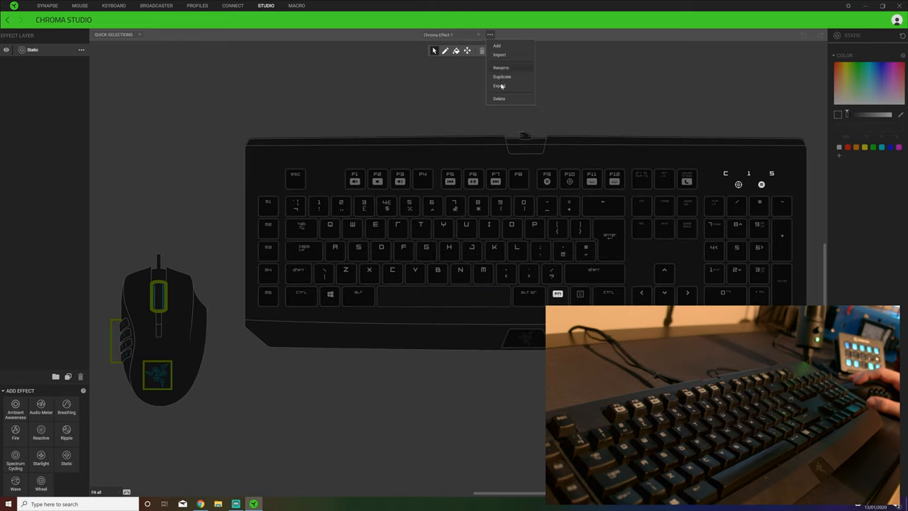
Close the effect list keeping Chroma Effect 1 and return to the Synapse dashboard
{"action": "left_click", "coordinate": [499, 98]}
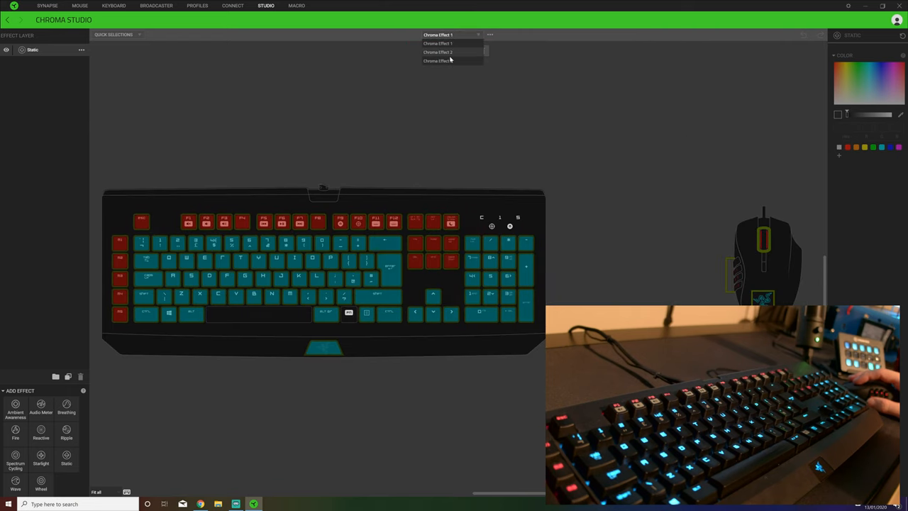
{"action": "left_click", "coordinate": [438, 43]}
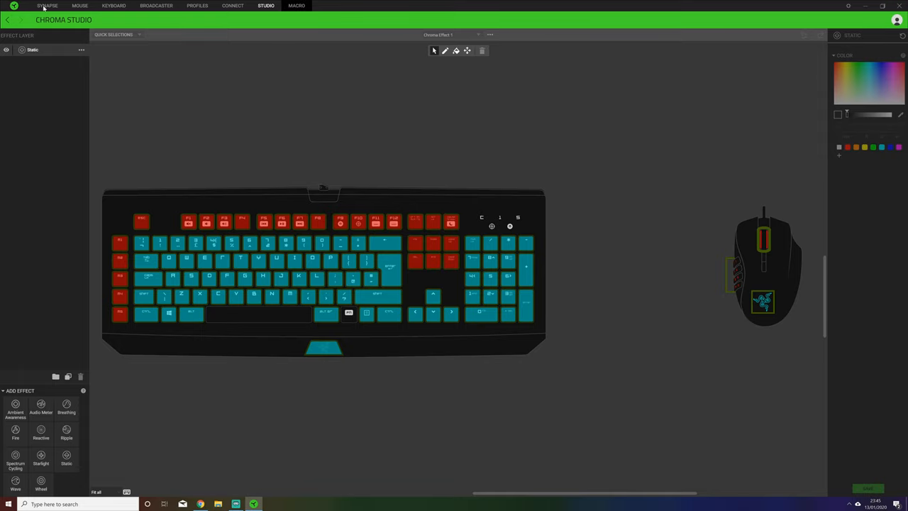
{"action": "left_click", "coordinate": [47, 6]}
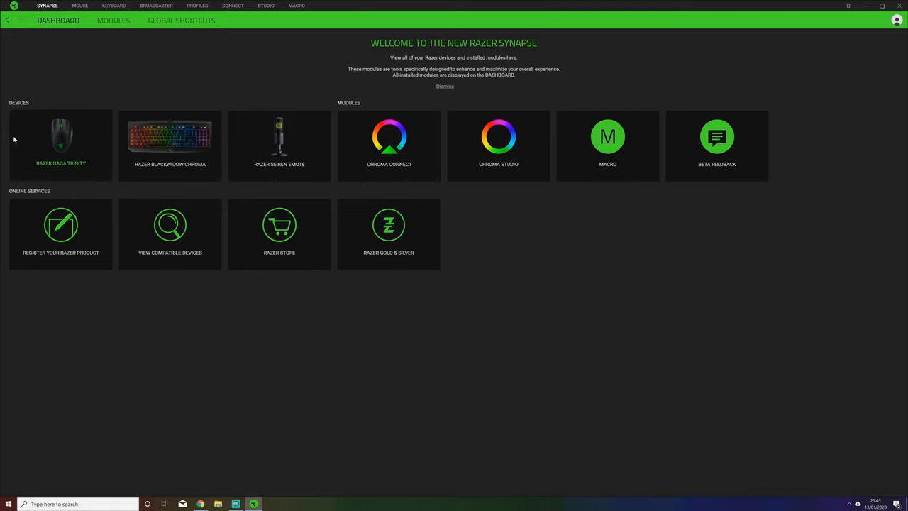
{"action": "mouse_move", "coordinate": [0, 440]}
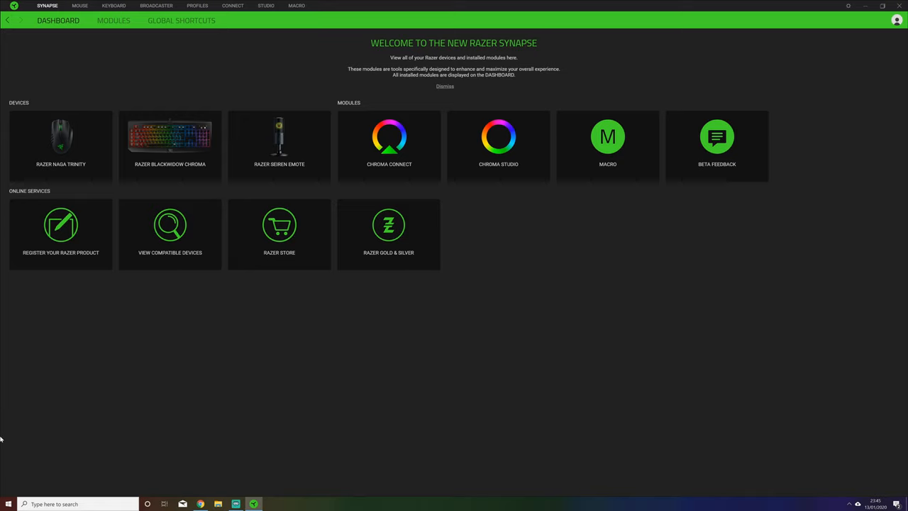
{"action": "mouse_move", "coordinate": [28, 448]}
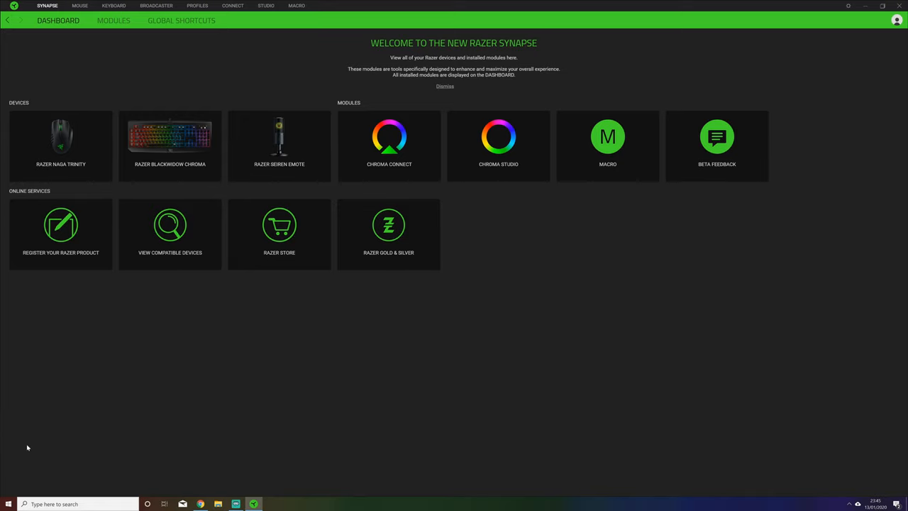